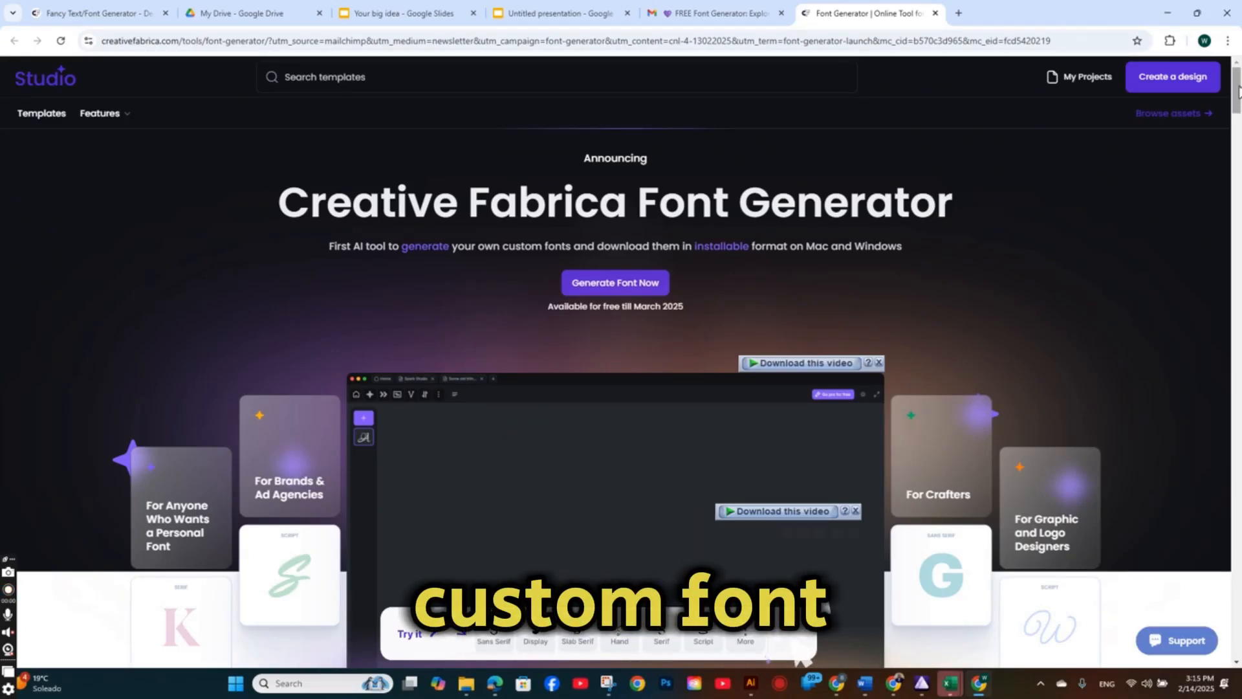
Step: Scroll down through the Font Generator page to browse its content
scroll(down, 3)
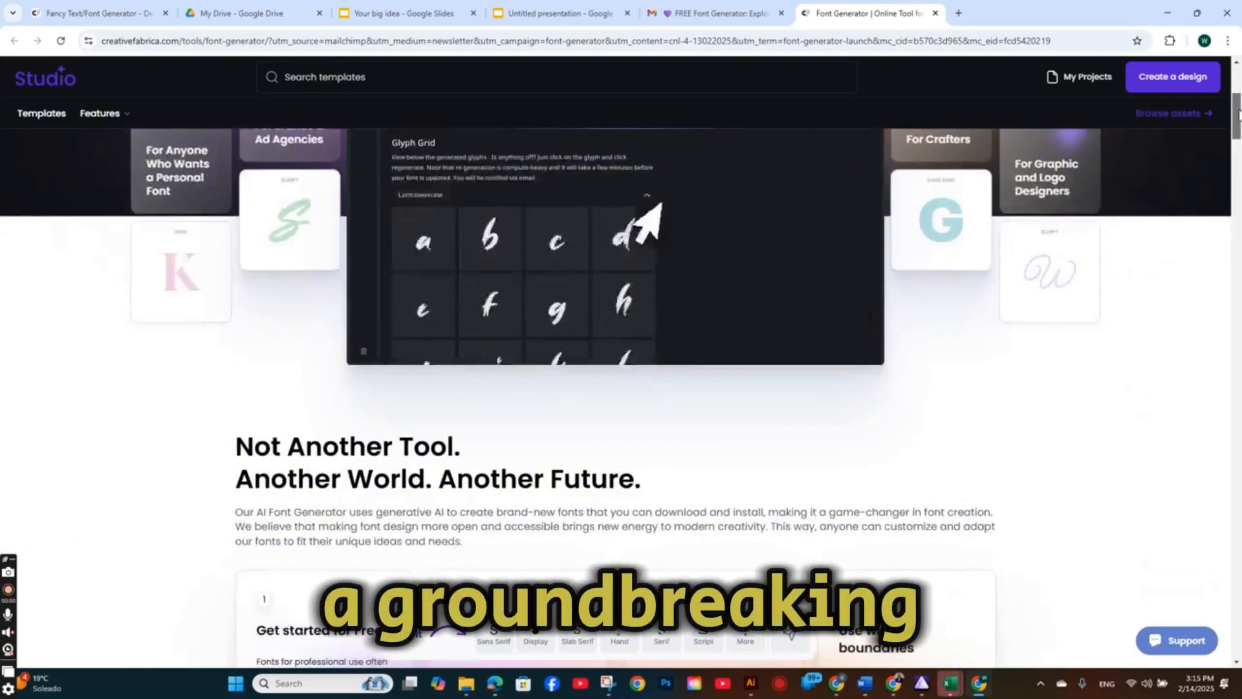
scroll(down, 3)
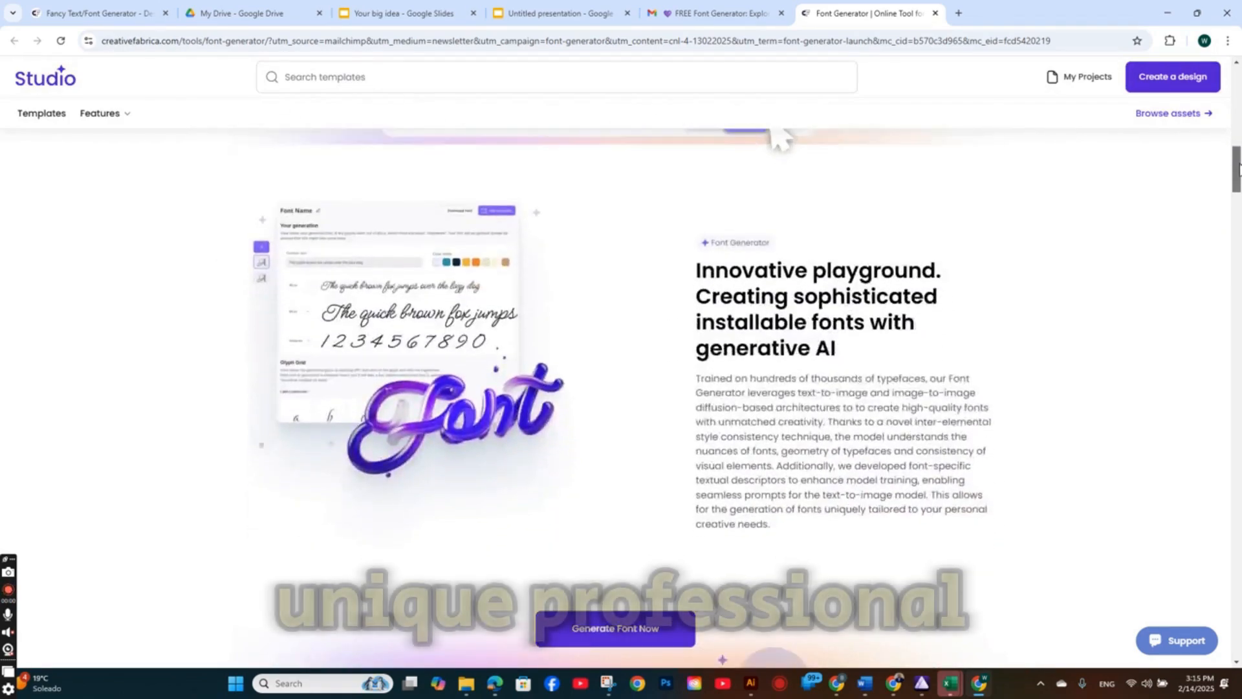
scroll(down, 3)
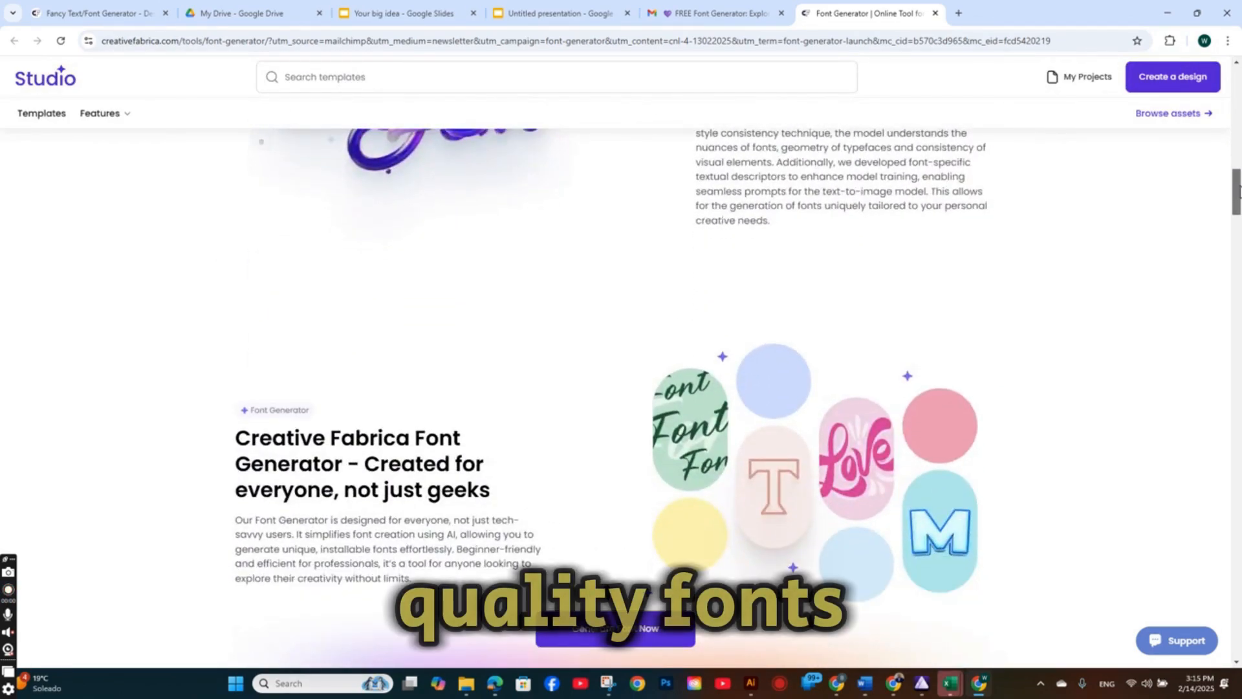
scroll(down, 3)
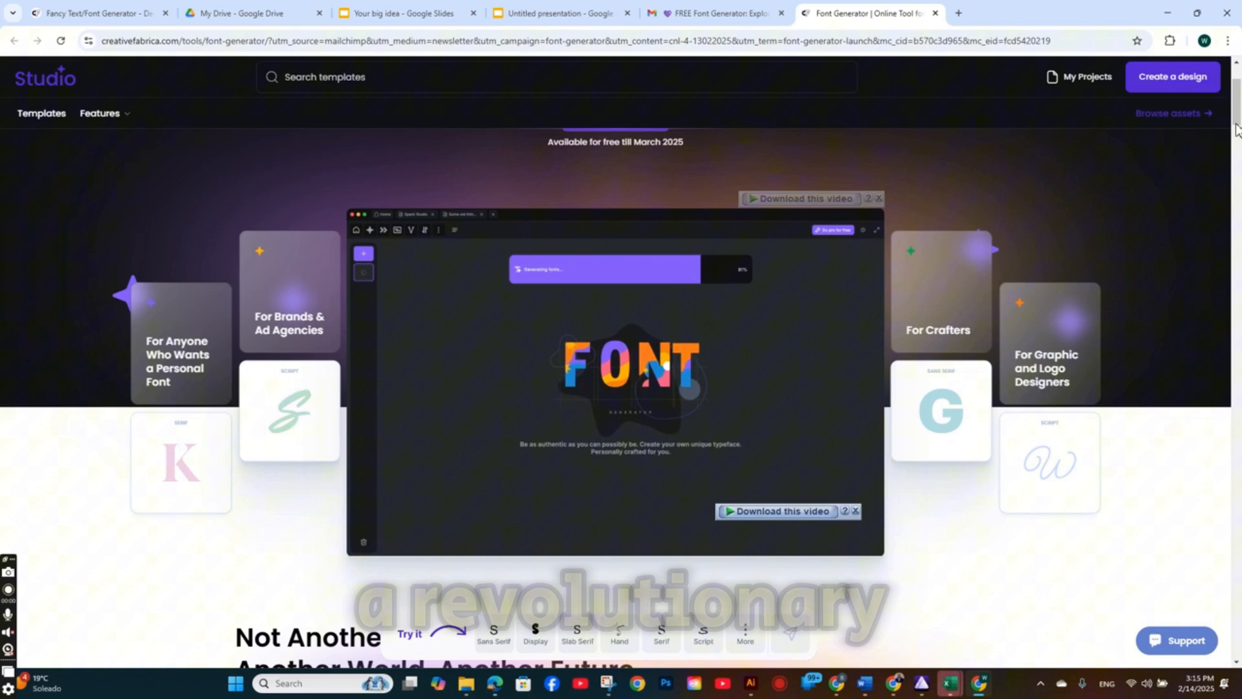
scroll(down, 3)
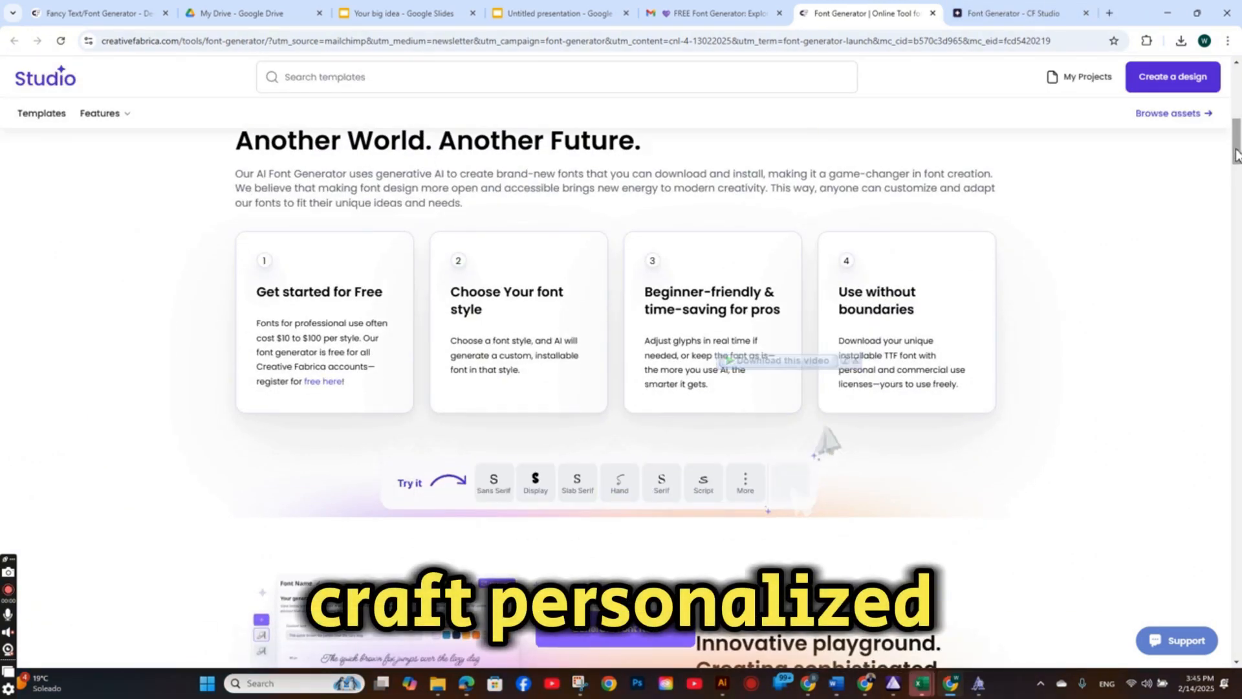
scroll(down, 3)
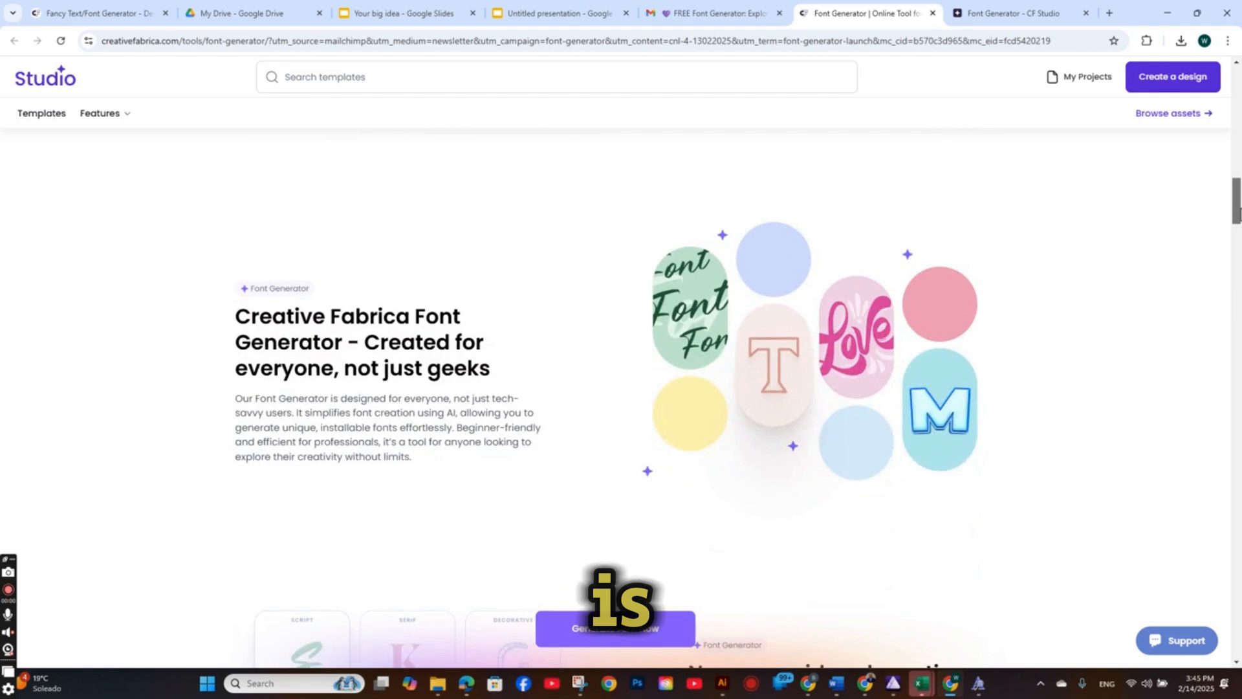
scroll(down, 3)
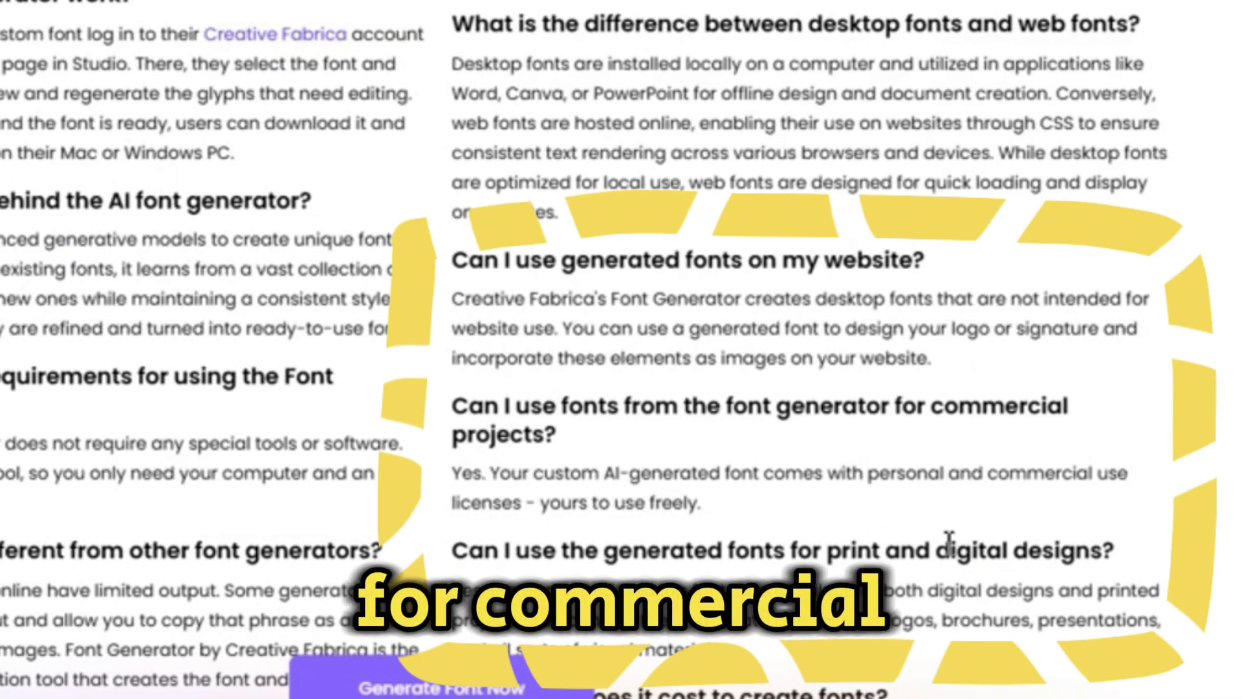
scroll(down, 3)
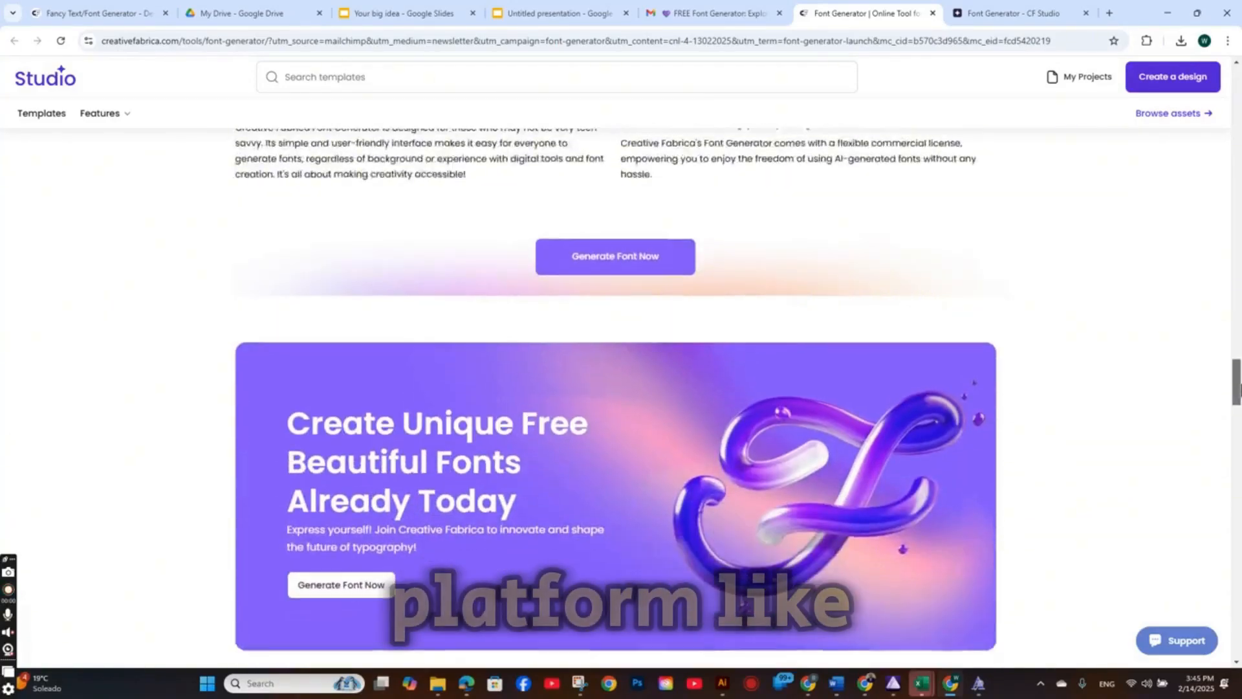
scroll(down, 3)
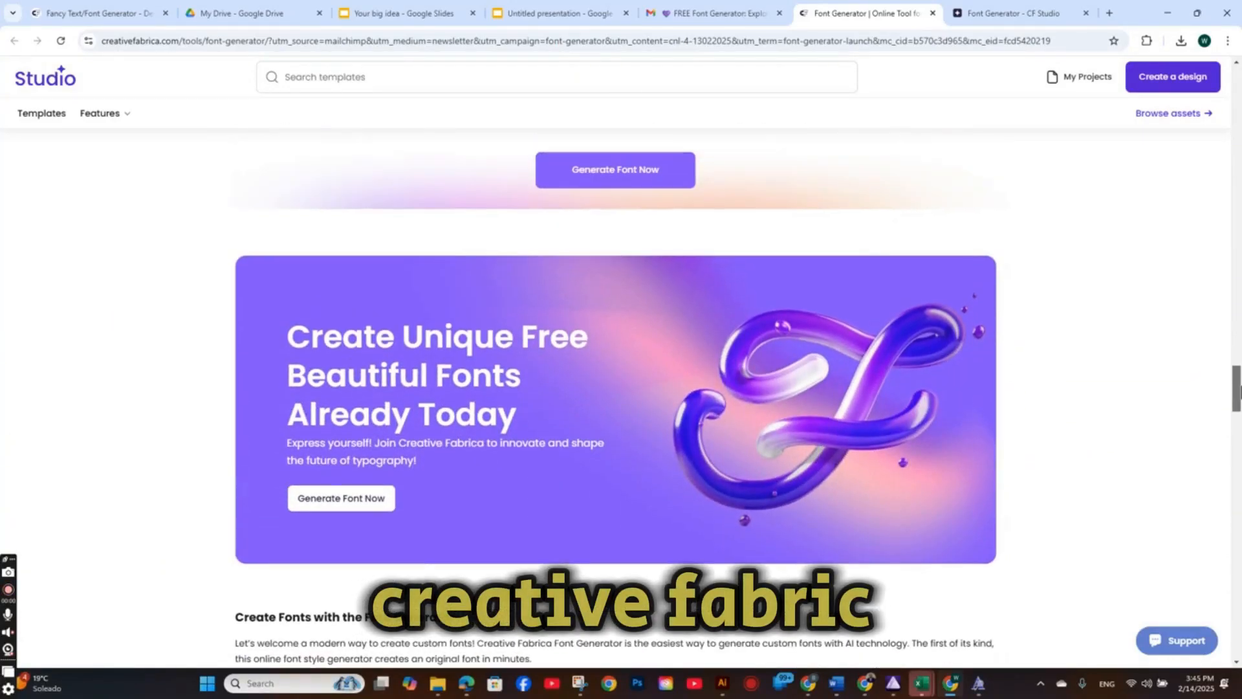
scroll(down, 3)
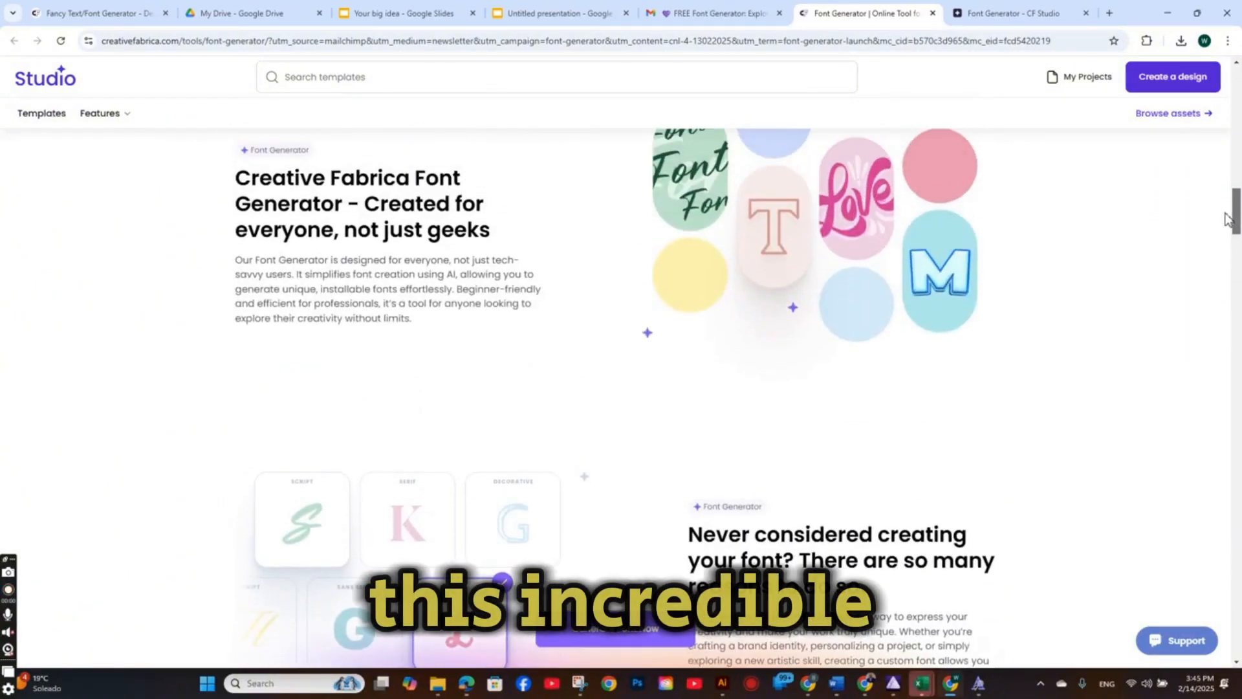
scroll(down, 3)
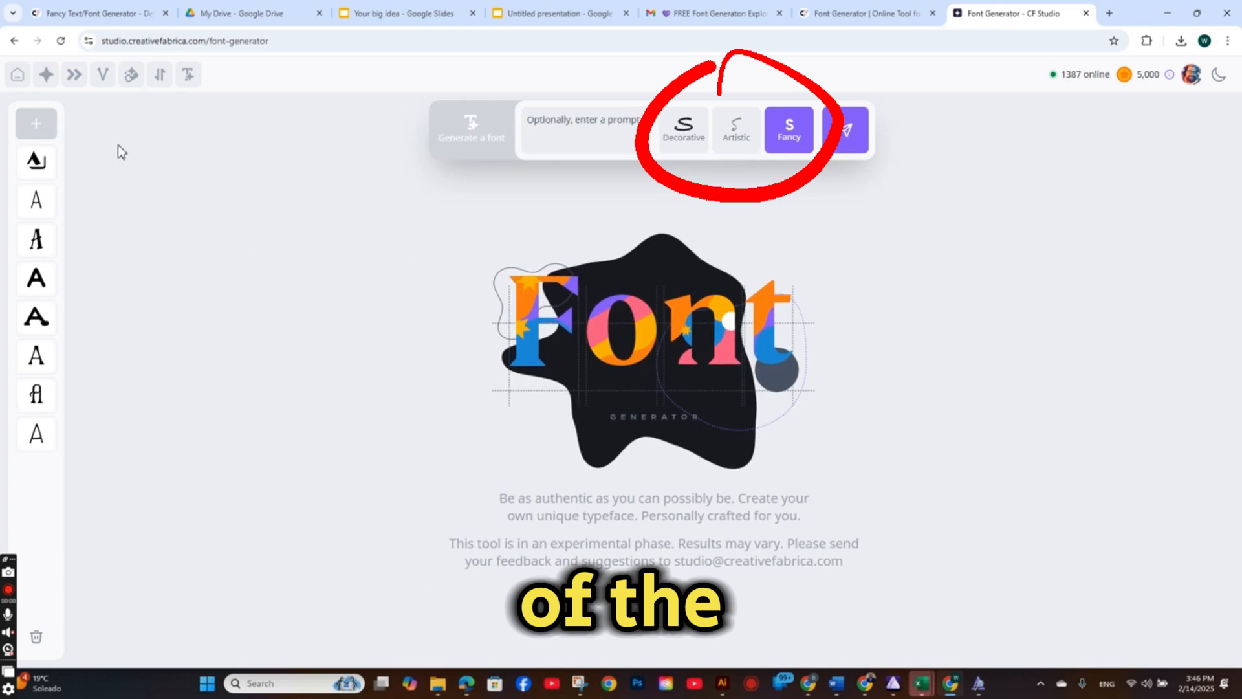
Step: Choose the Decorative style and open the first saved font to view its lowercase glyph grid
click(683, 129)
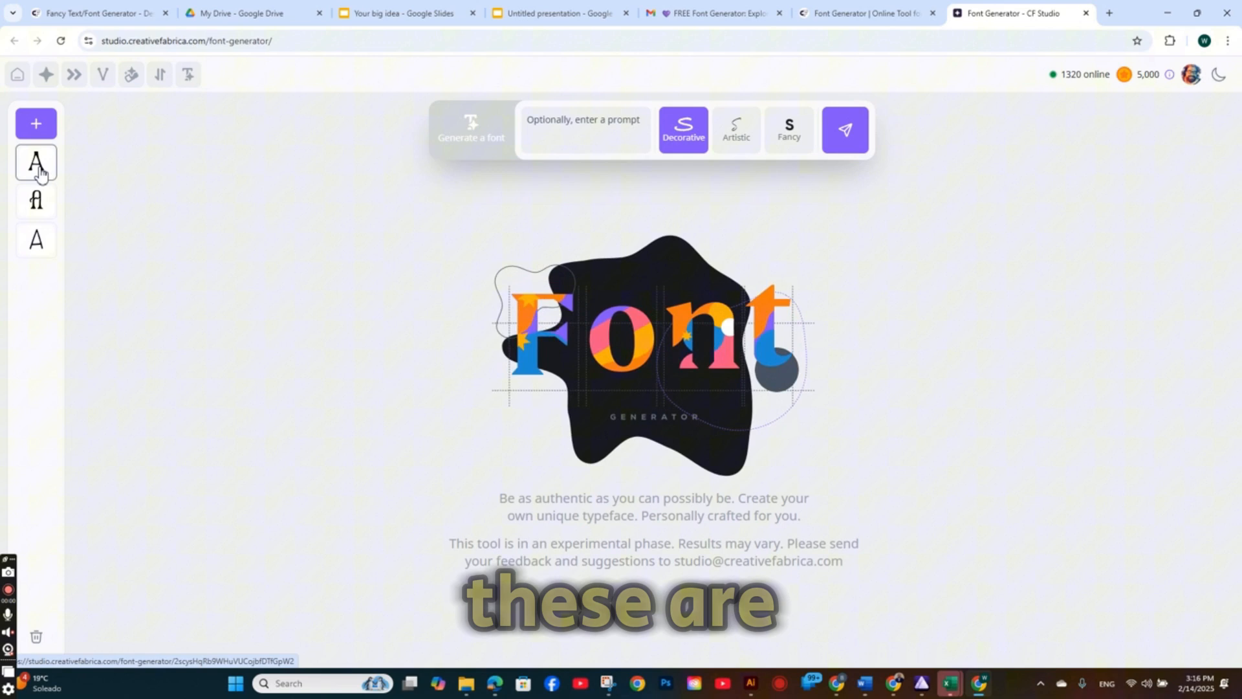
click(846, 128)
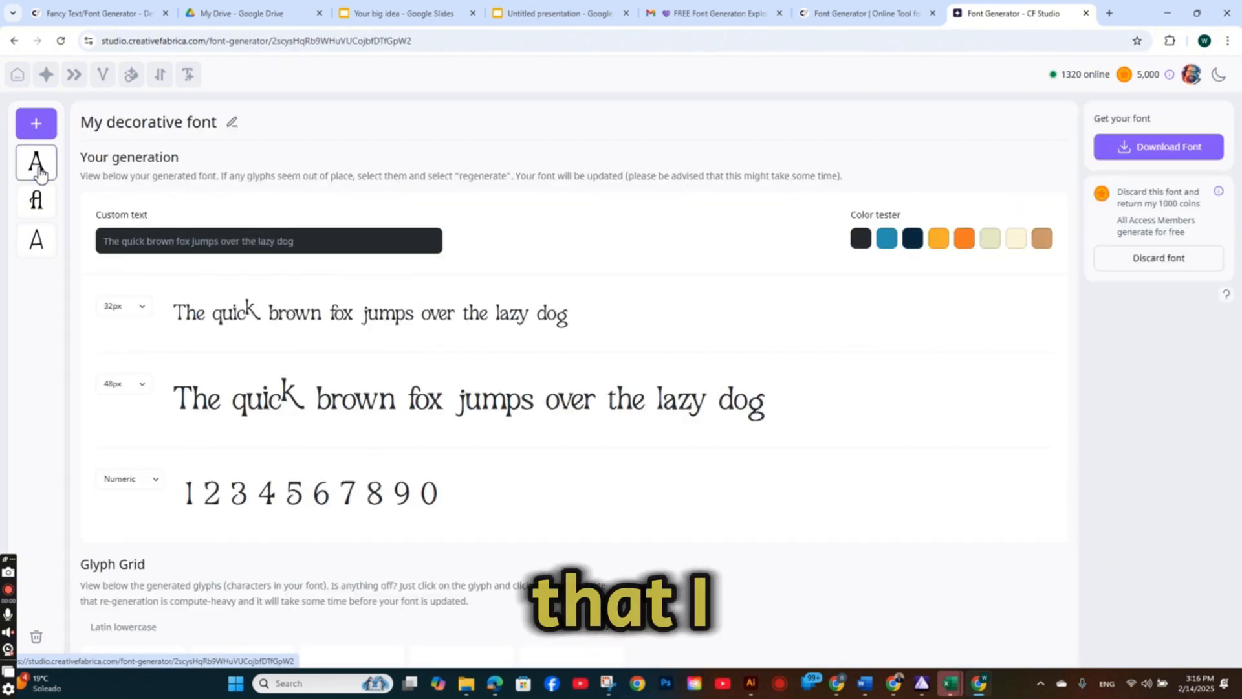
click(36, 201)
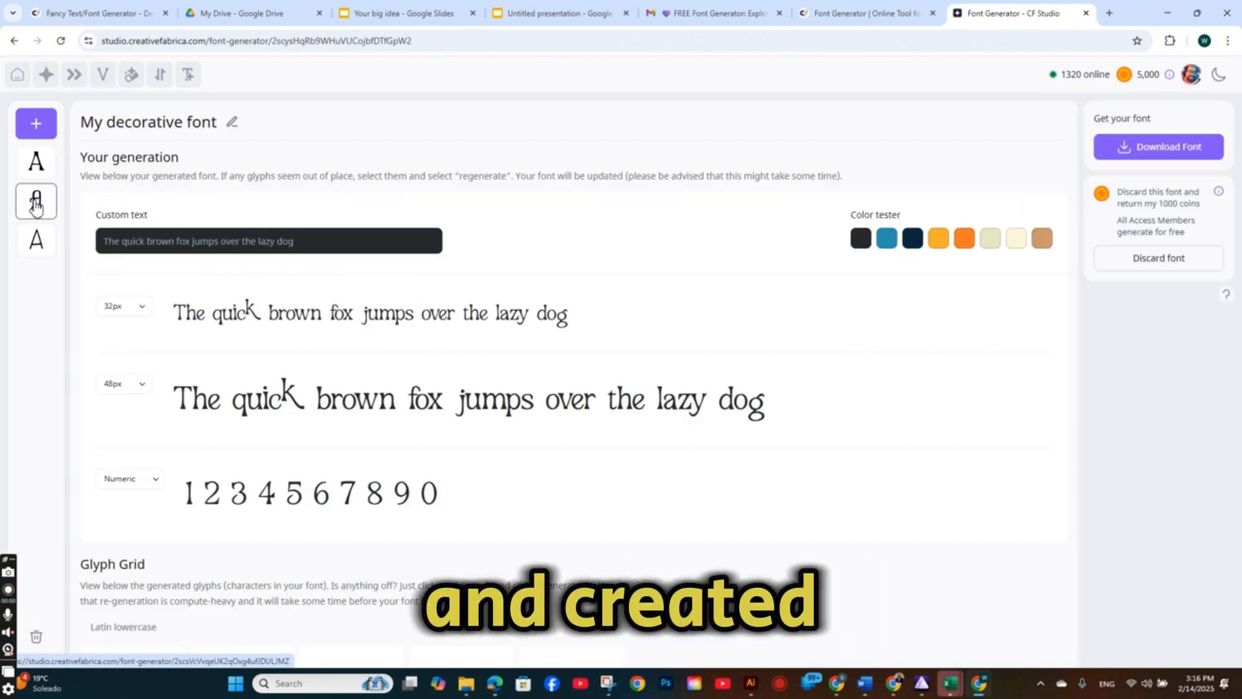
mouse_move(1140, 169)
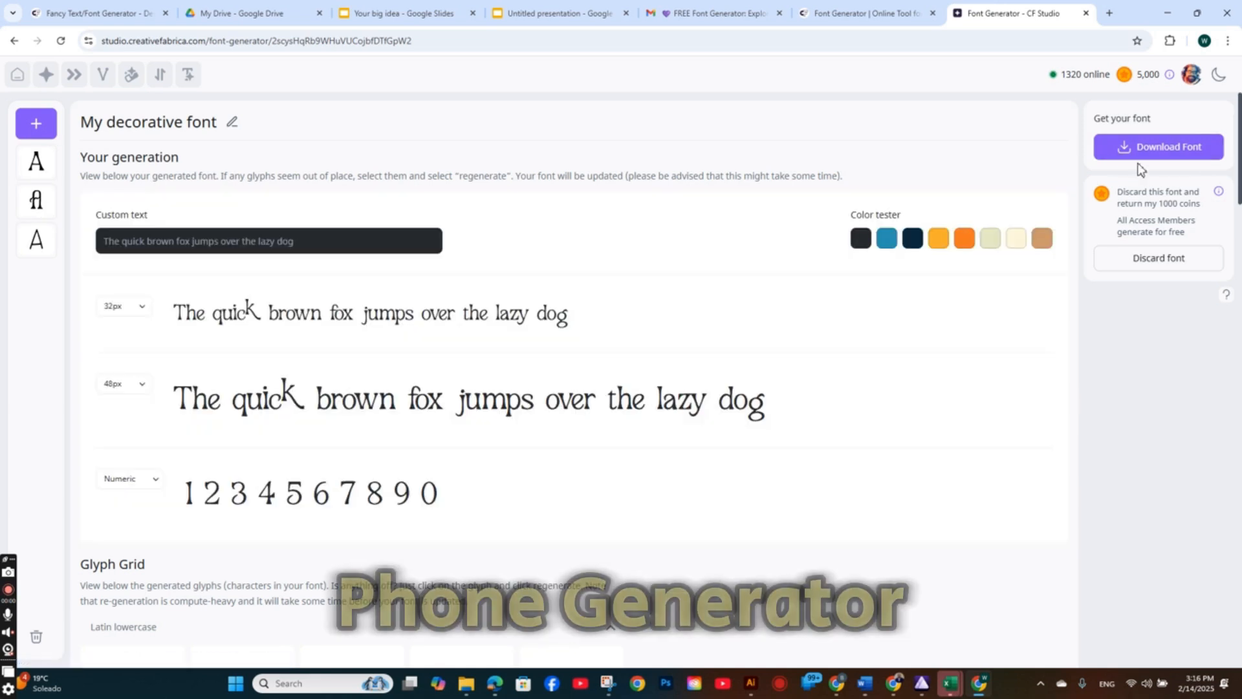
scroll(down, 3)
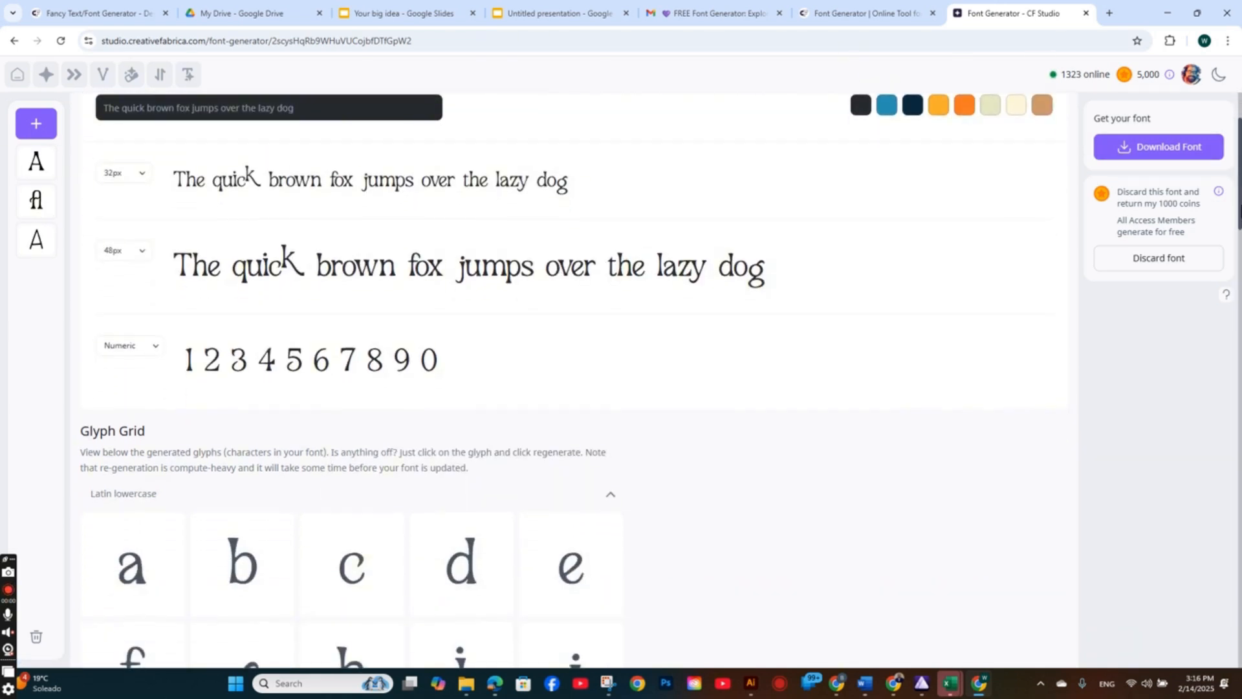
scroll(down, 3)
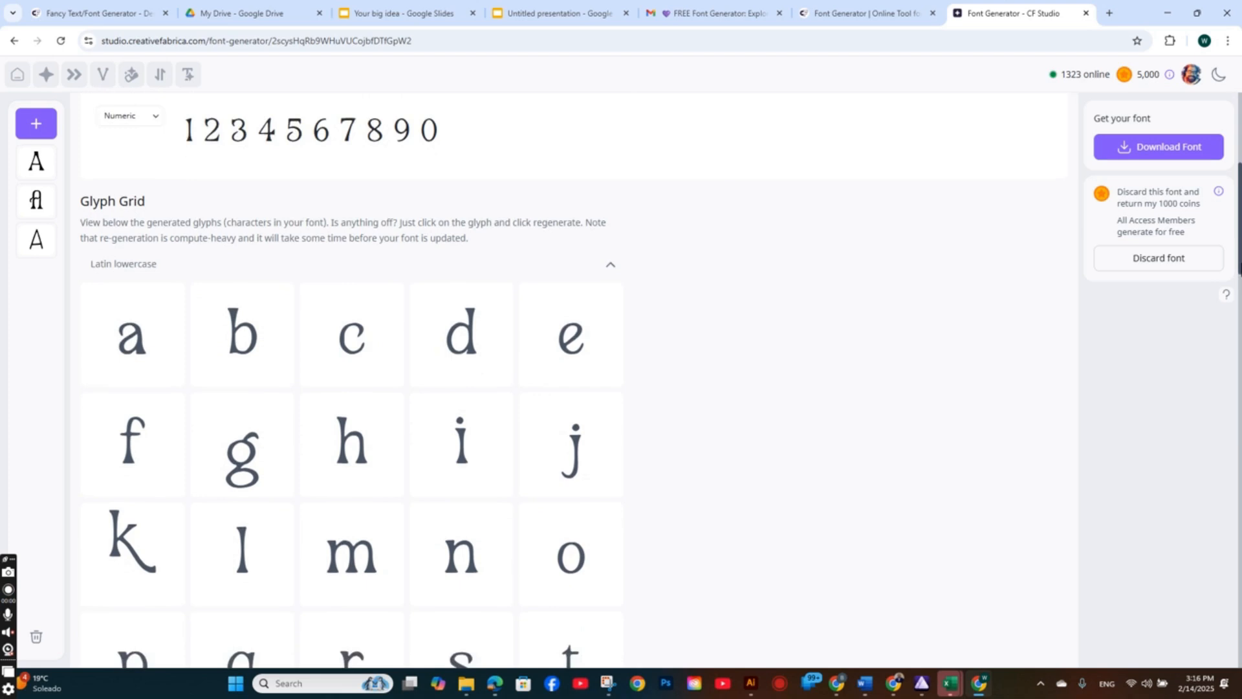
Step: Generate a new Decorative font from the prompt 'a bubbly font'
click(37, 123)
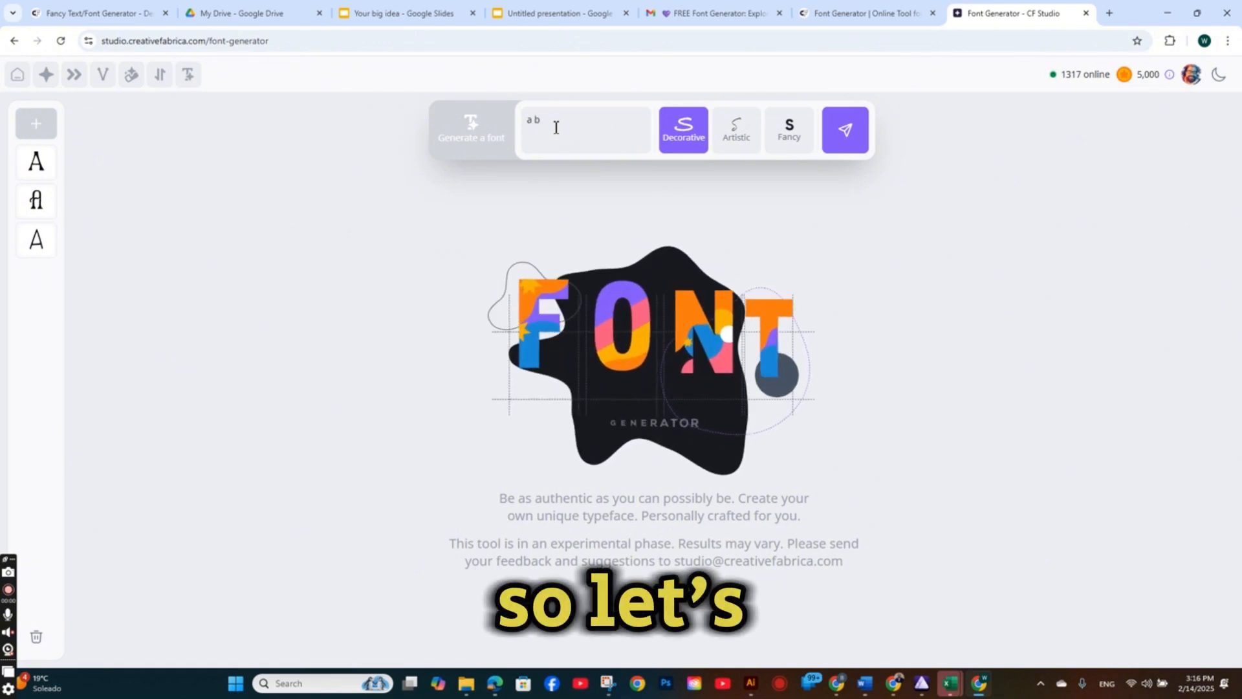
text(a bubbly font)
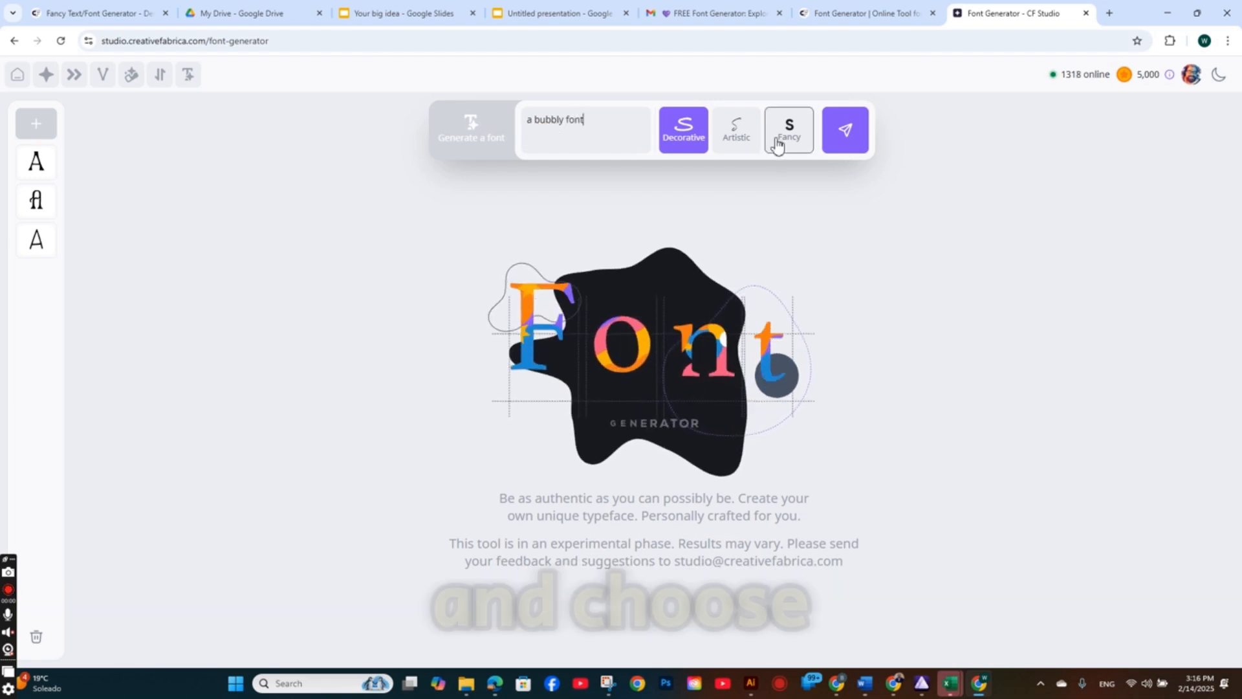
click(789, 129)
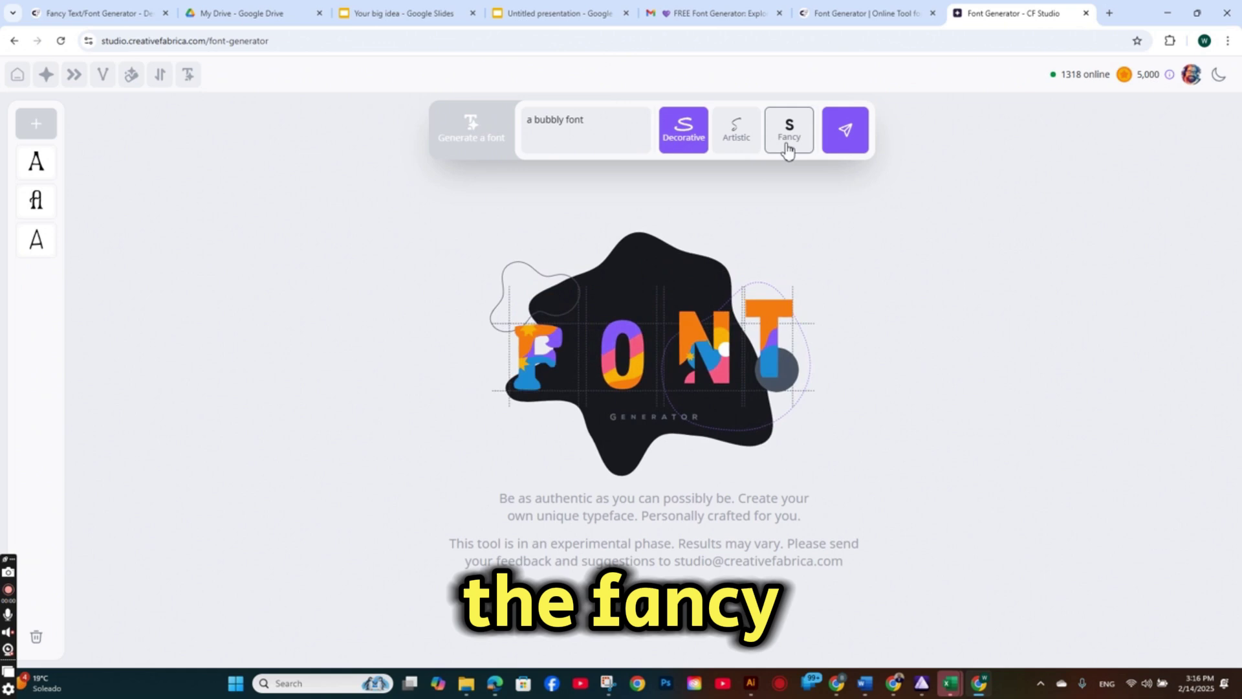
click(846, 128)
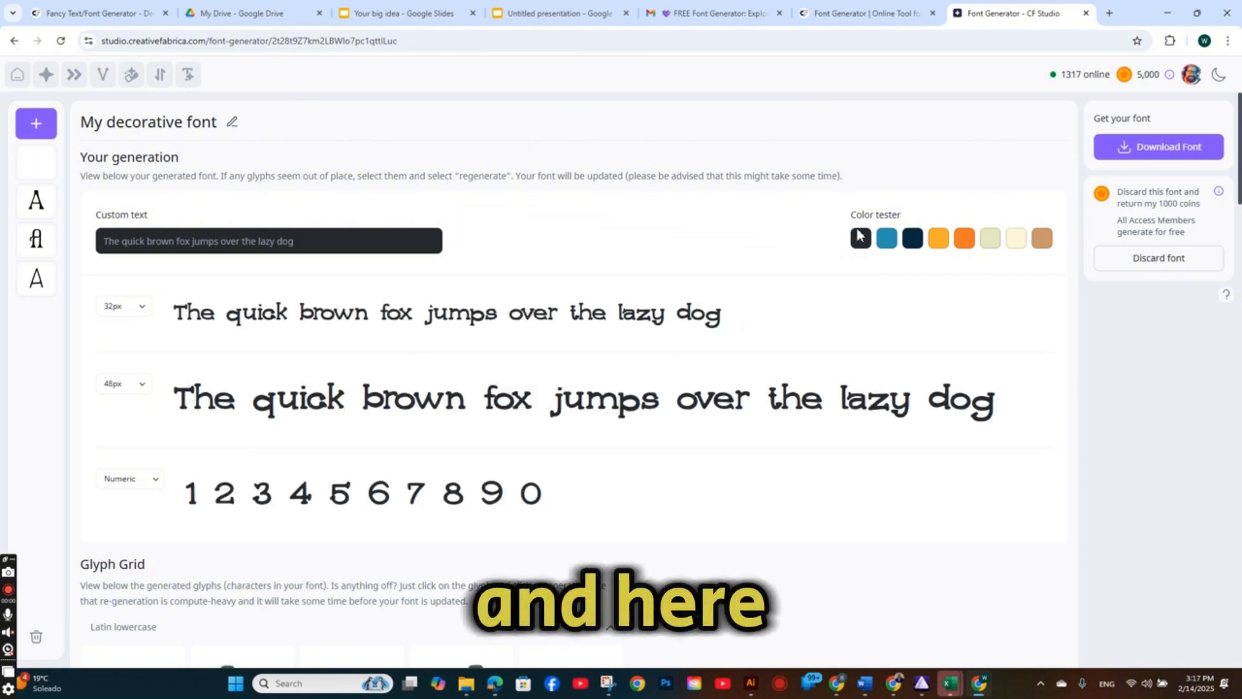
click(912, 238)
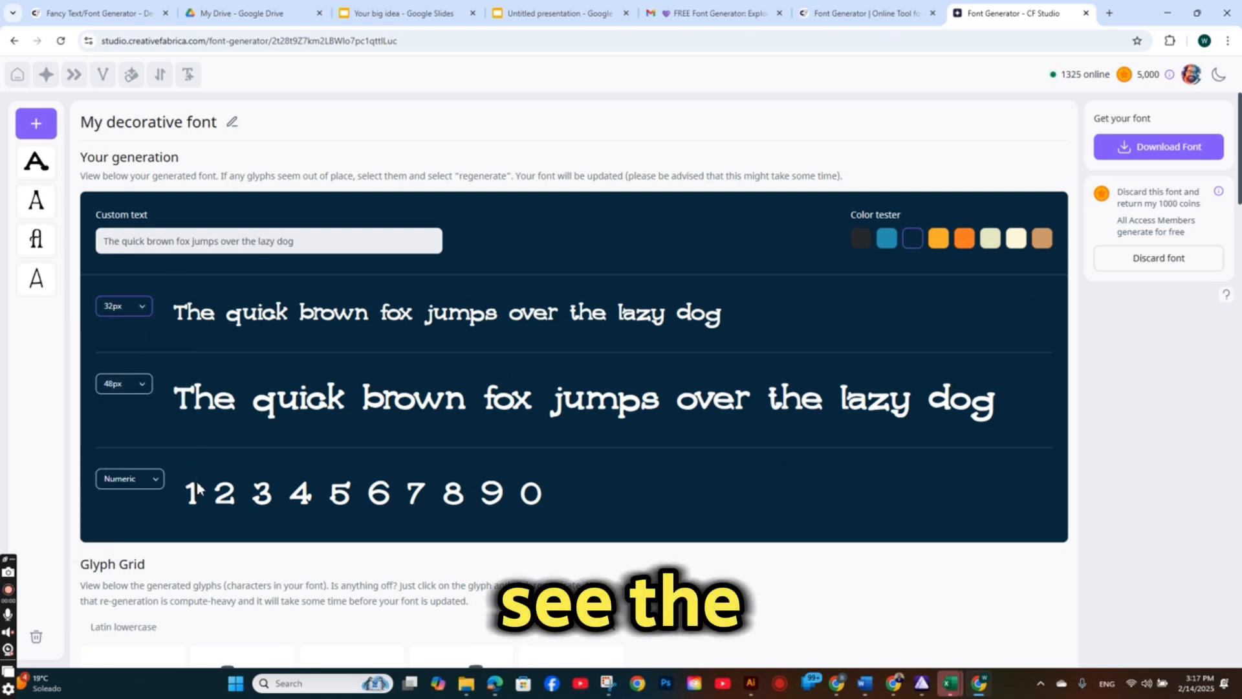
scroll(down, 3)
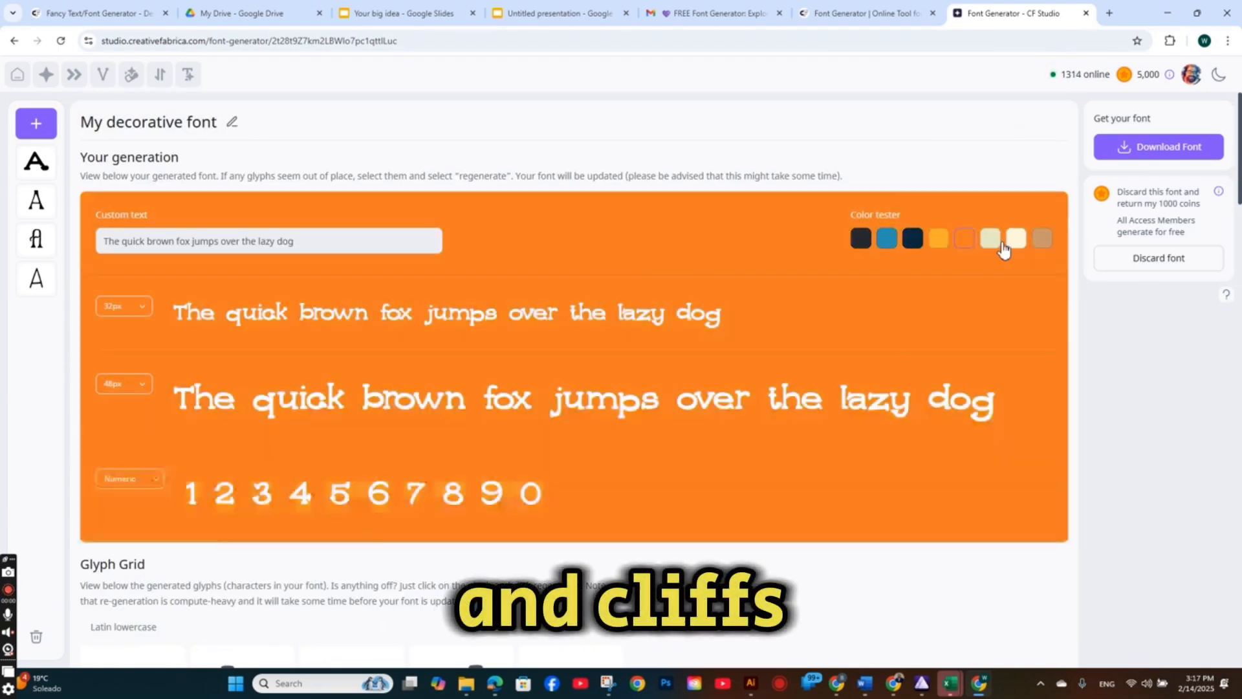
click(1016, 238)
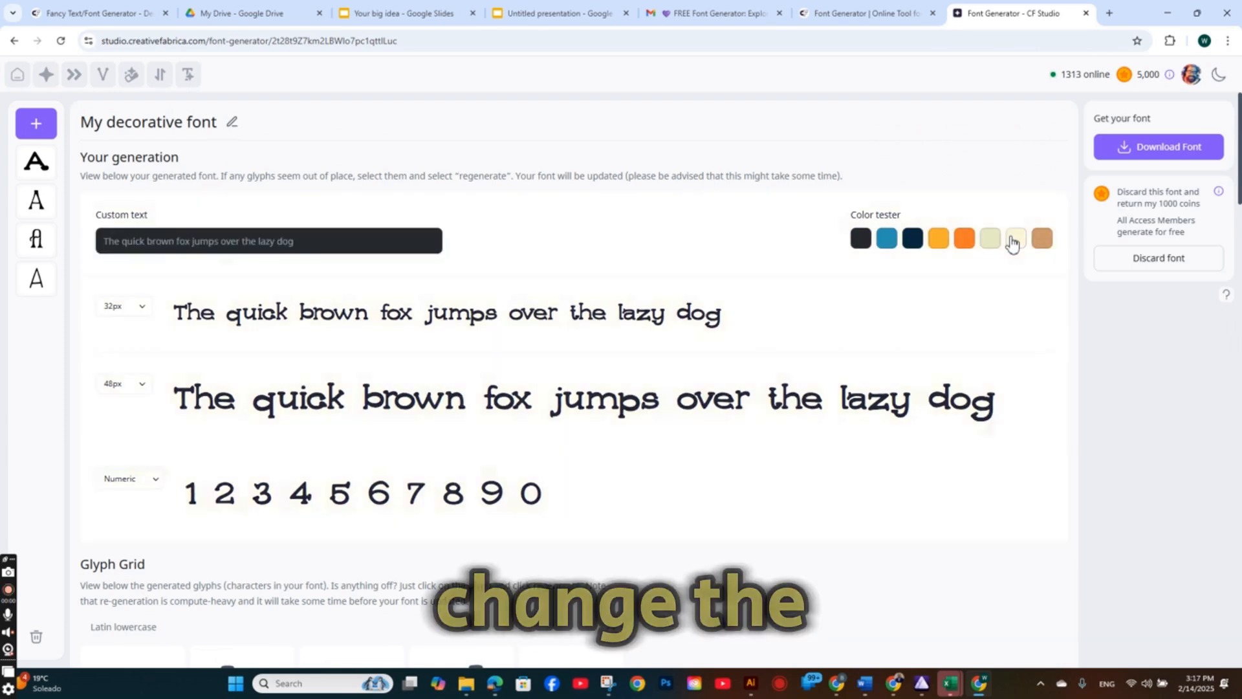
scroll(down, 3)
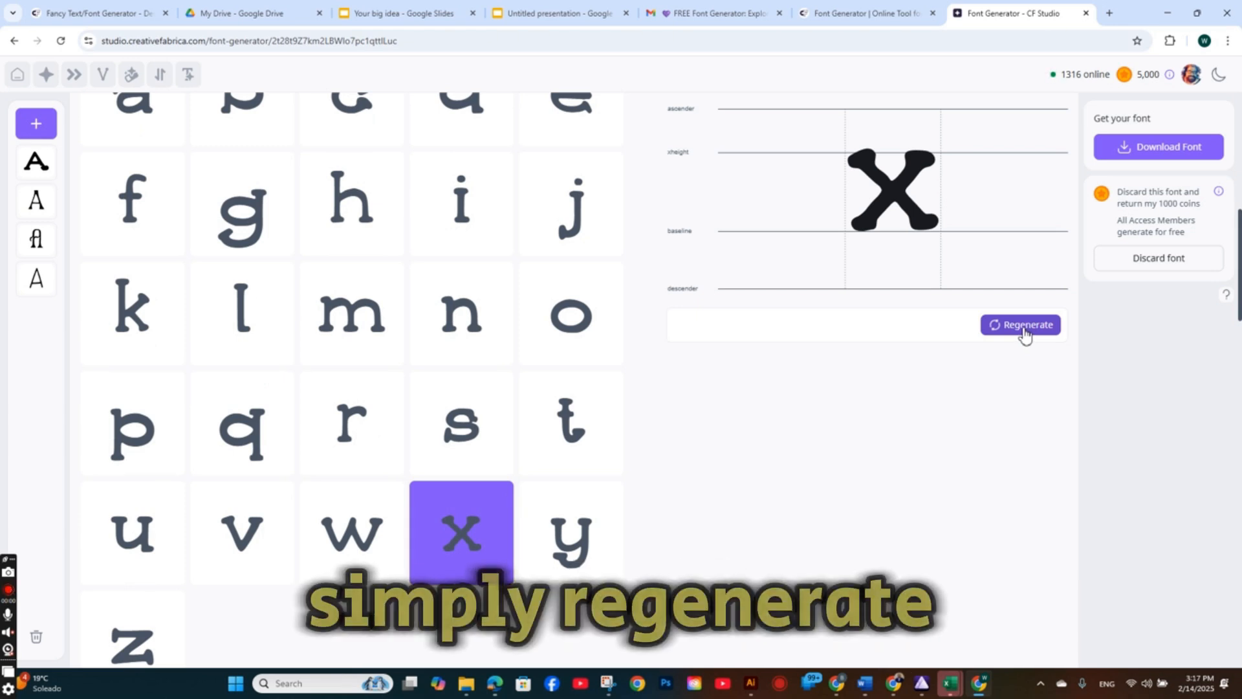
Step: Regenerate lowercase x, browse the variants and accept the new version
click(1023, 324)
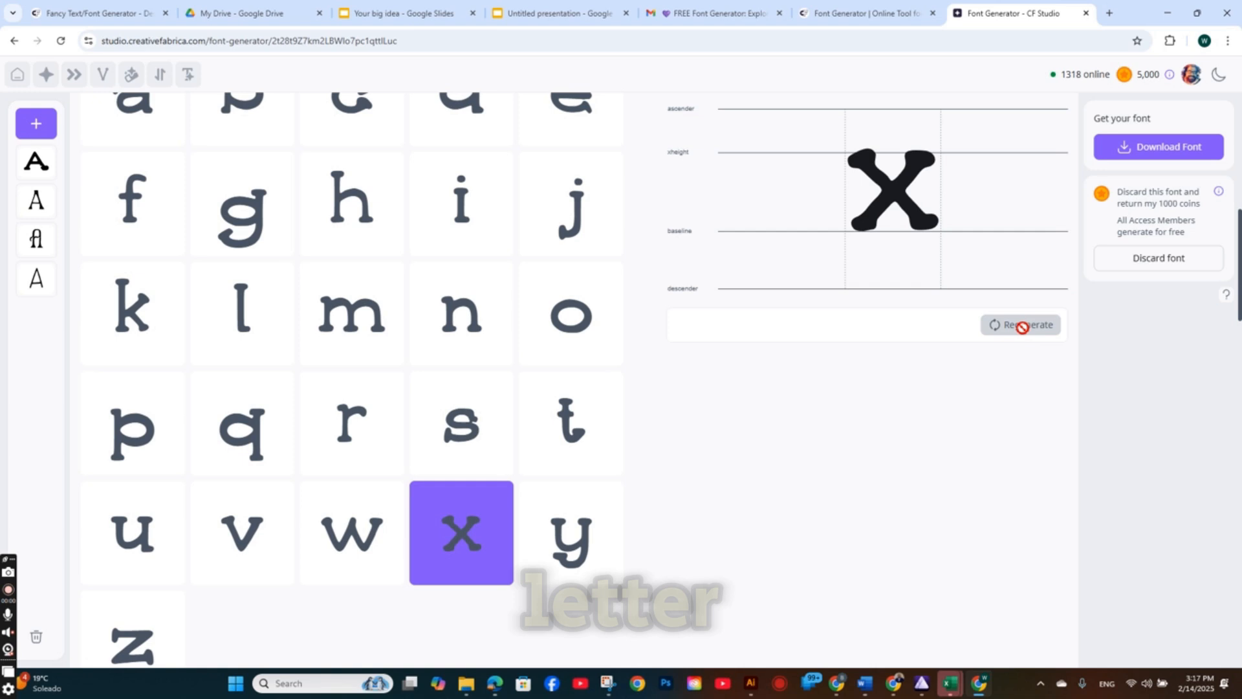
click(1021, 323)
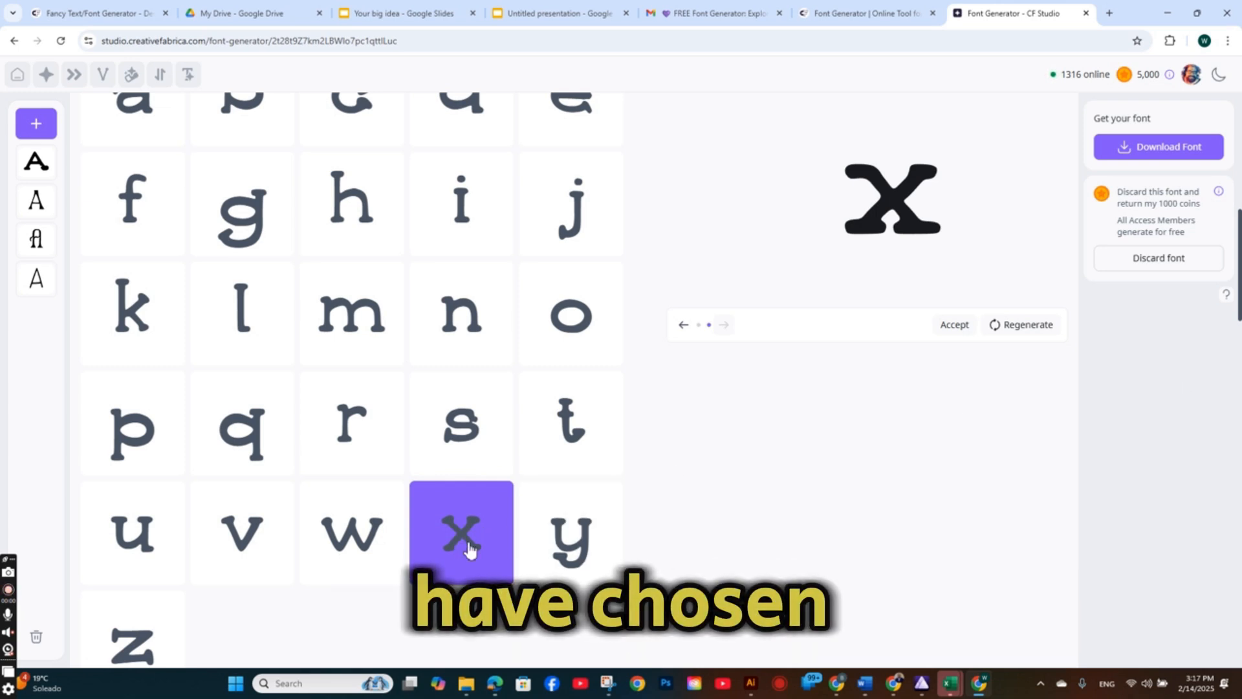
click(955, 323)
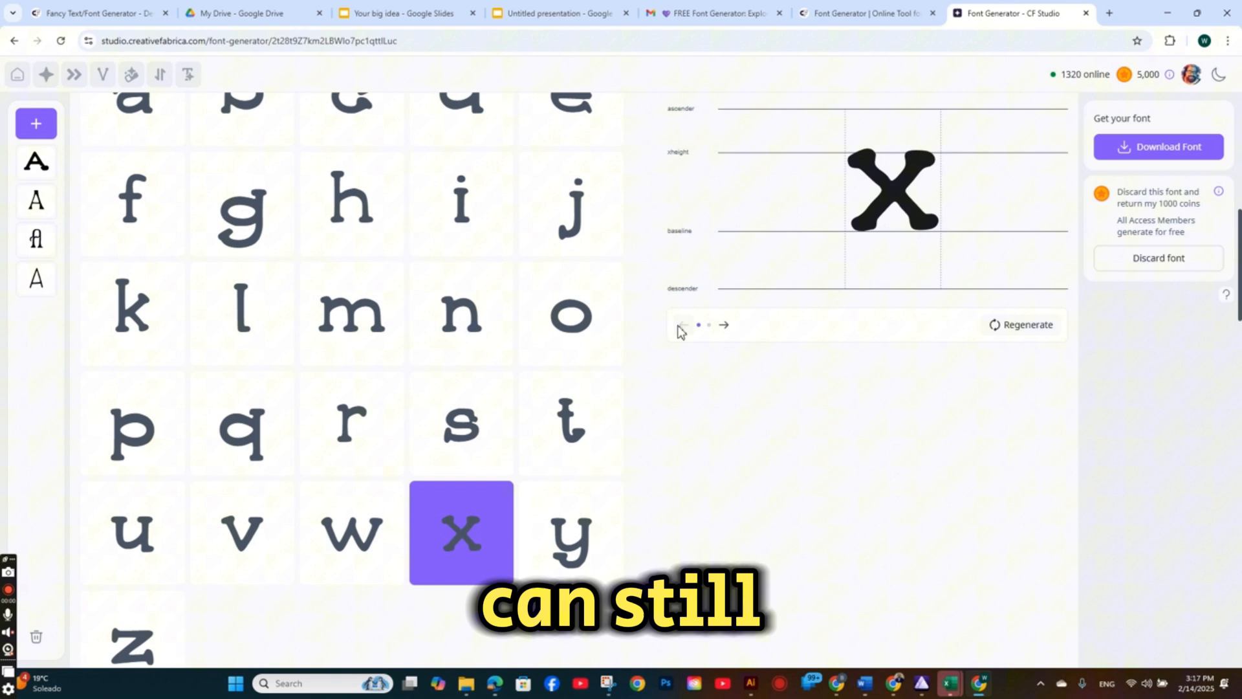
click(724, 325)
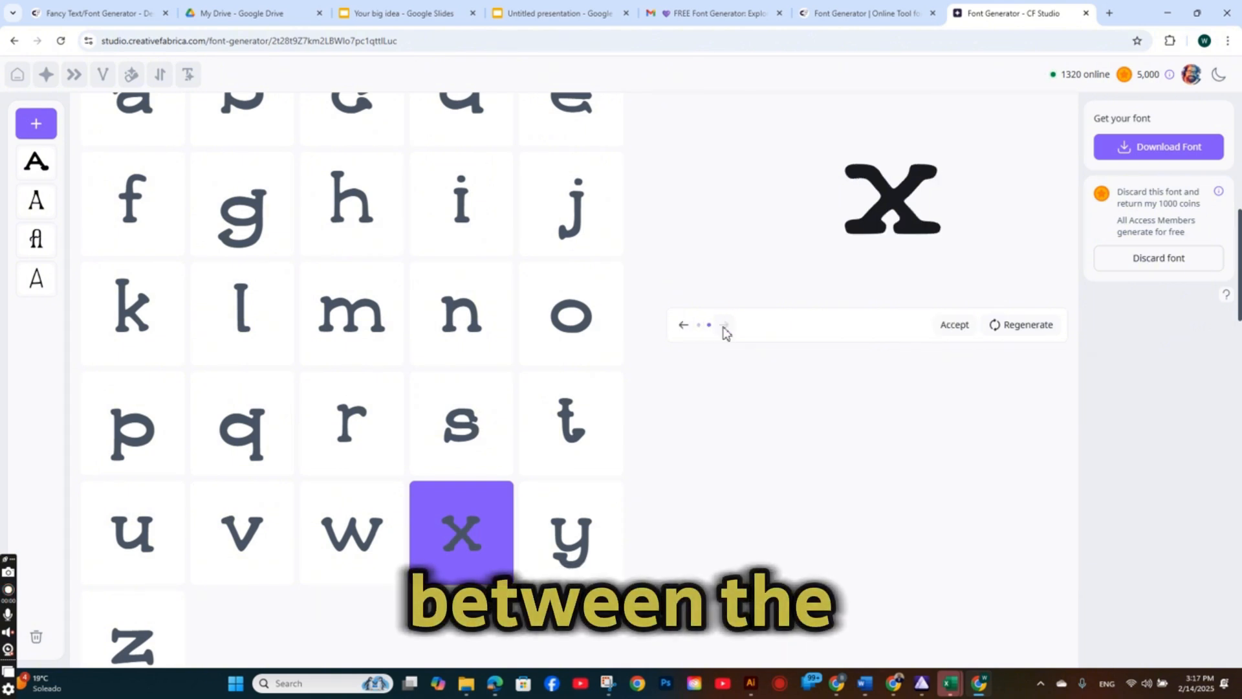
click(724, 325)
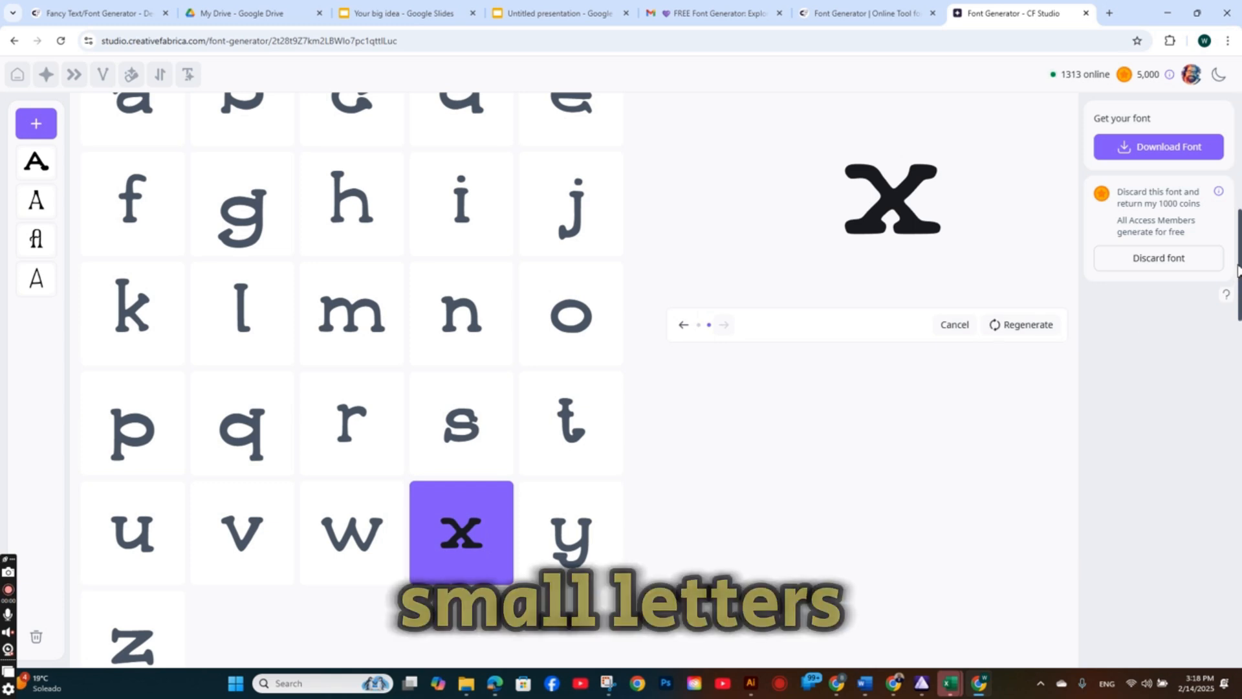
Step: Review the uppercase D glyph in the grid
scroll(down, 3)
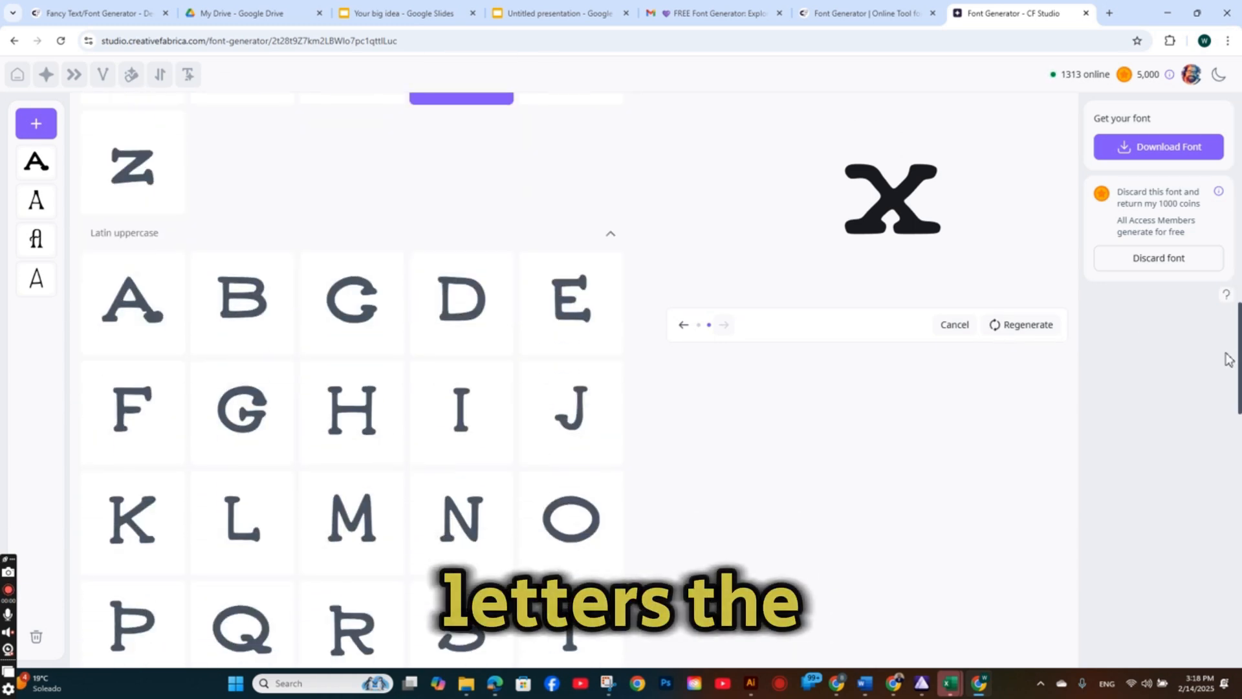
click(461, 303)
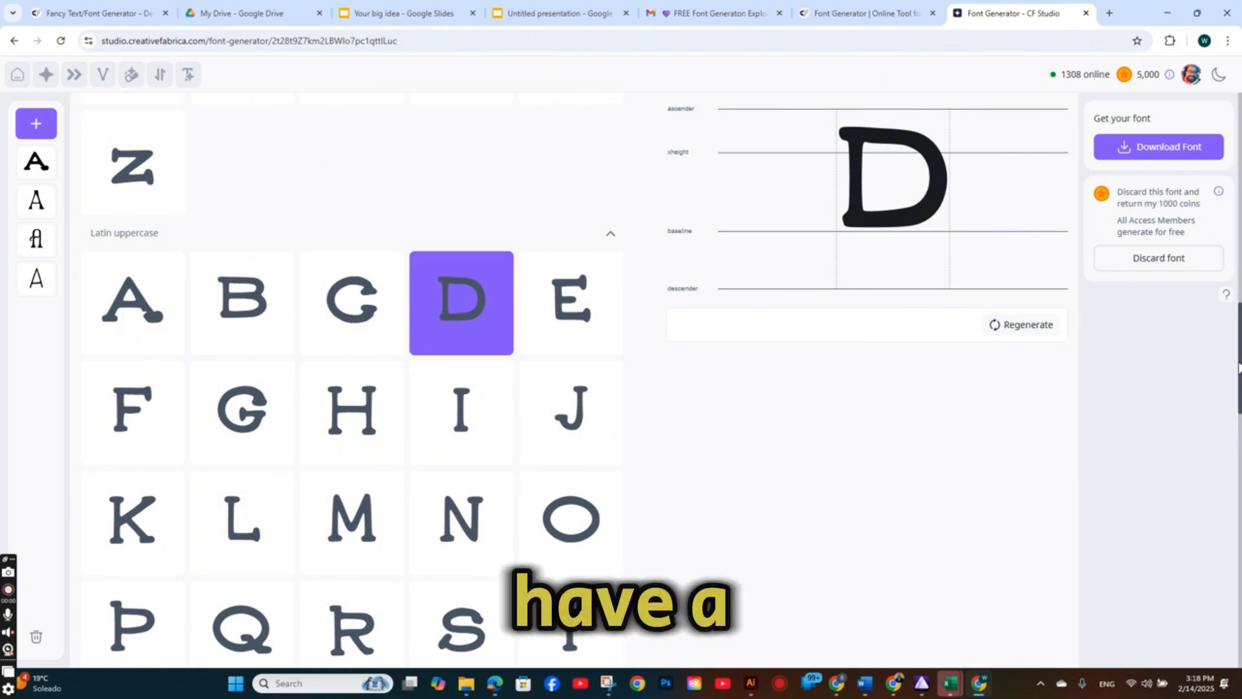
scroll(down, 3)
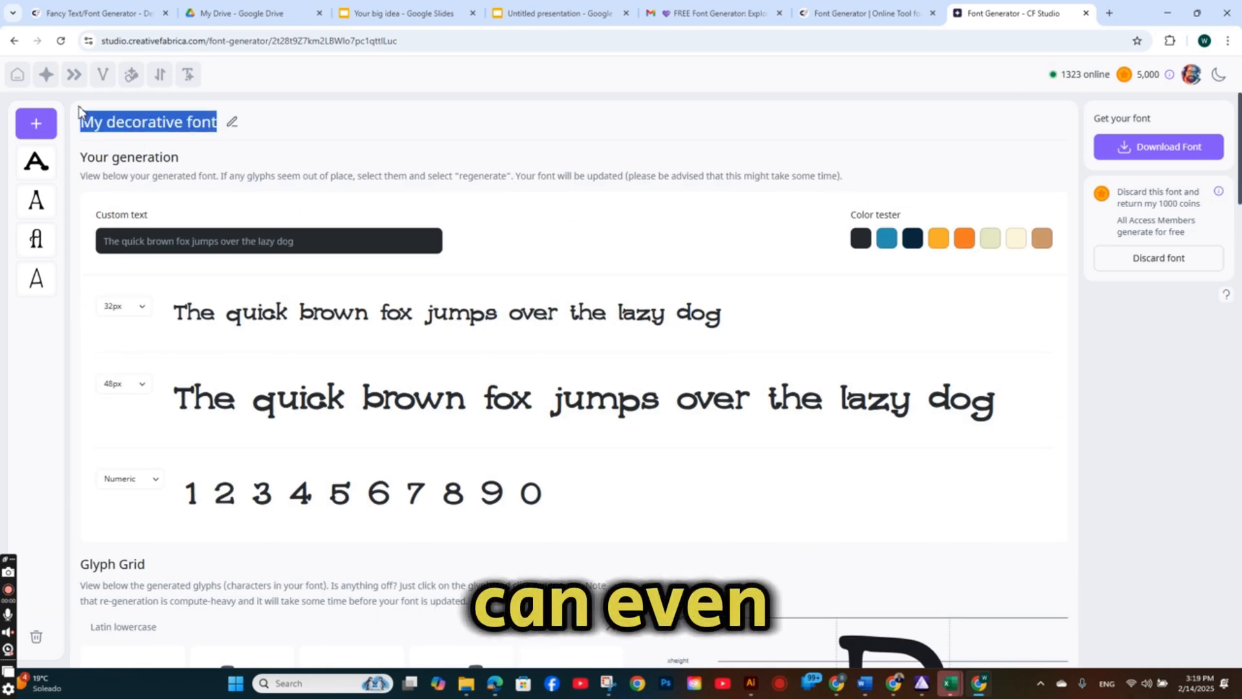
Step: Rename the font to 'Jumpy Dumpy' and confirm the new name
text(Cool)
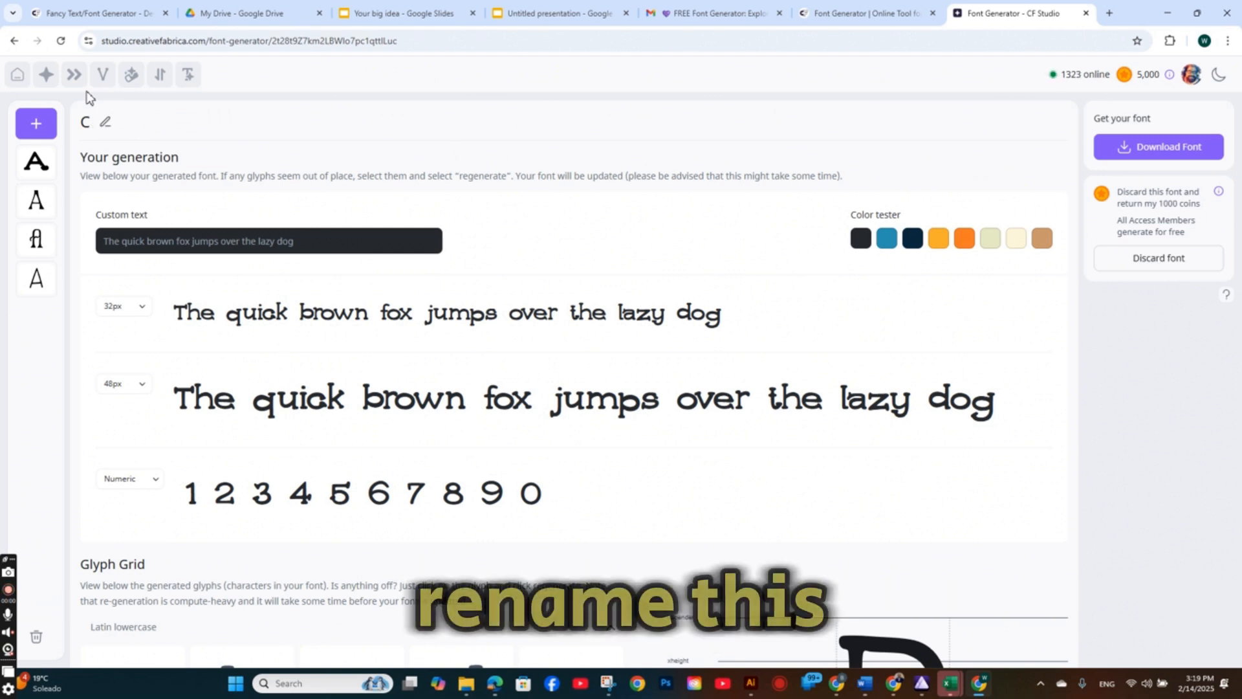
text(Jumpy Dumpy)
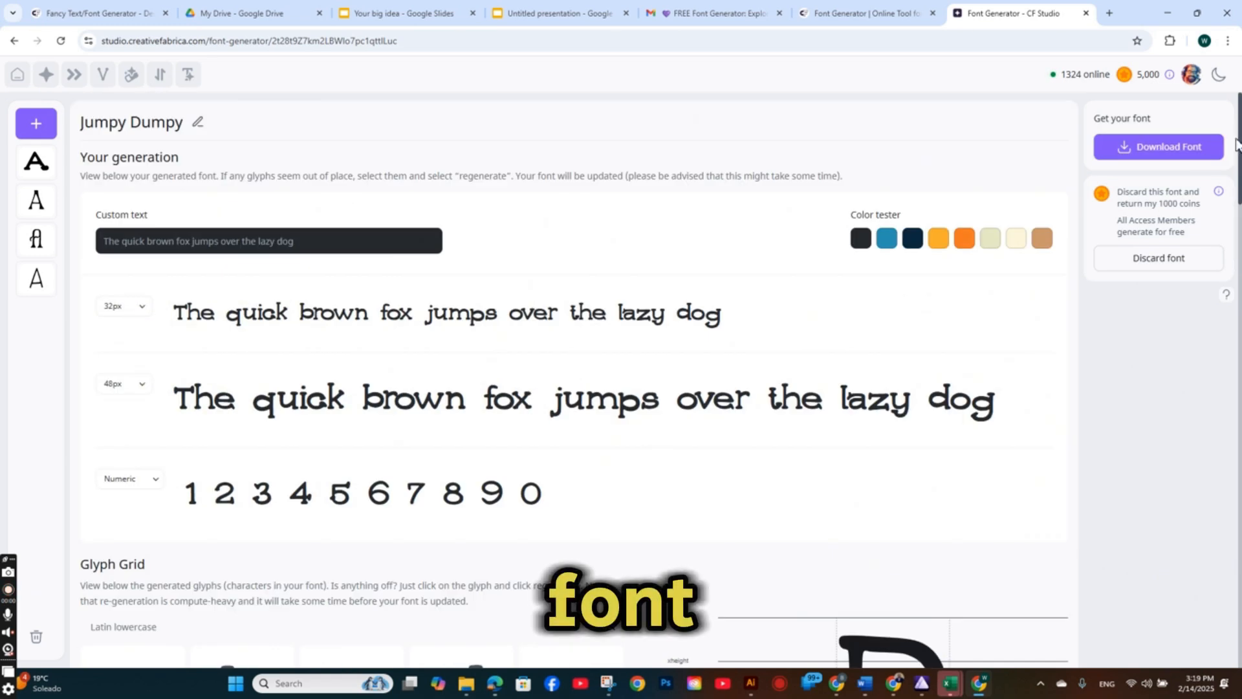
click(1159, 146)
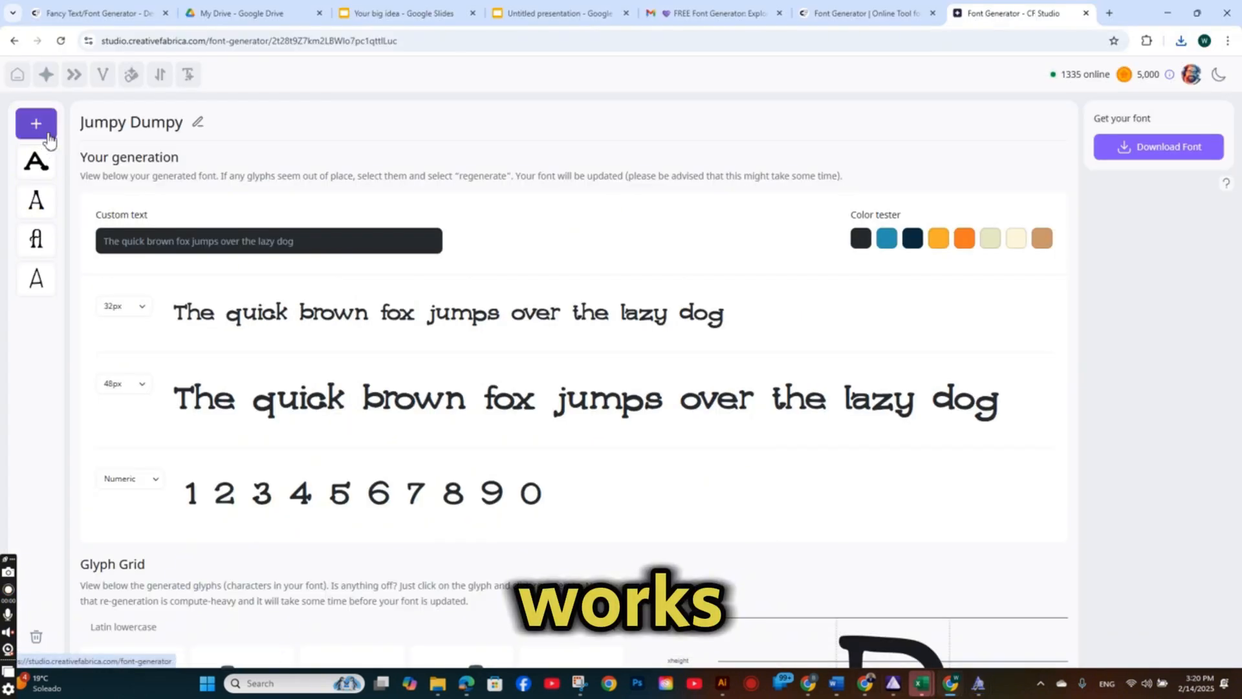
Step: Generate a new Decorative font from the modern rough-textured, straight-lines prompt
click(36, 124)
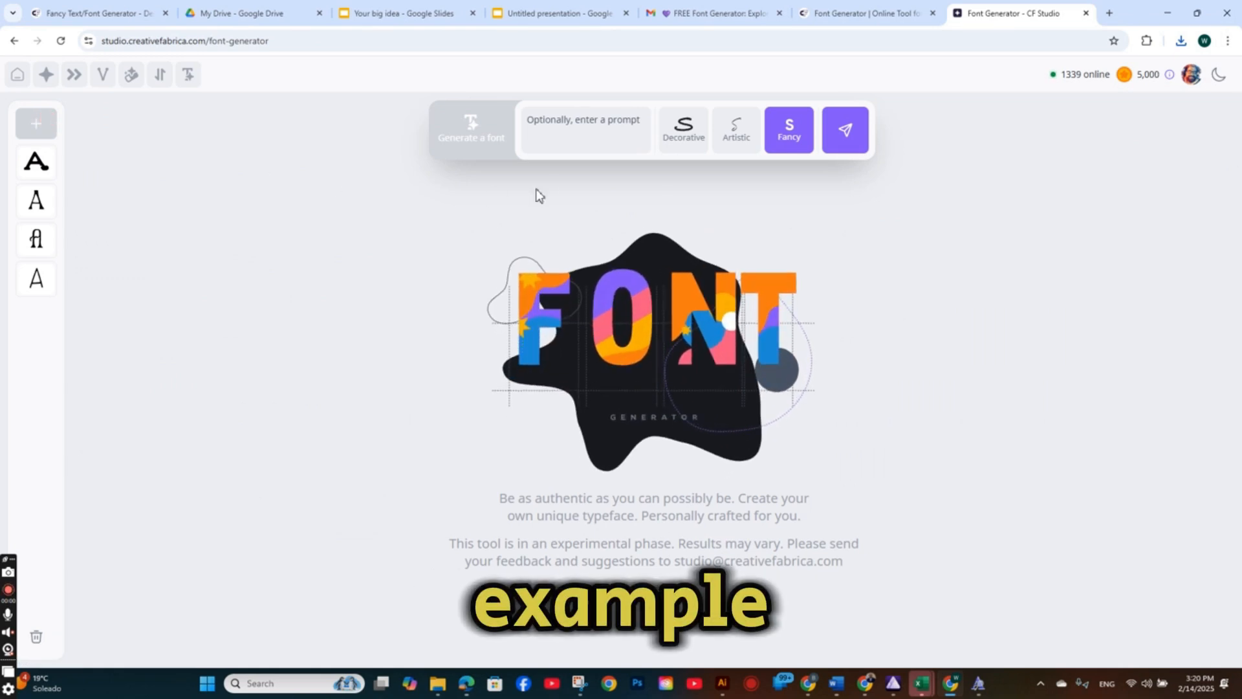
click(586, 121)
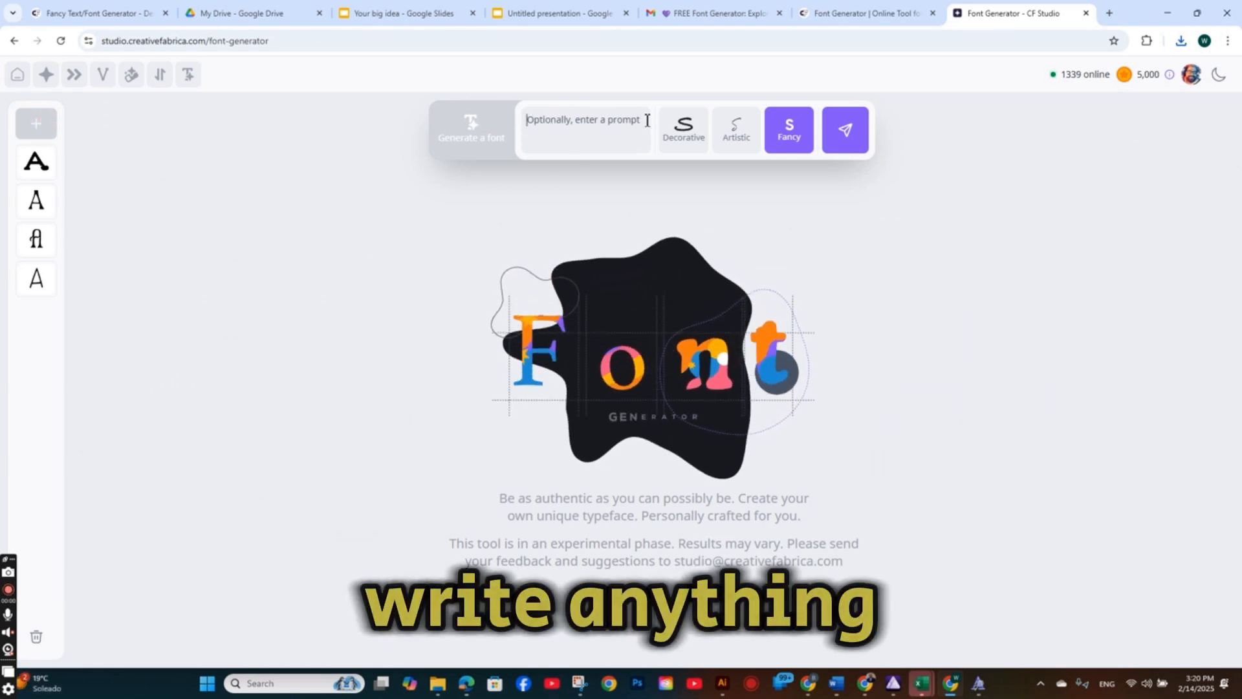
click(736, 129)
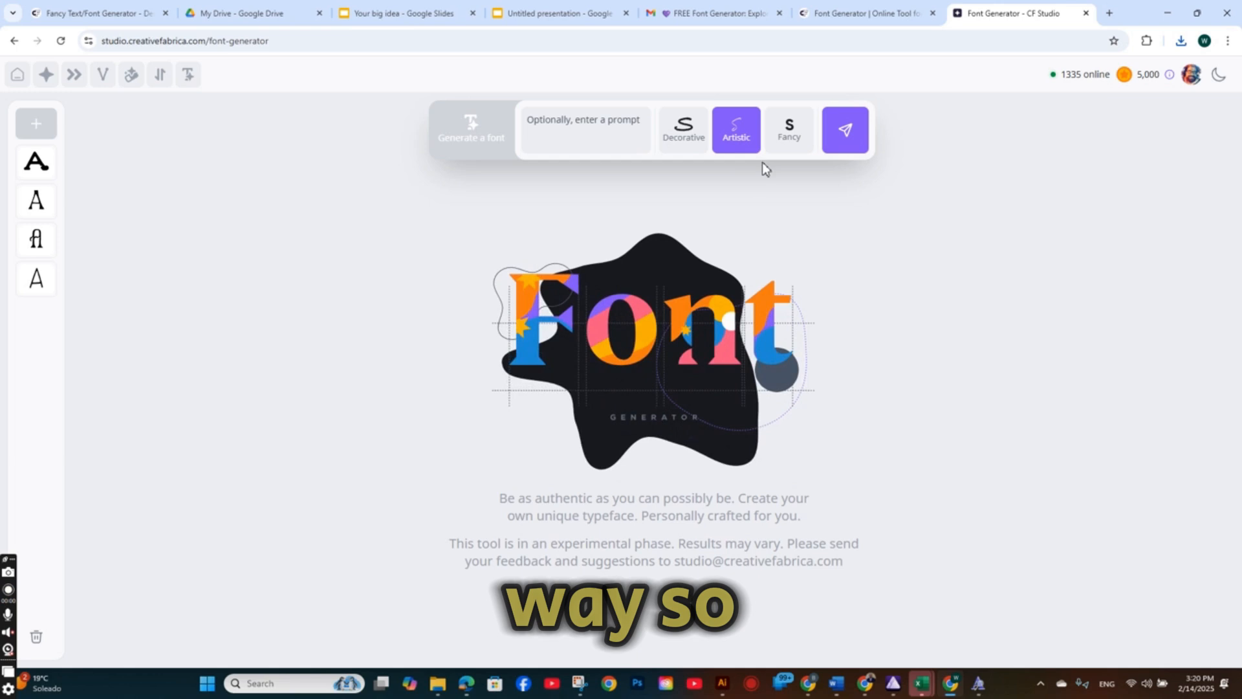
click(684, 129)
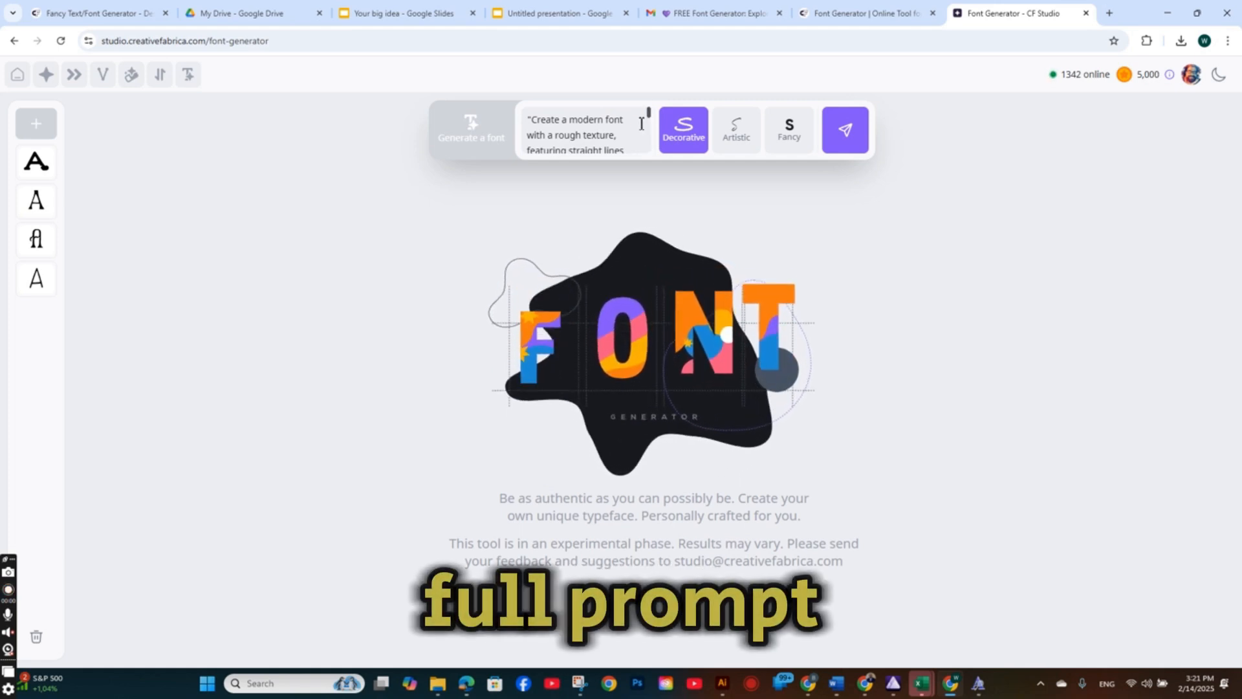
click(843, 128)
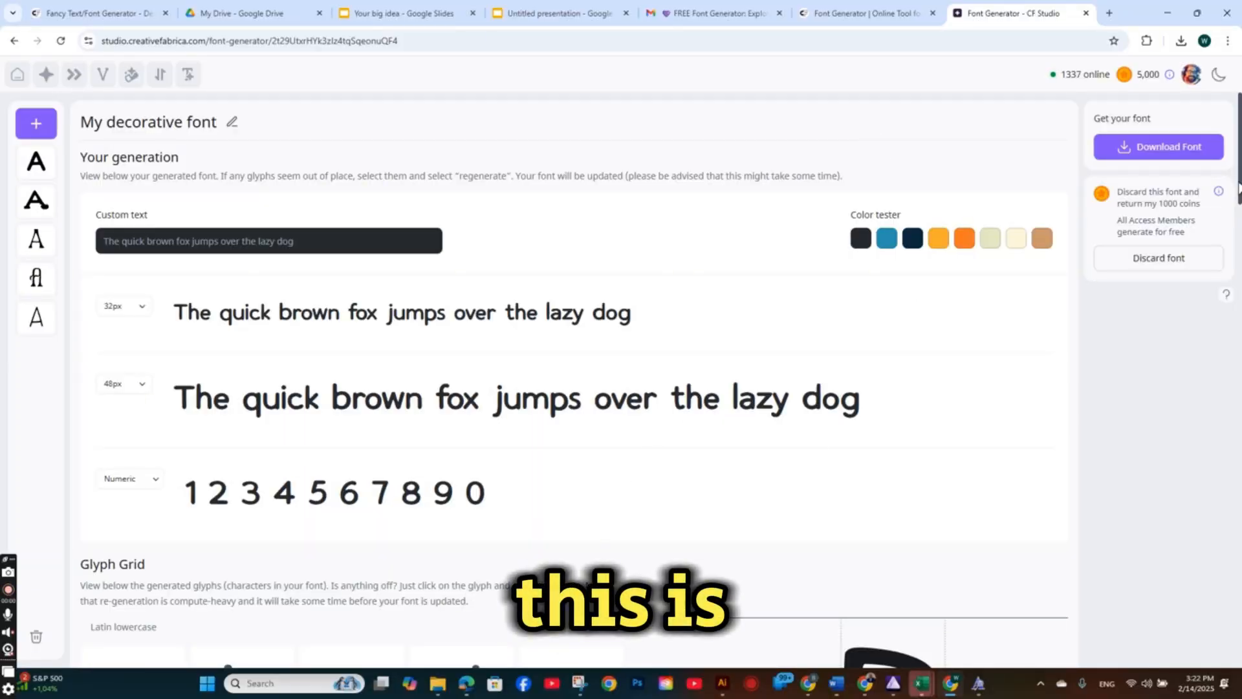
scroll(down, 3)
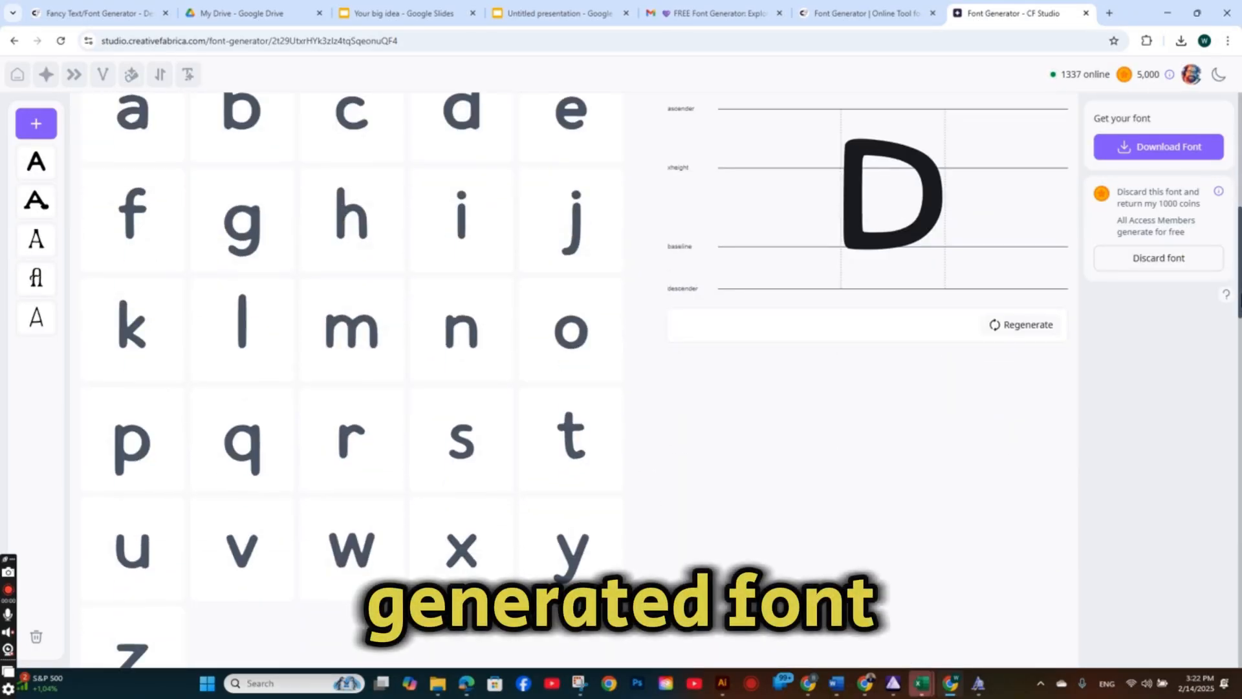
scroll(down, 3)
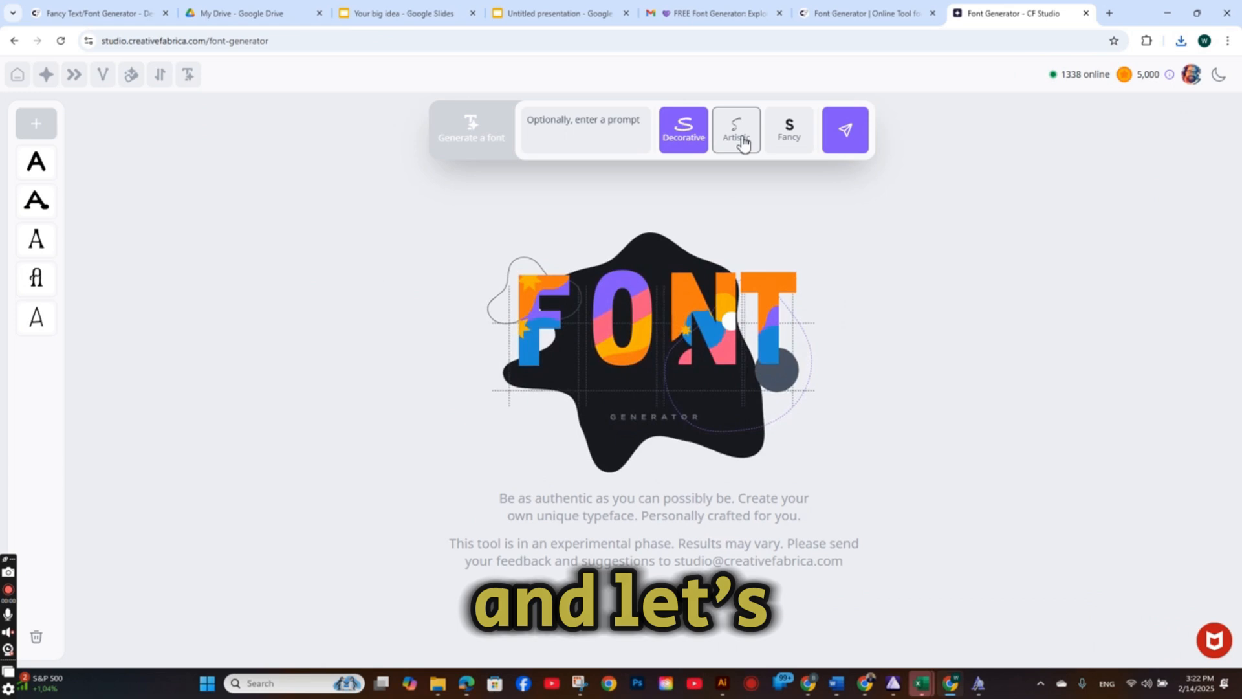
Step: Generate an Artistic-style version of the font from the same prompt
click(736, 130)
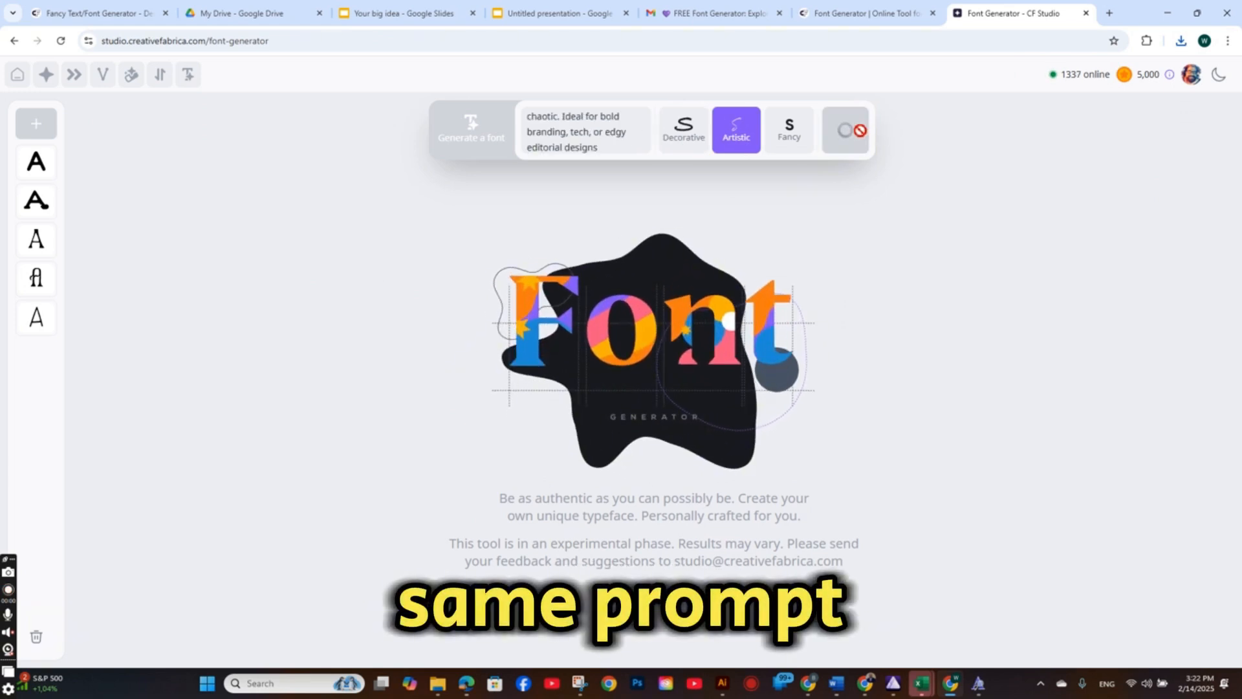
click(845, 129)
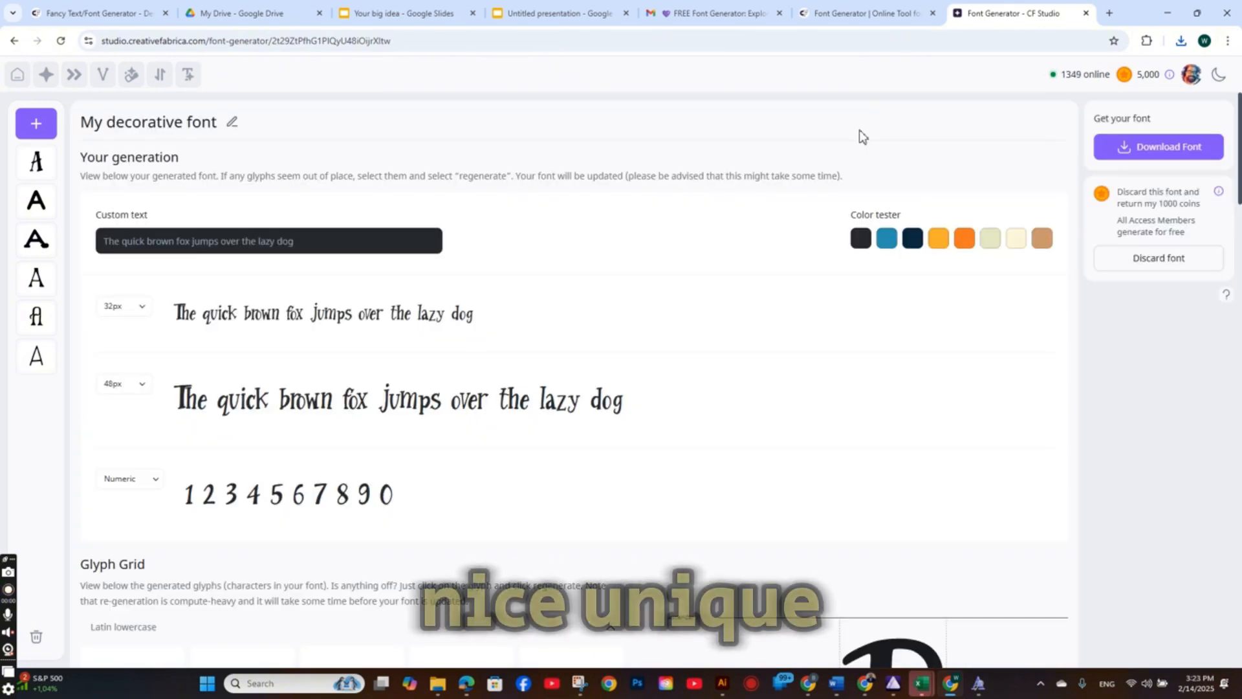
Step: Select uppercase C in the Latin uppercase grid and regenerate it, comparing with the original
scroll(down, 3)
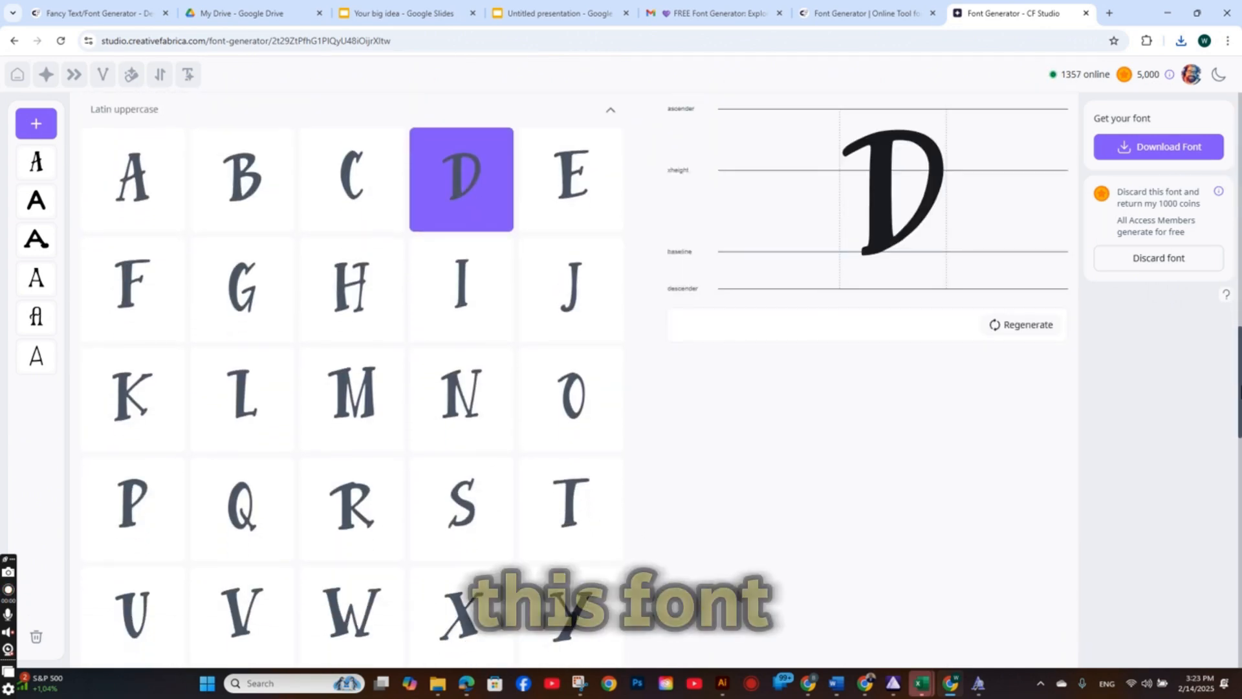
scroll(down, 3)
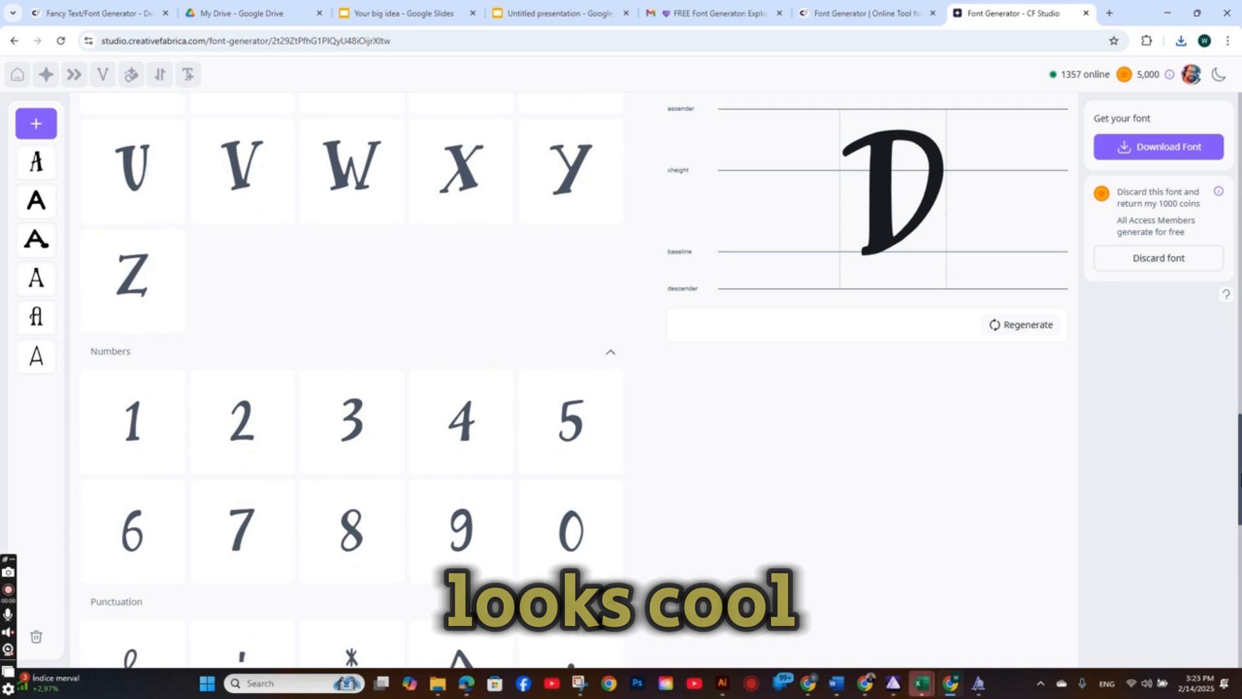
scroll(down, 3)
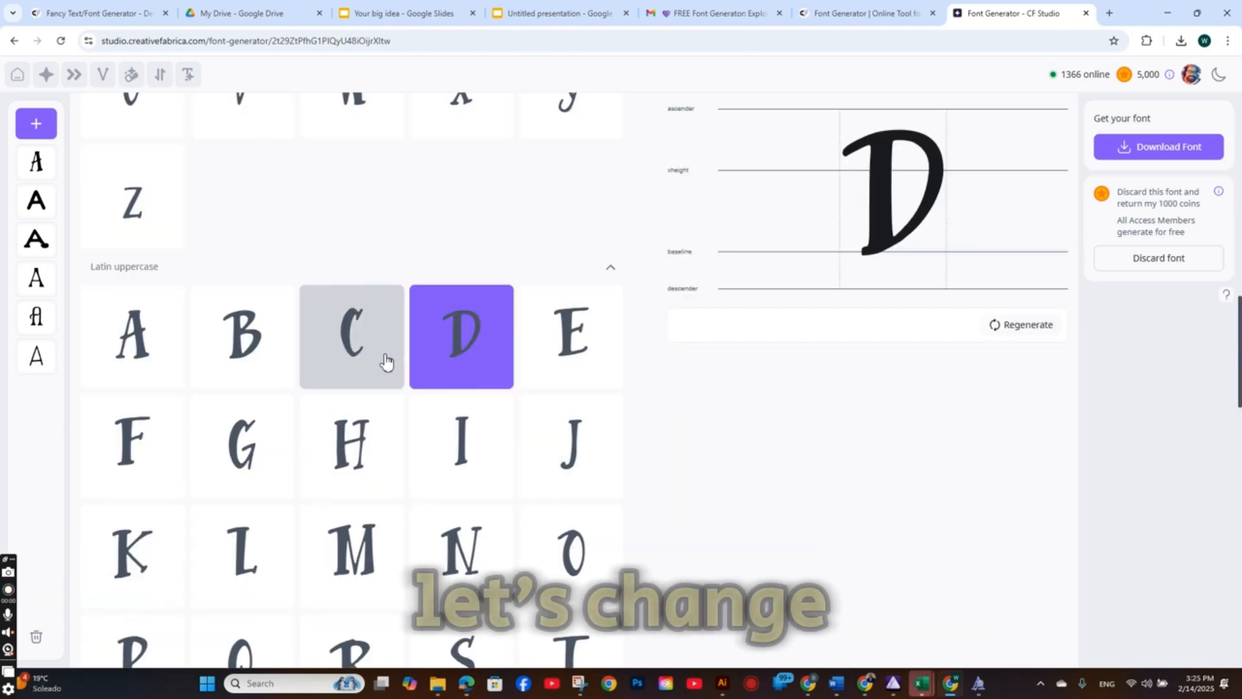
click(351, 336)
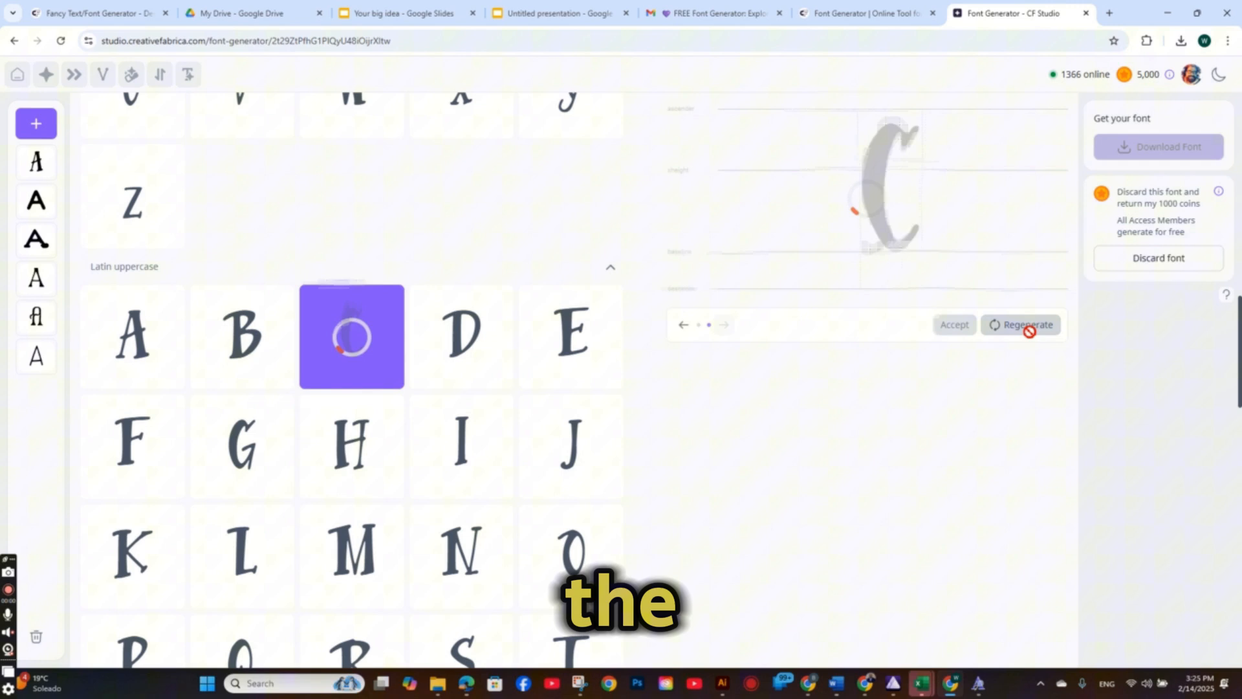
click(1028, 324)
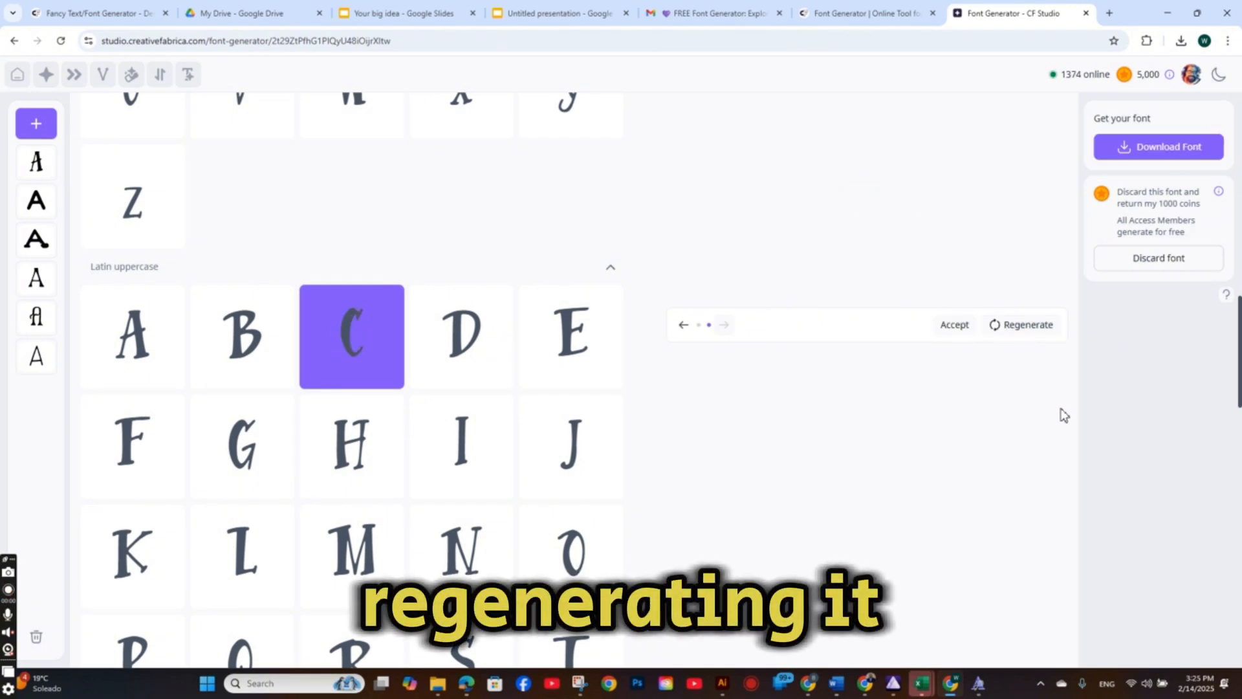
click(724, 325)
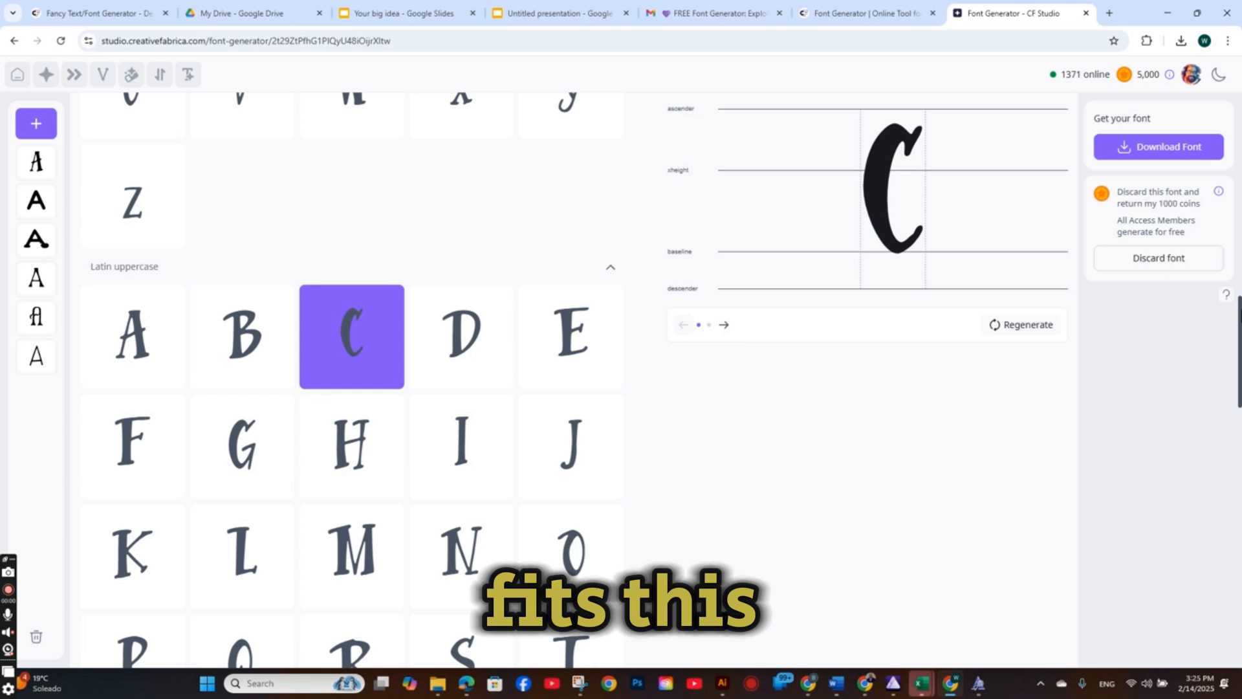
Step: Step to the regenerated C and generate another variant of it
scroll(down, 3)
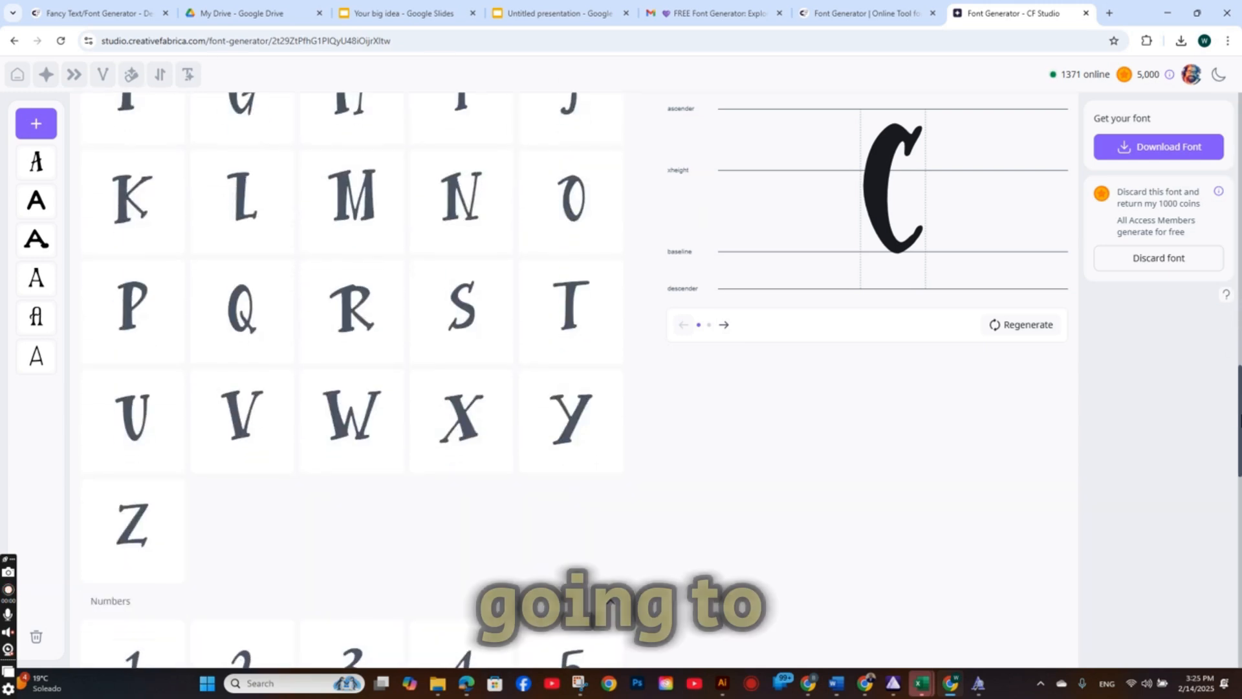
scroll(down, 3)
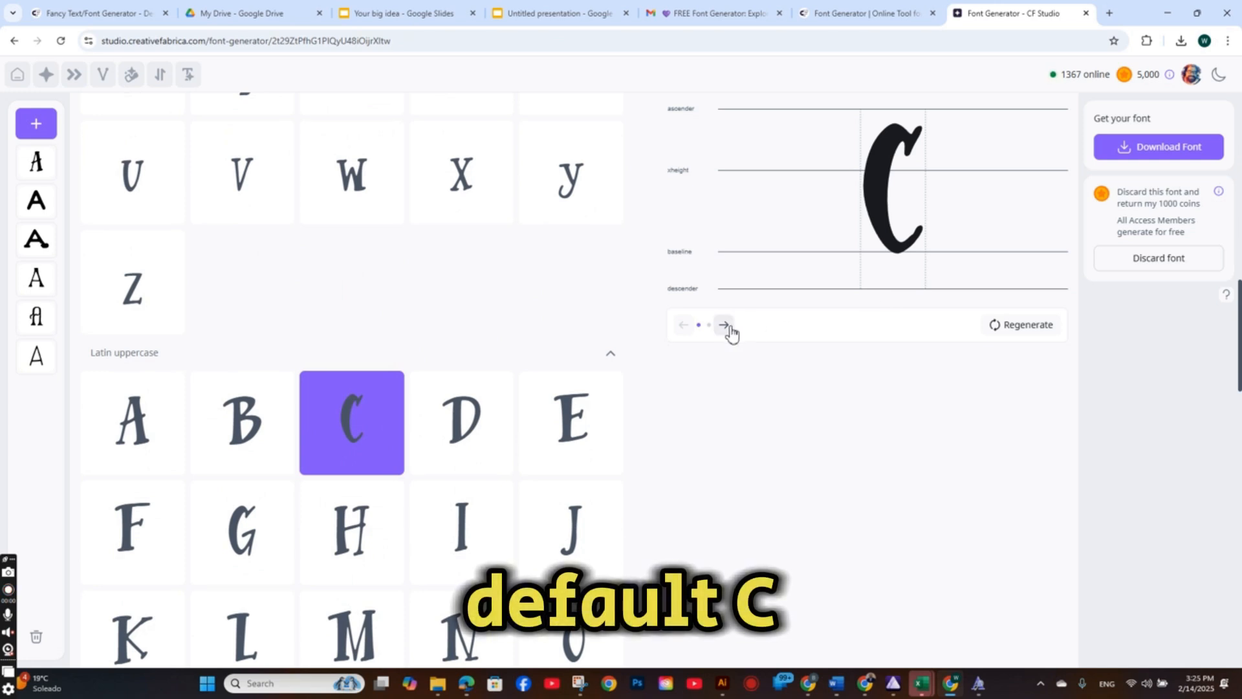
click(725, 323)
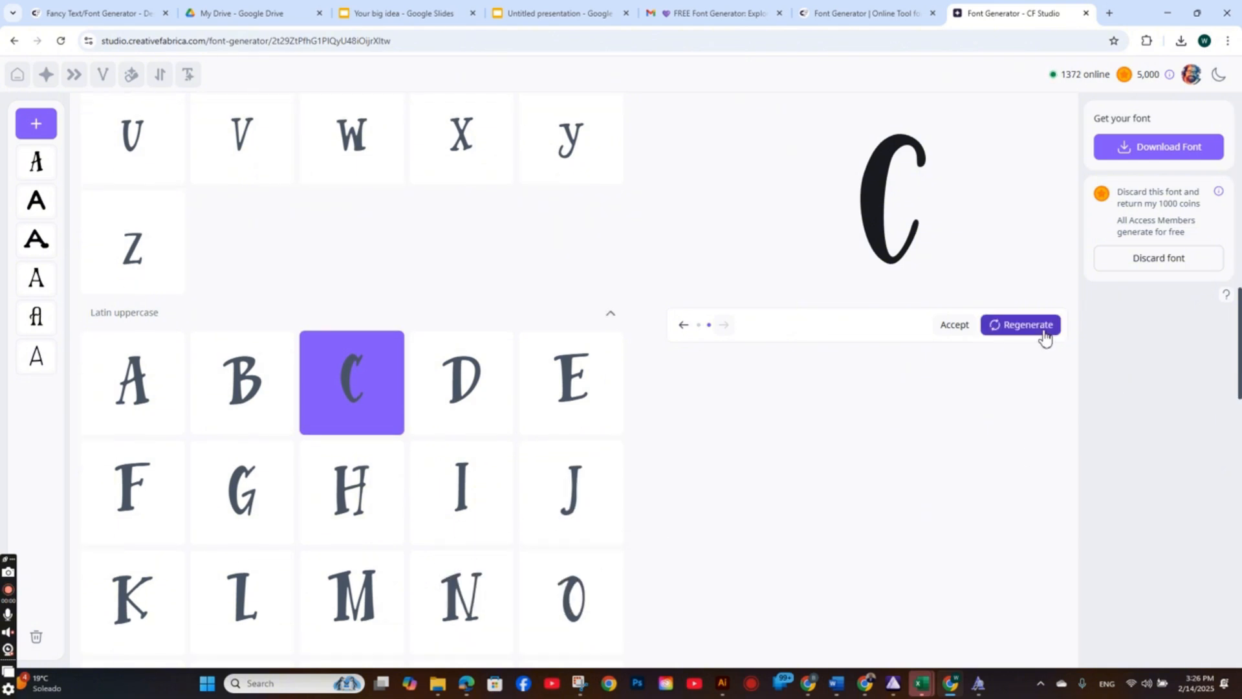
click(1028, 325)
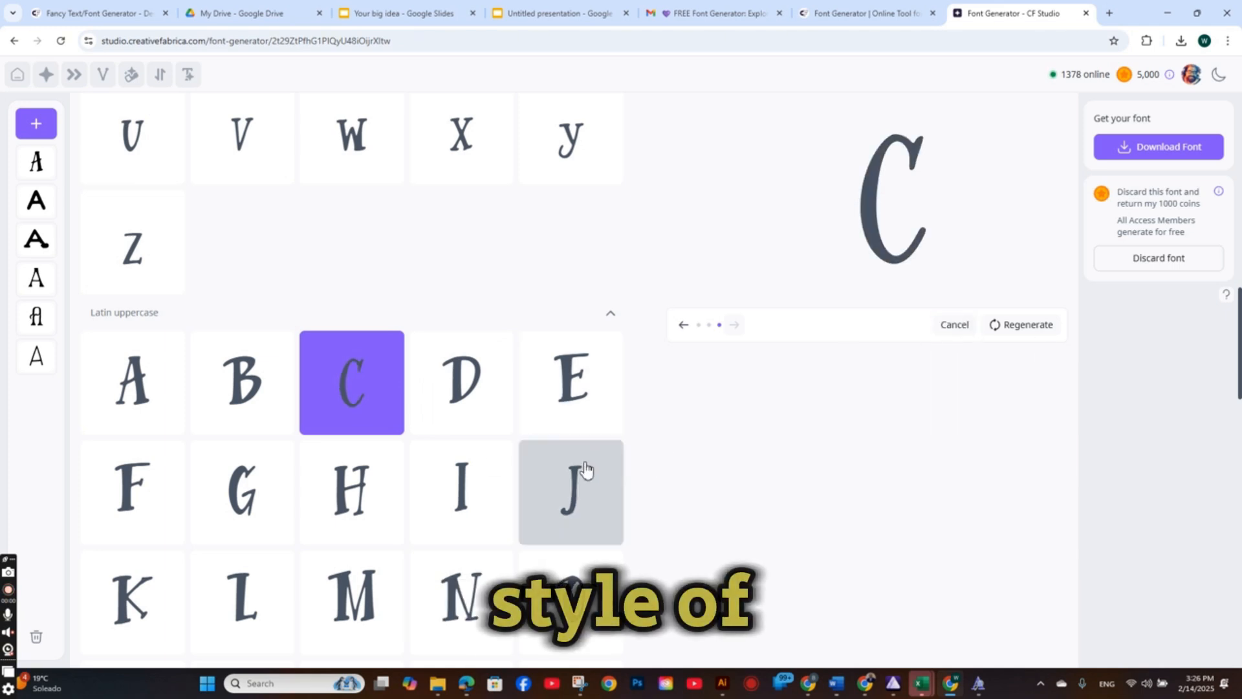
scroll(down, 3)
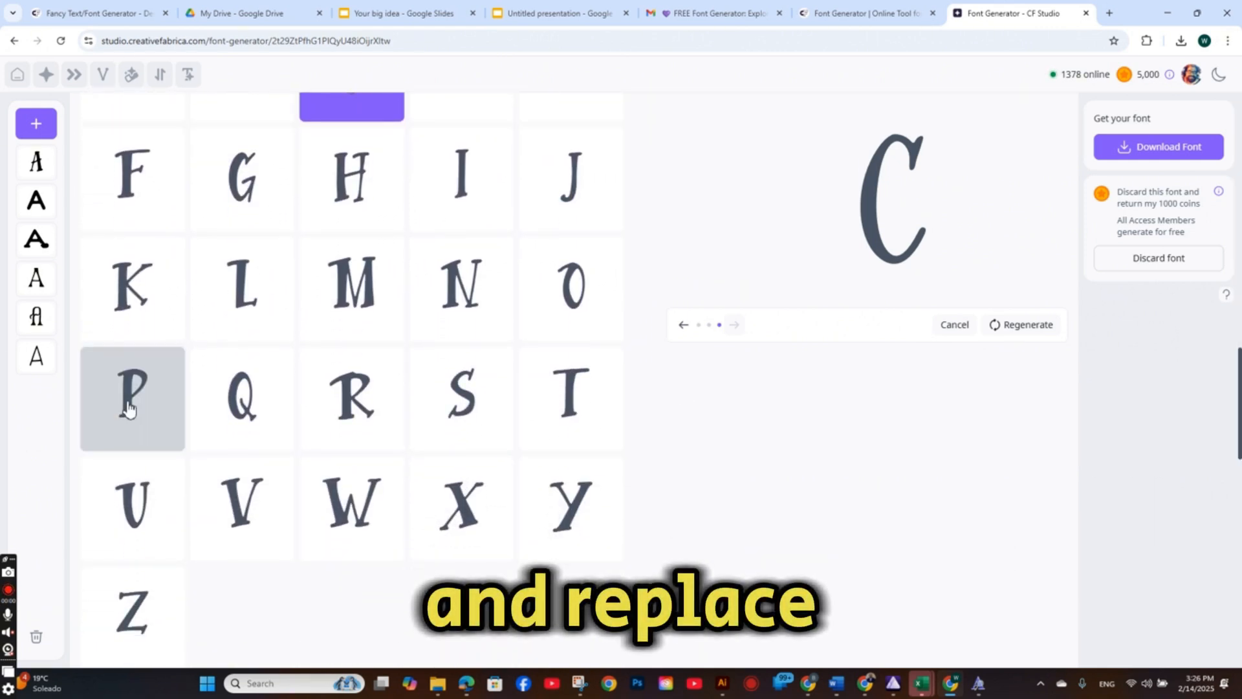
Step: Select uppercase R and regenerate it, browsing the variants
click(352, 398)
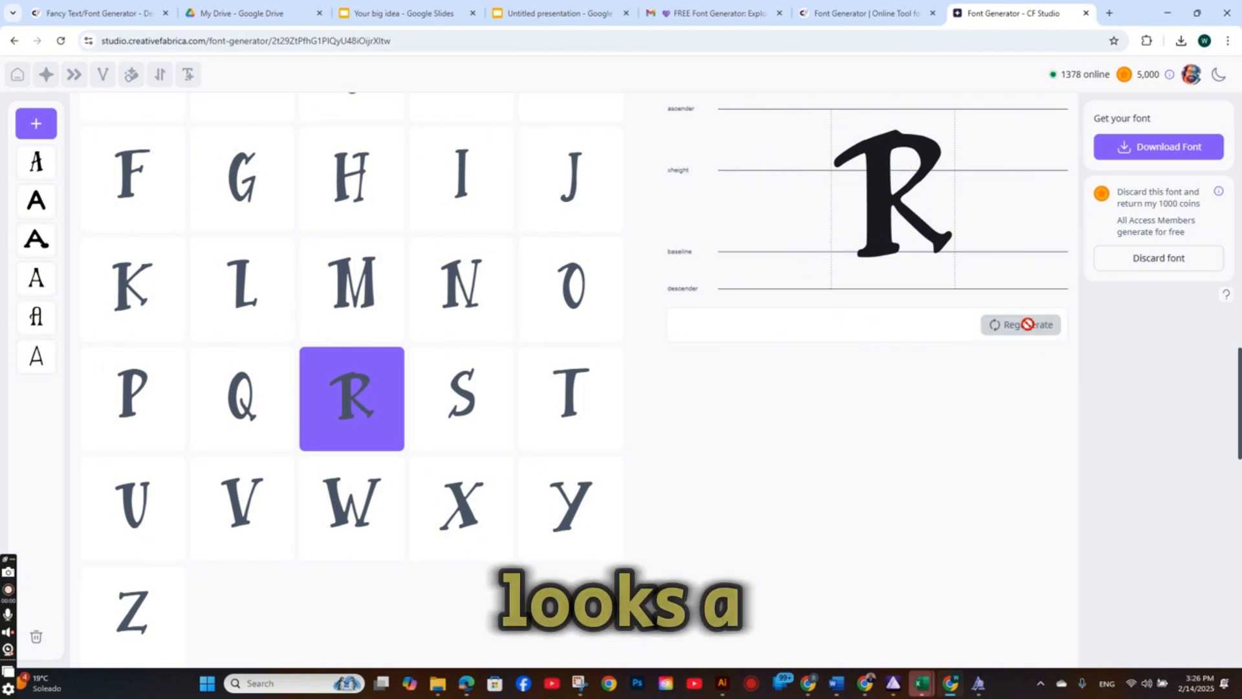
click(1027, 324)
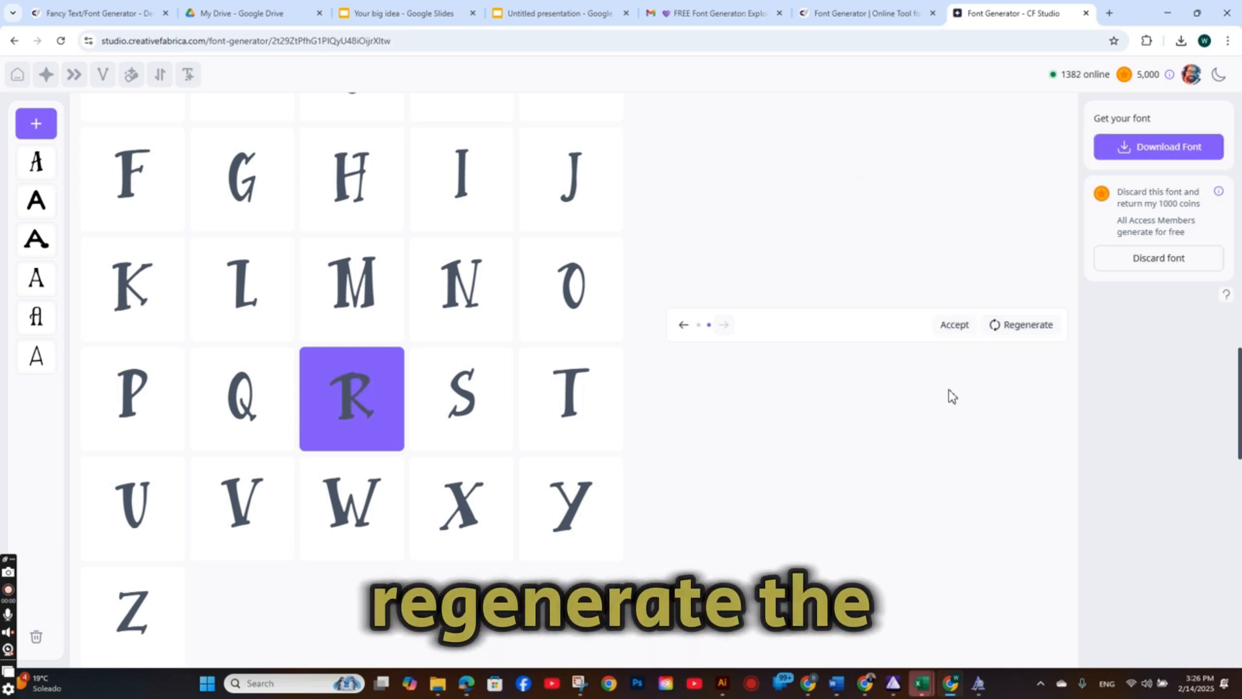
click(1028, 323)
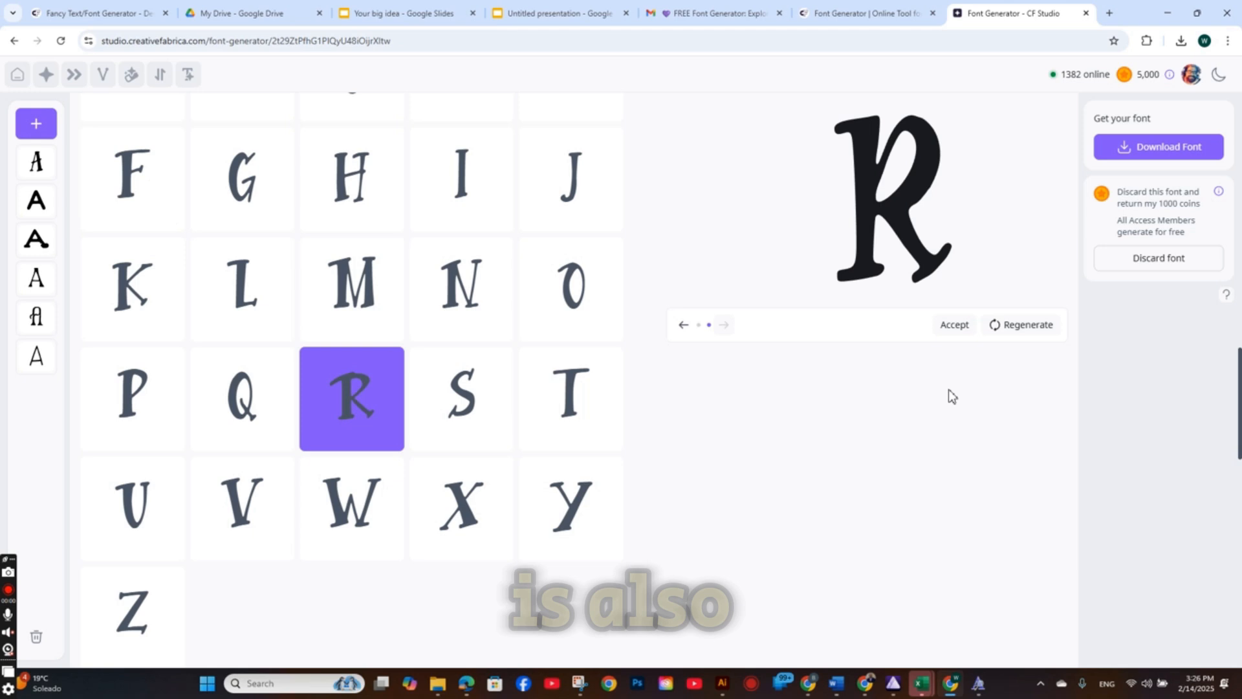
click(683, 323)
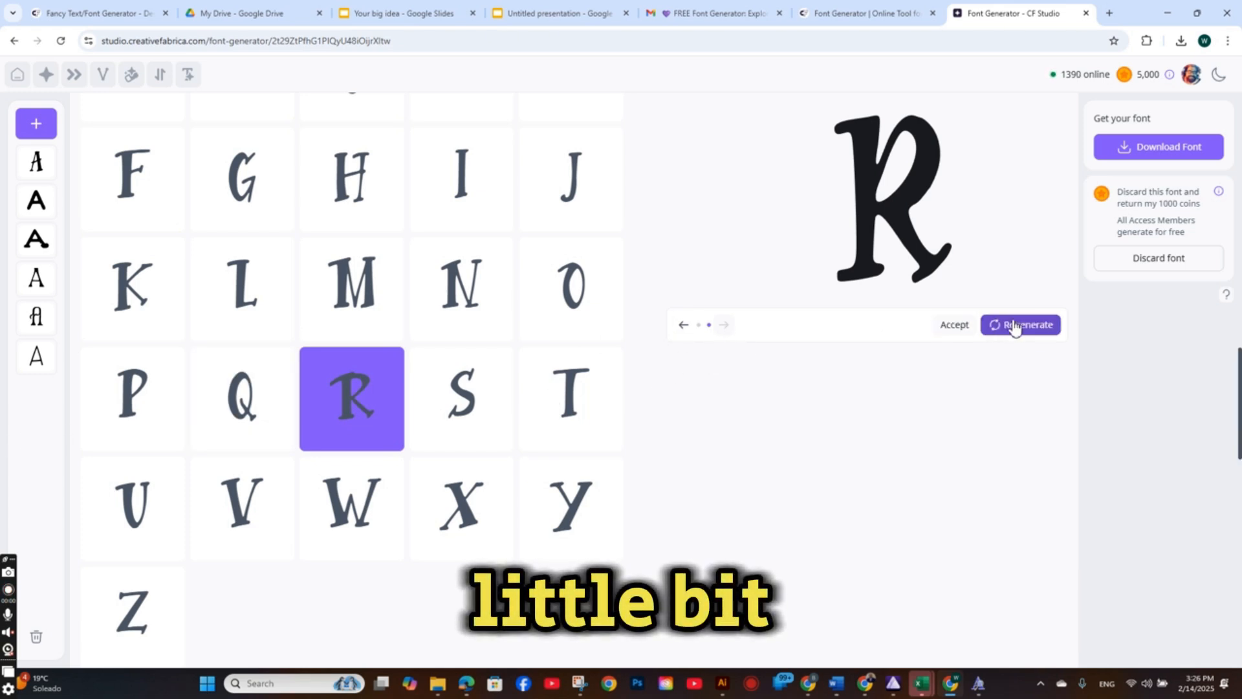
Step: Generate another R variant, then return to the original R and view the punctuation glyphs
click(1022, 325)
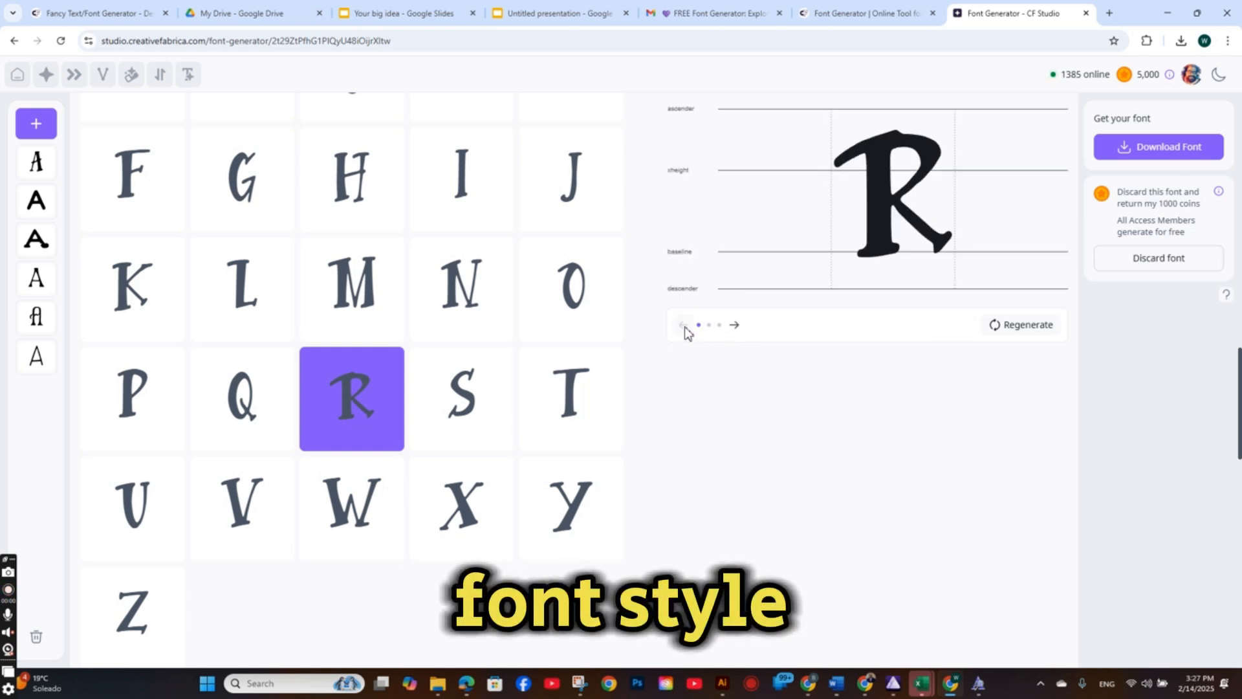
click(739, 325)
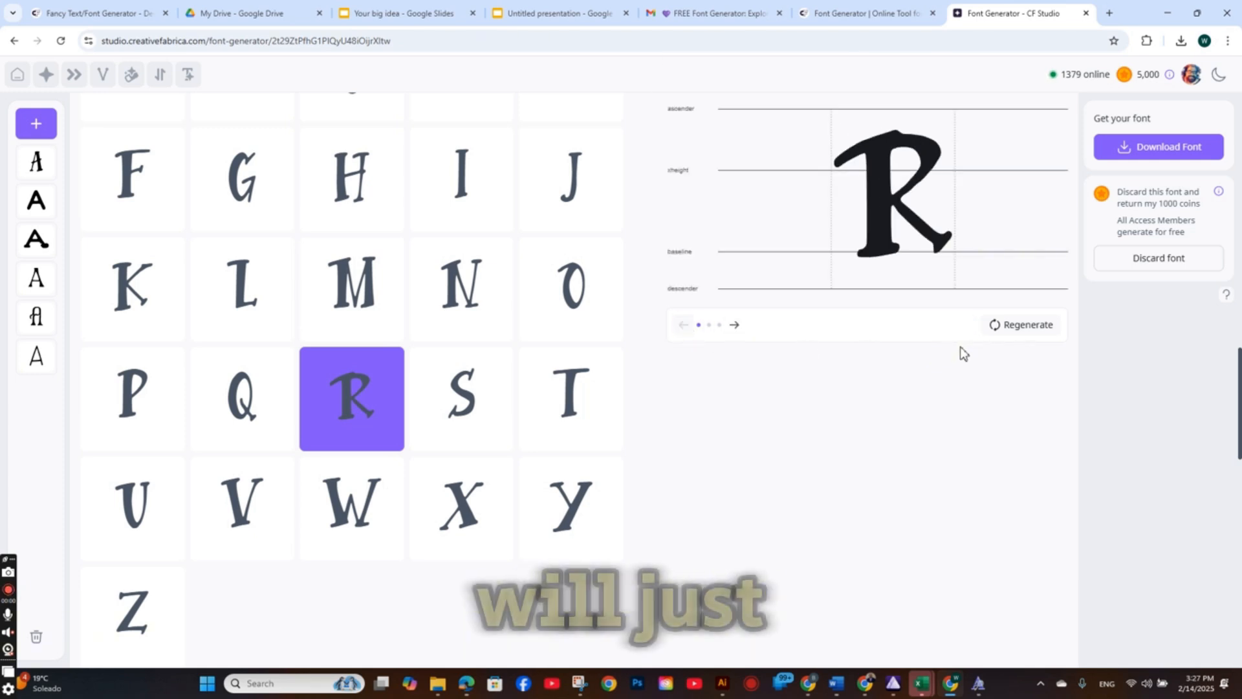
scroll(down, 3)
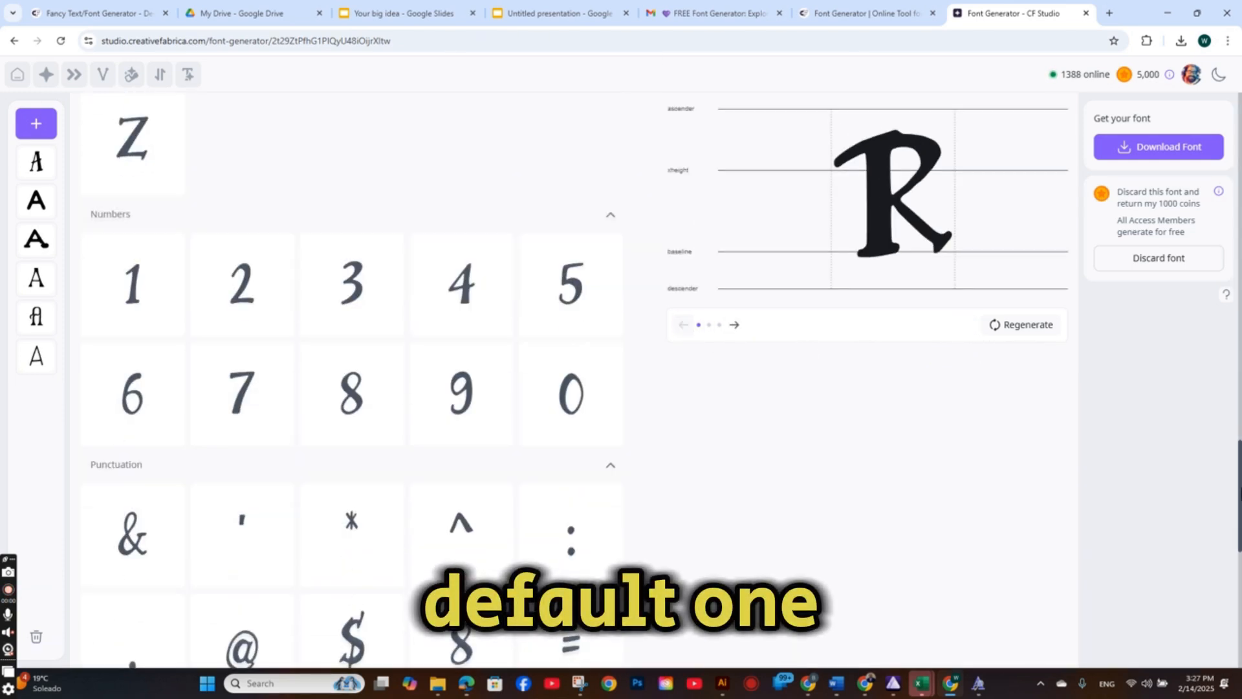
scroll(down, 3)
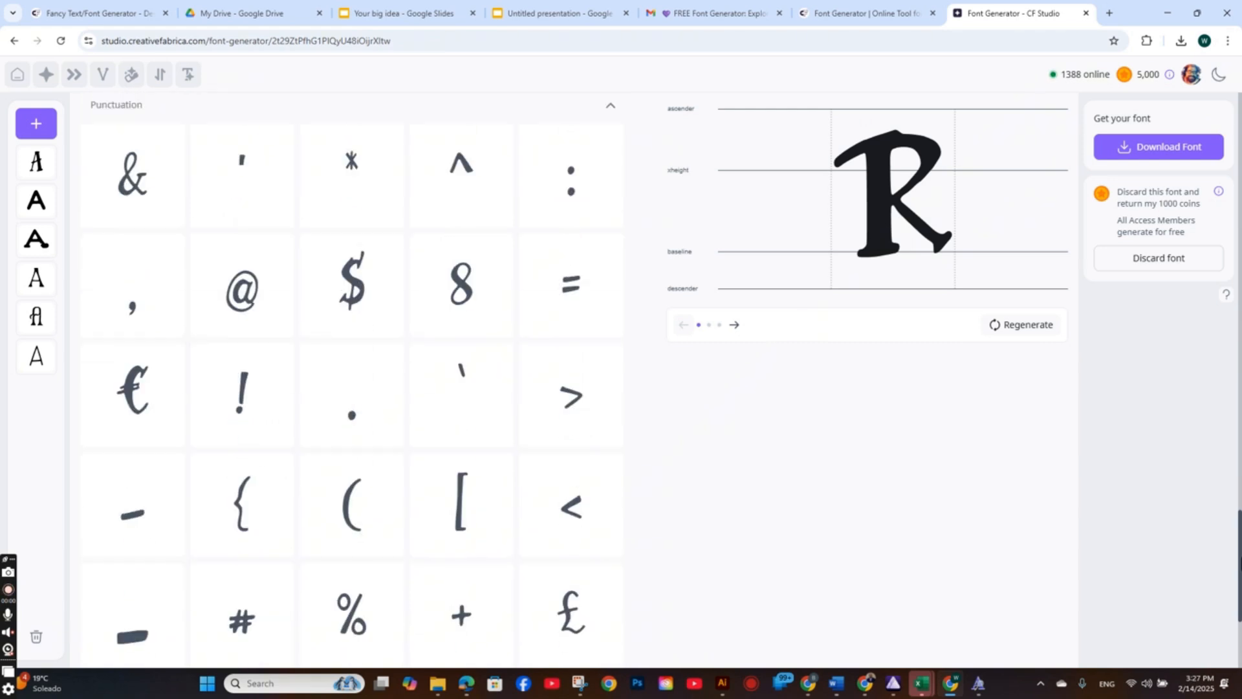
Step: Preview on the orange background with custom text 'The Green Furry Cat Chasing A Mouse'
scroll(down, 3)
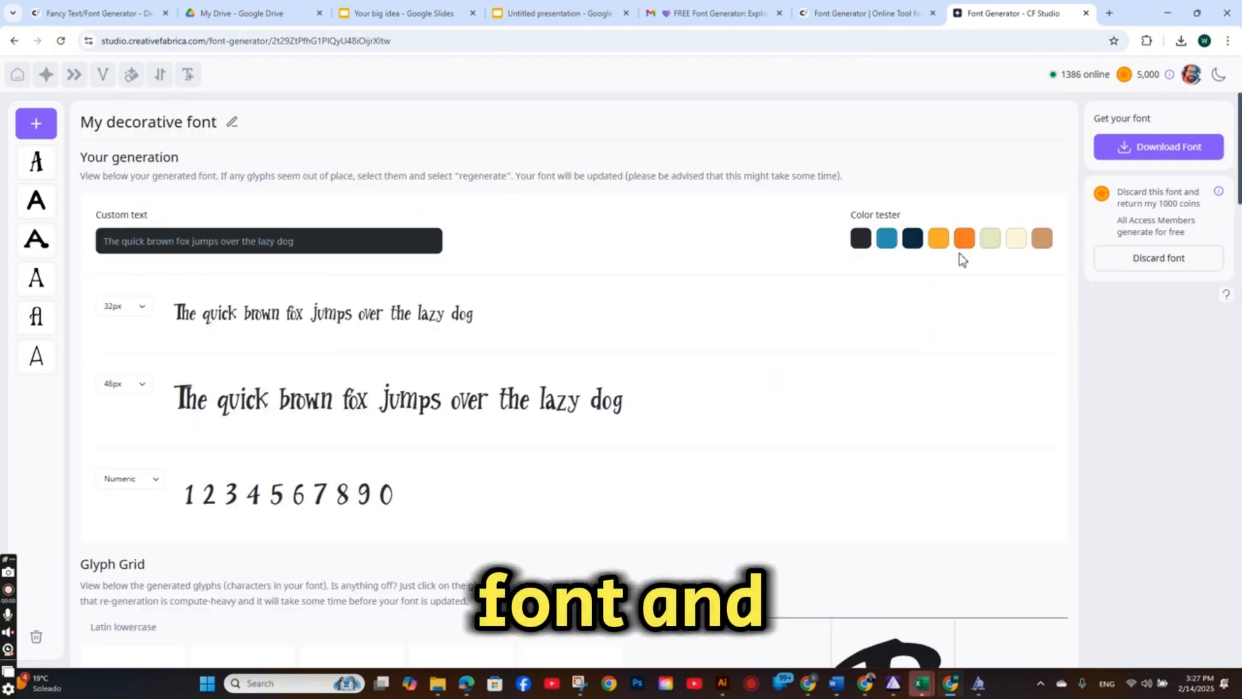
click(964, 238)
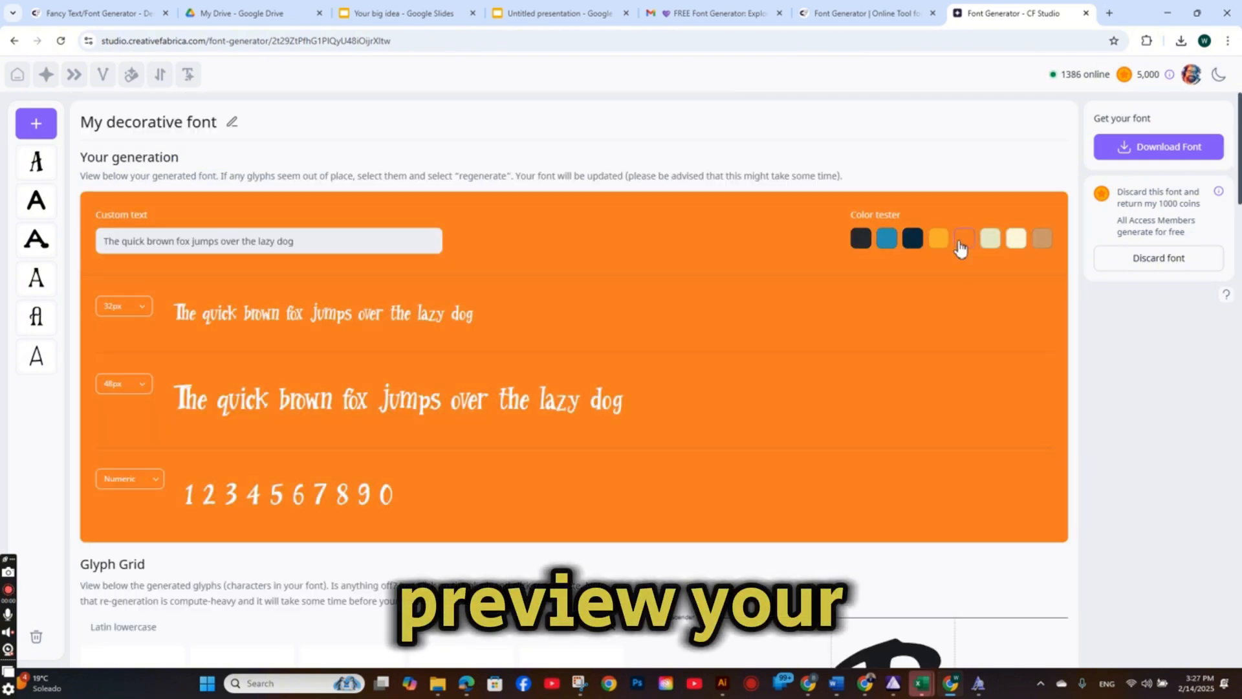
click(965, 238)
text(The)
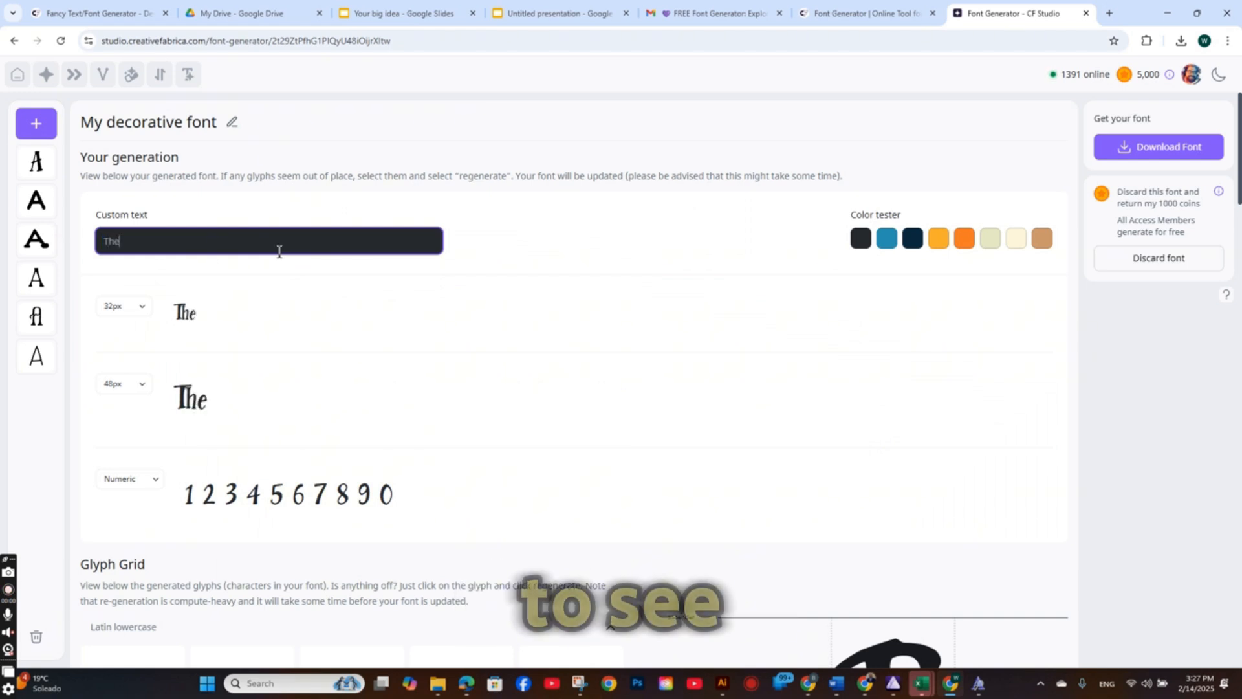
text(Green Furry Ca)
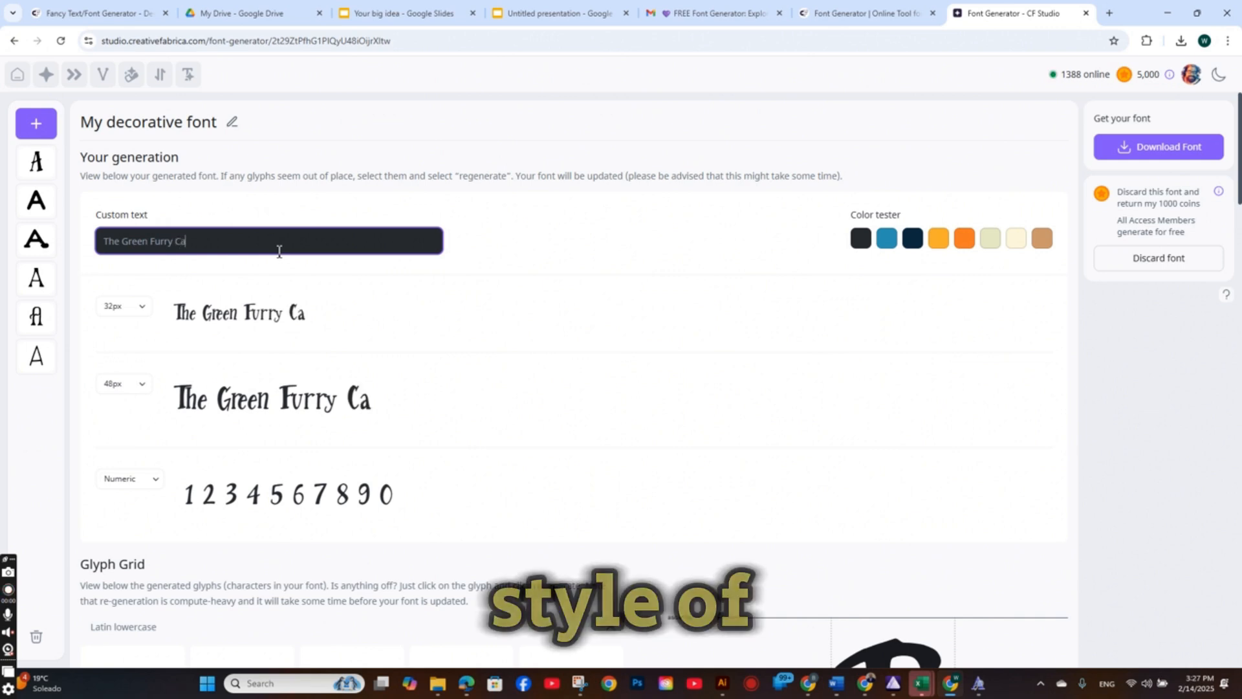
text(t)
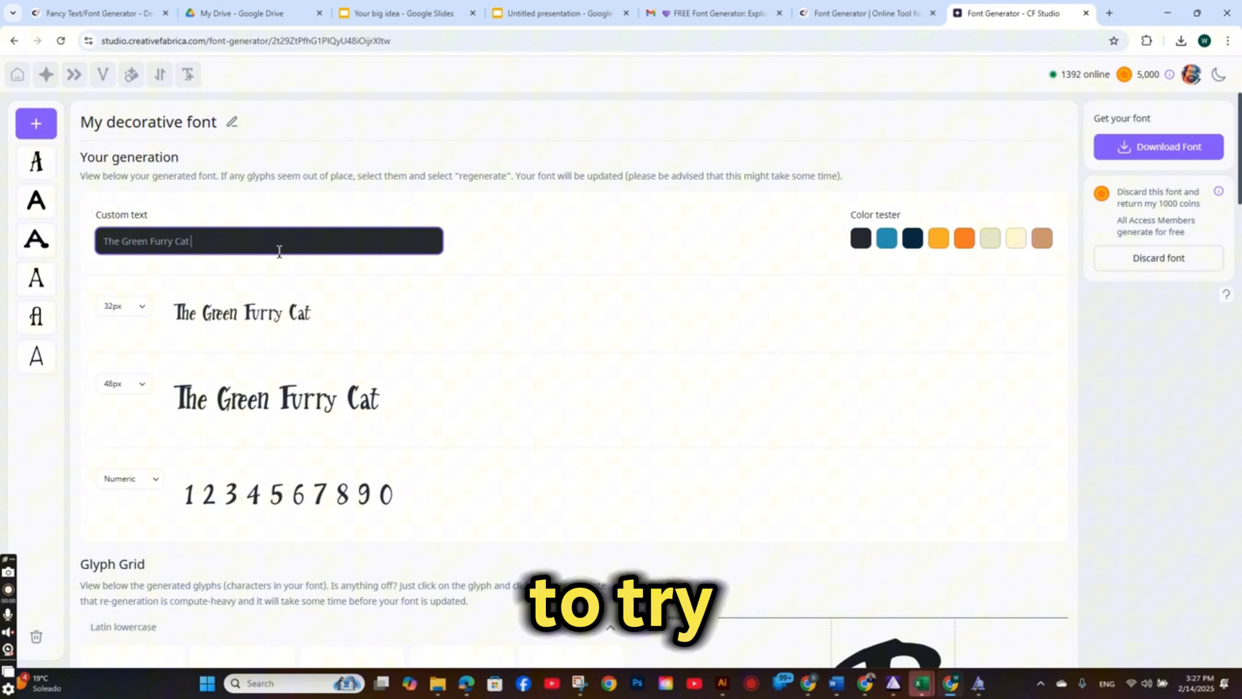
text(Runni)
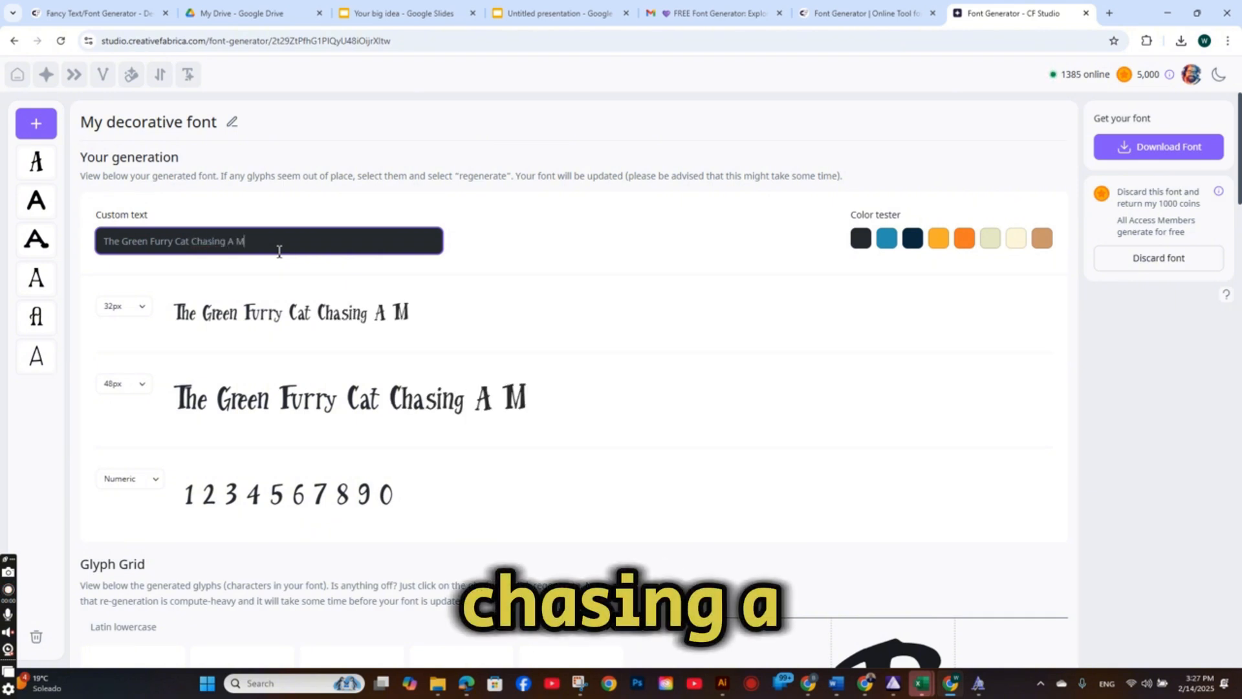
text(ouse)
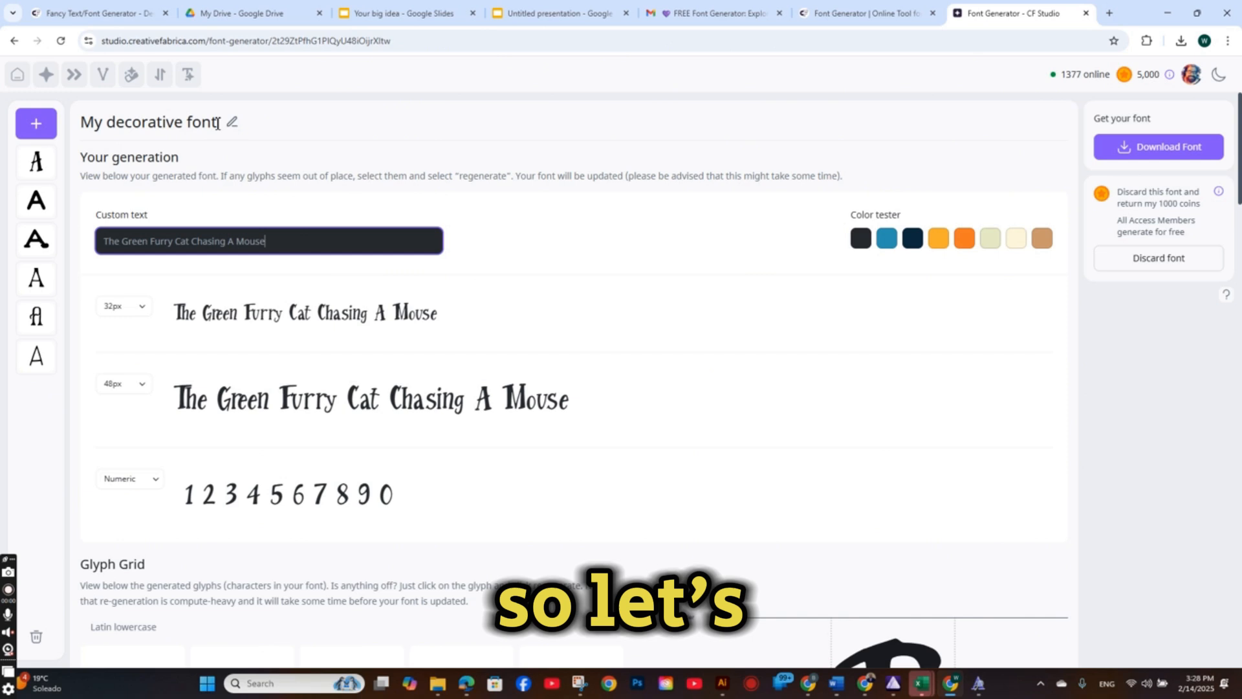
Step: Rename the font to 'Mouse Hunt', then bring up the Bubbly font generation
double_click(145, 122)
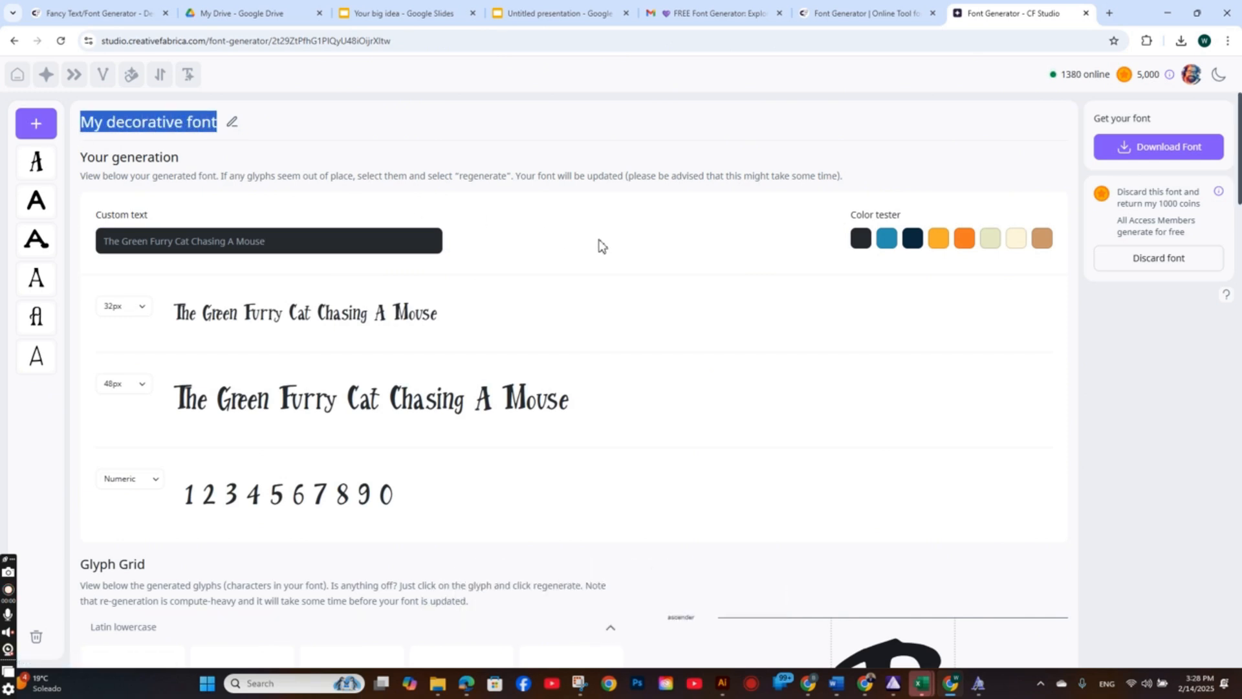
text(Mouse H)
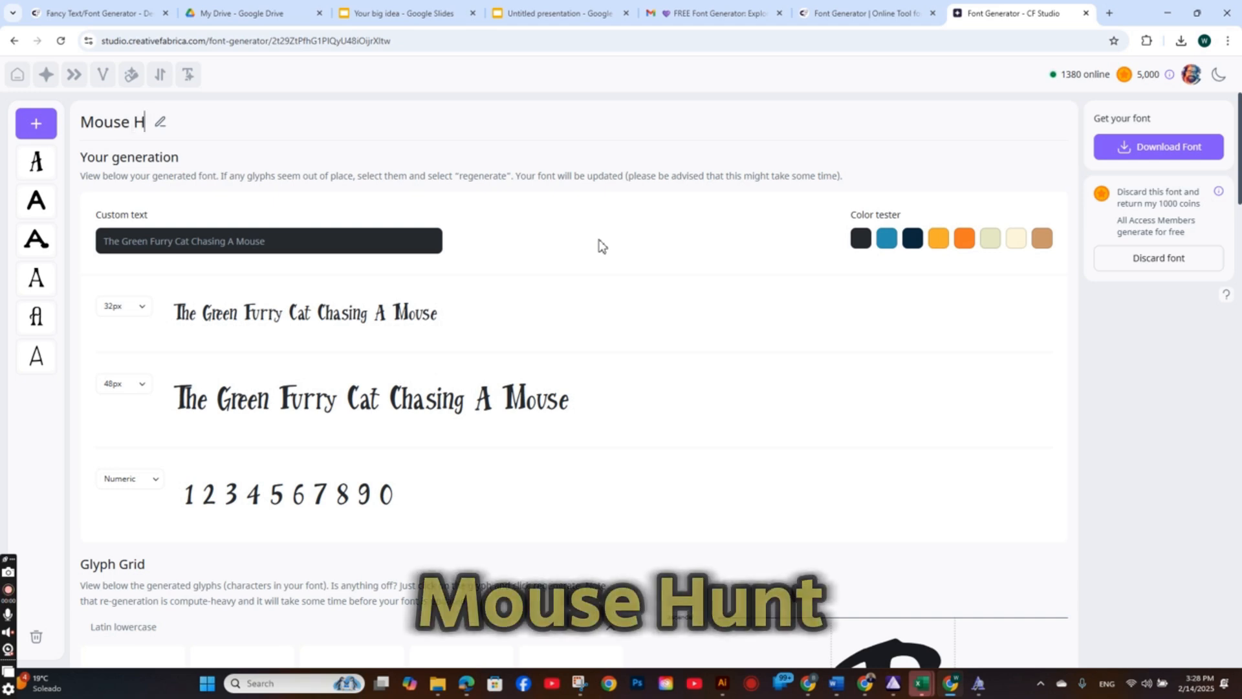
click(1158, 146)
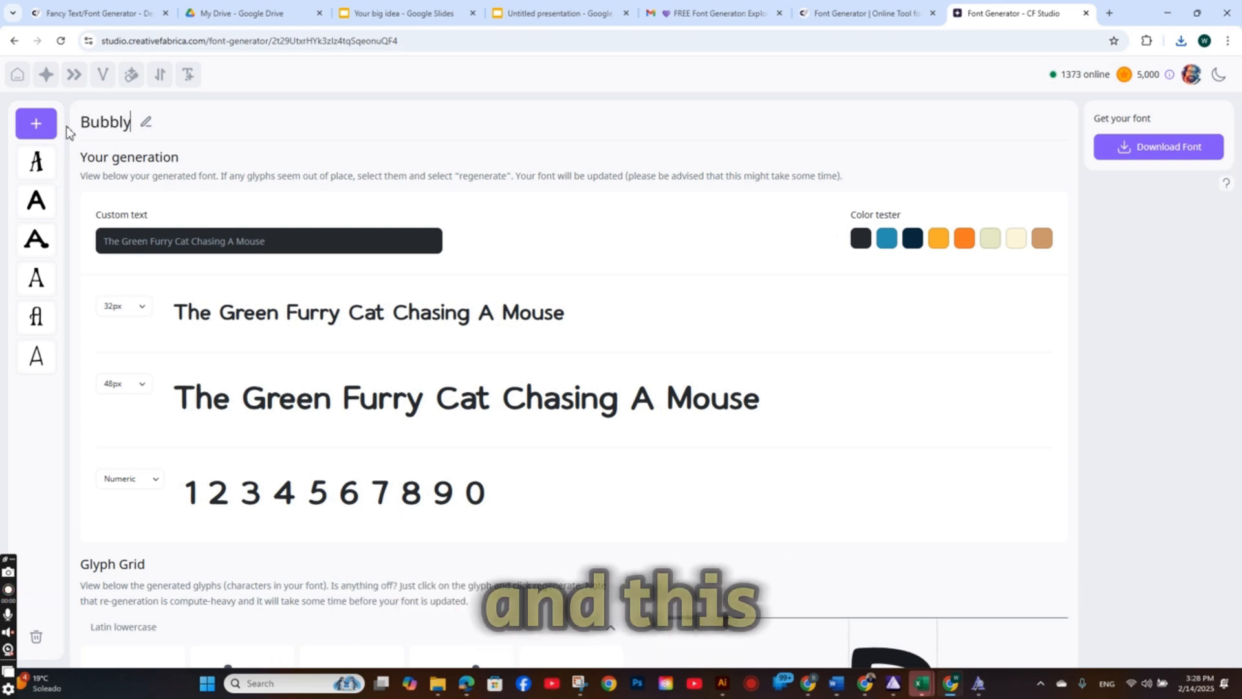
text(M)
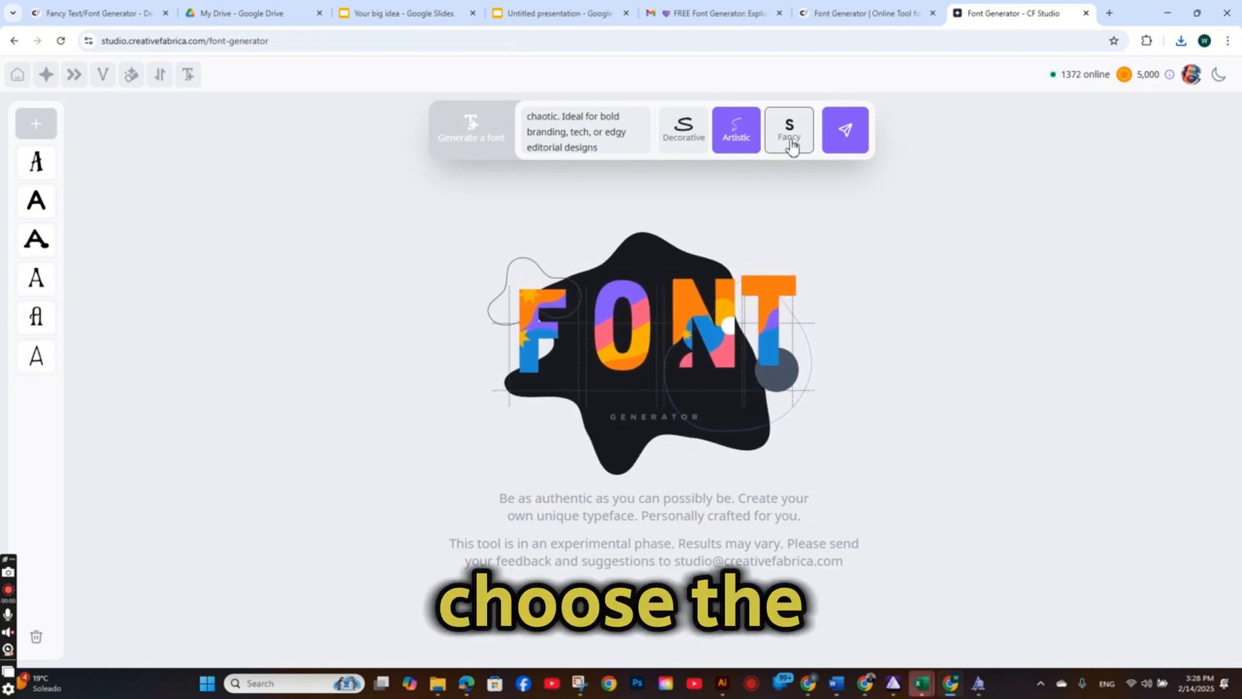
Step: Generate a Fancy-style thin modern font and retitle it Thin Apple
click(847, 128)
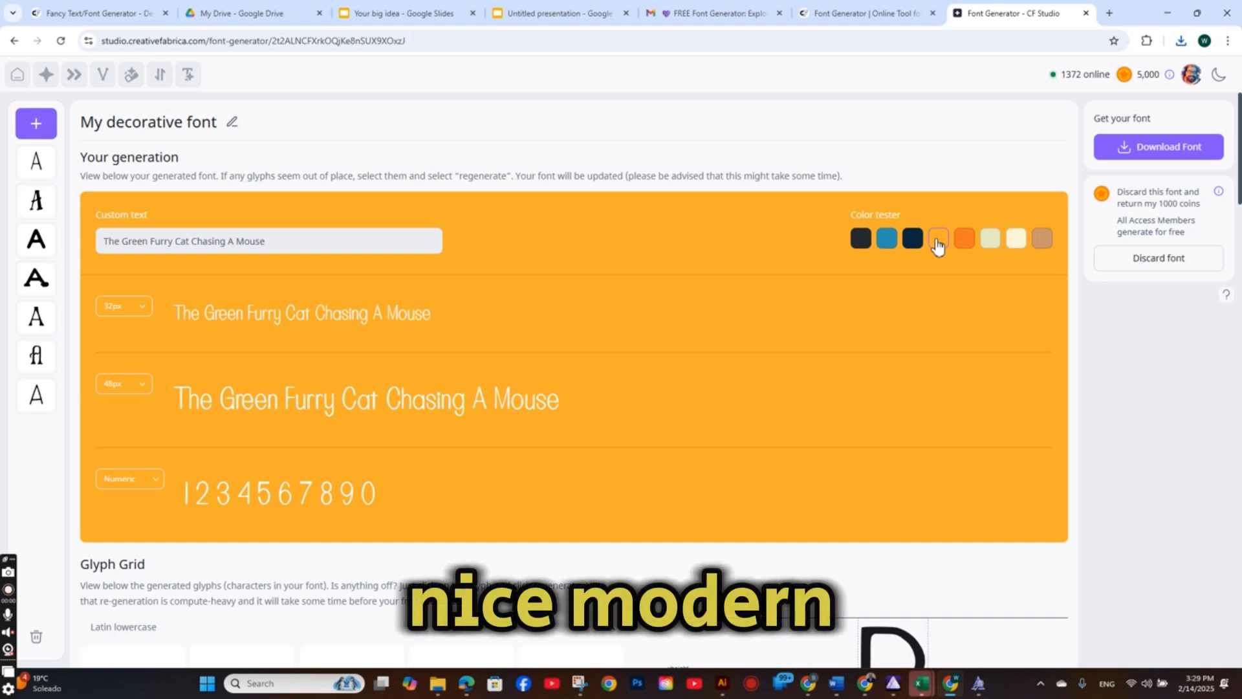
scroll(down, 3)
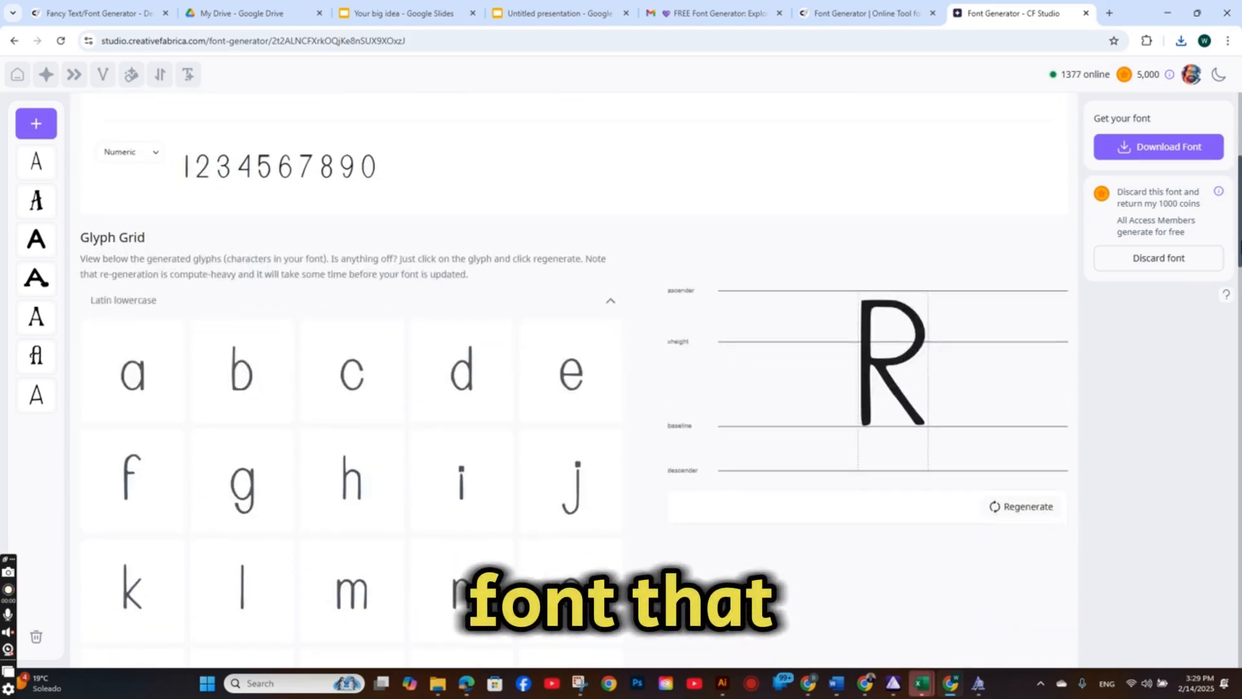
scroll(down, 3)
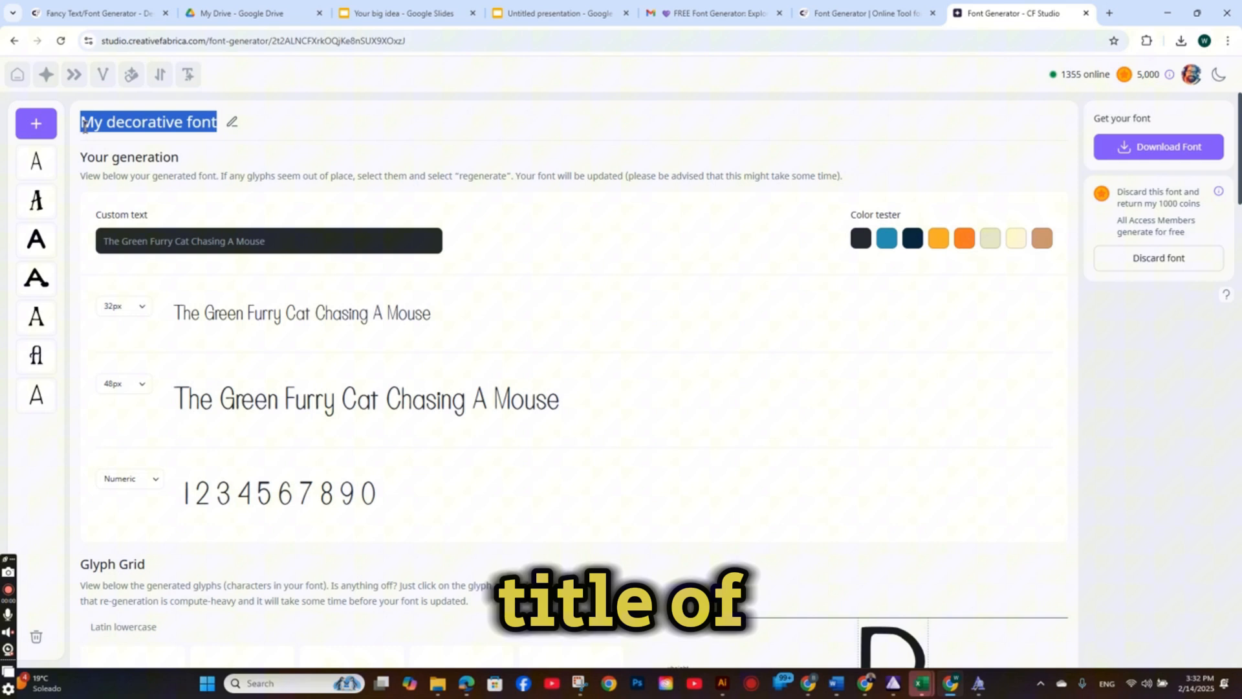
text(Thin App)
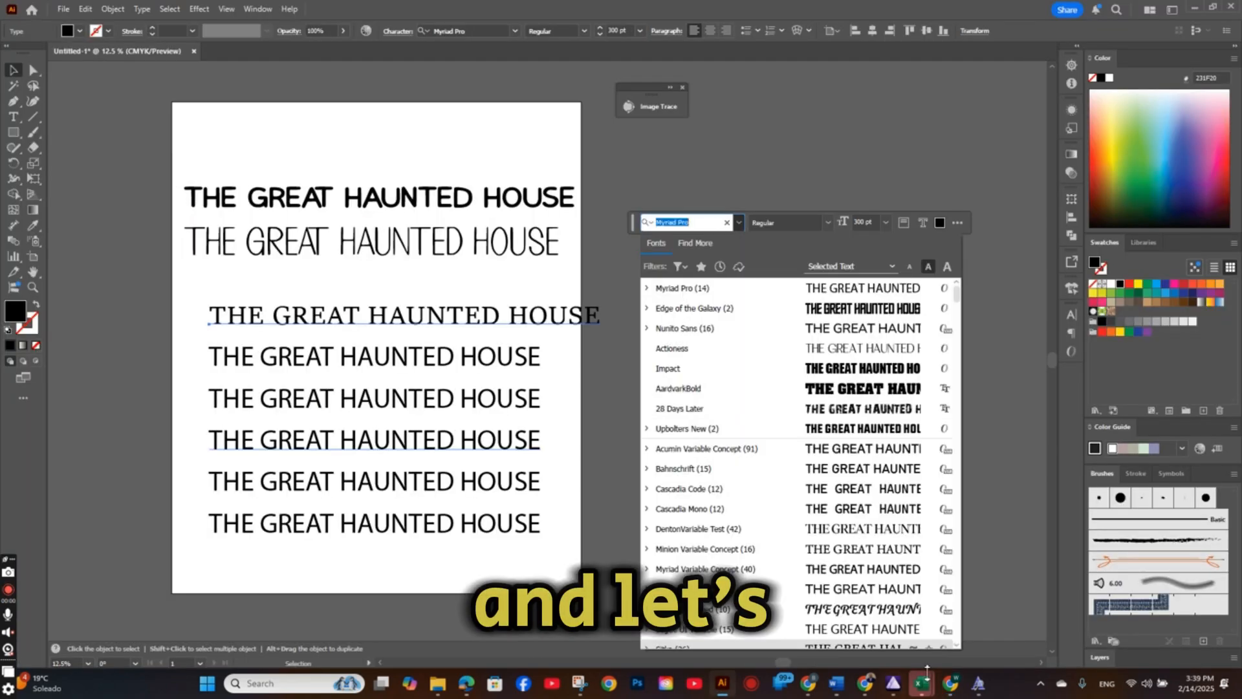
Step: Apply Bubbly_Mobbly to the third title line via the Character font search, then look up Key Ridge
text(bubbl)
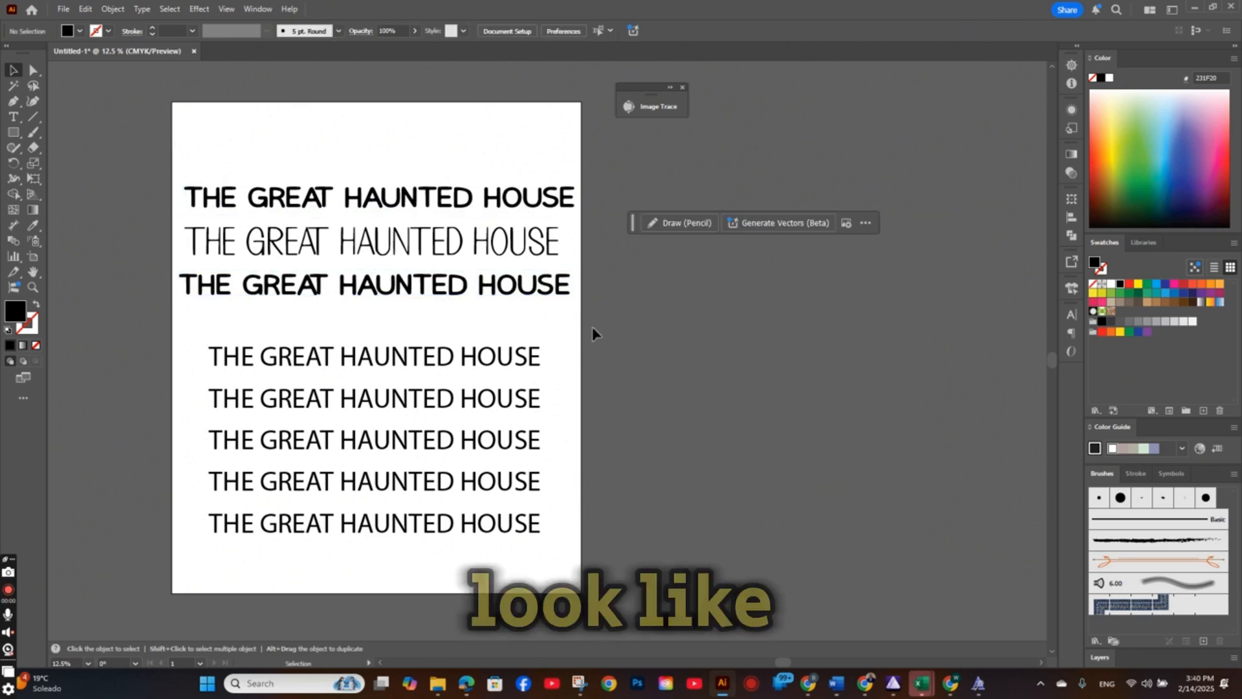
click(372, 285)
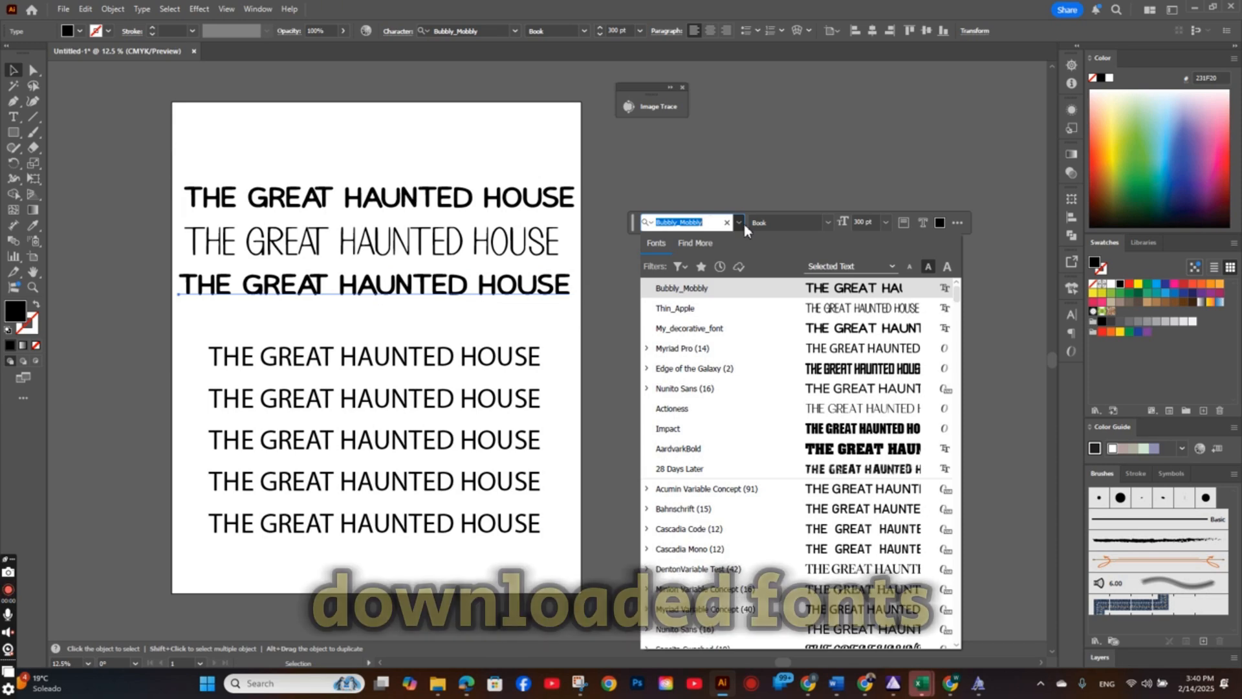
click(668, 428)
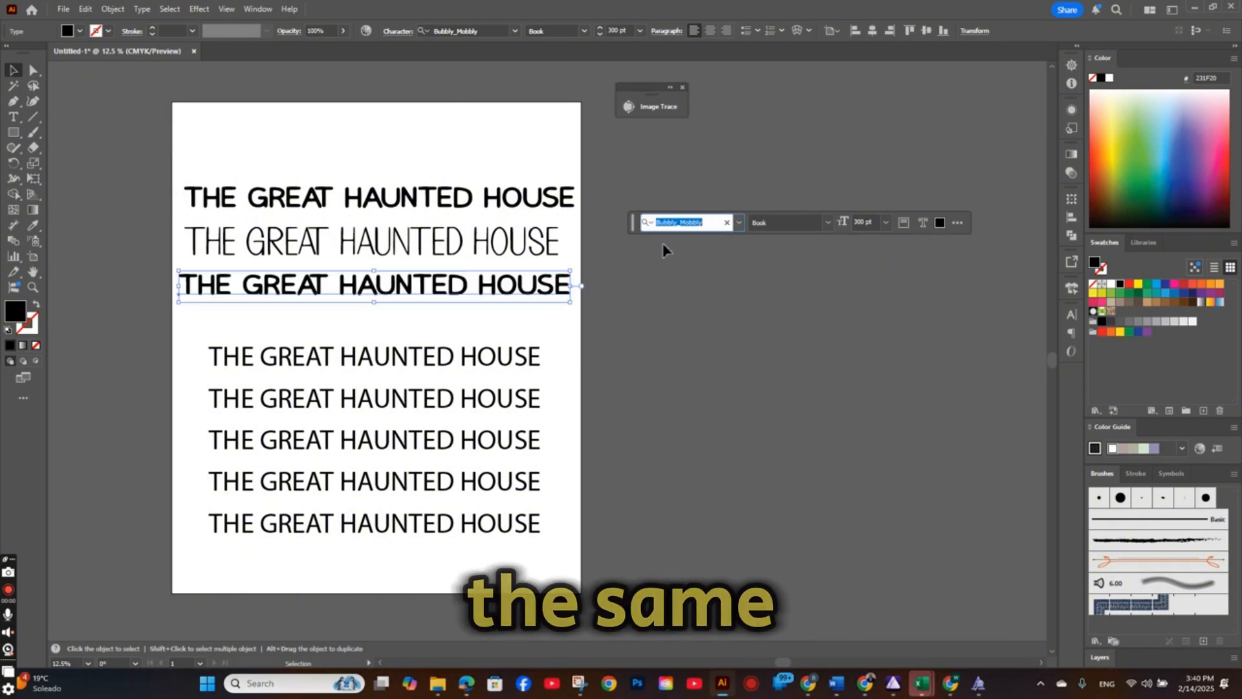
text(key)
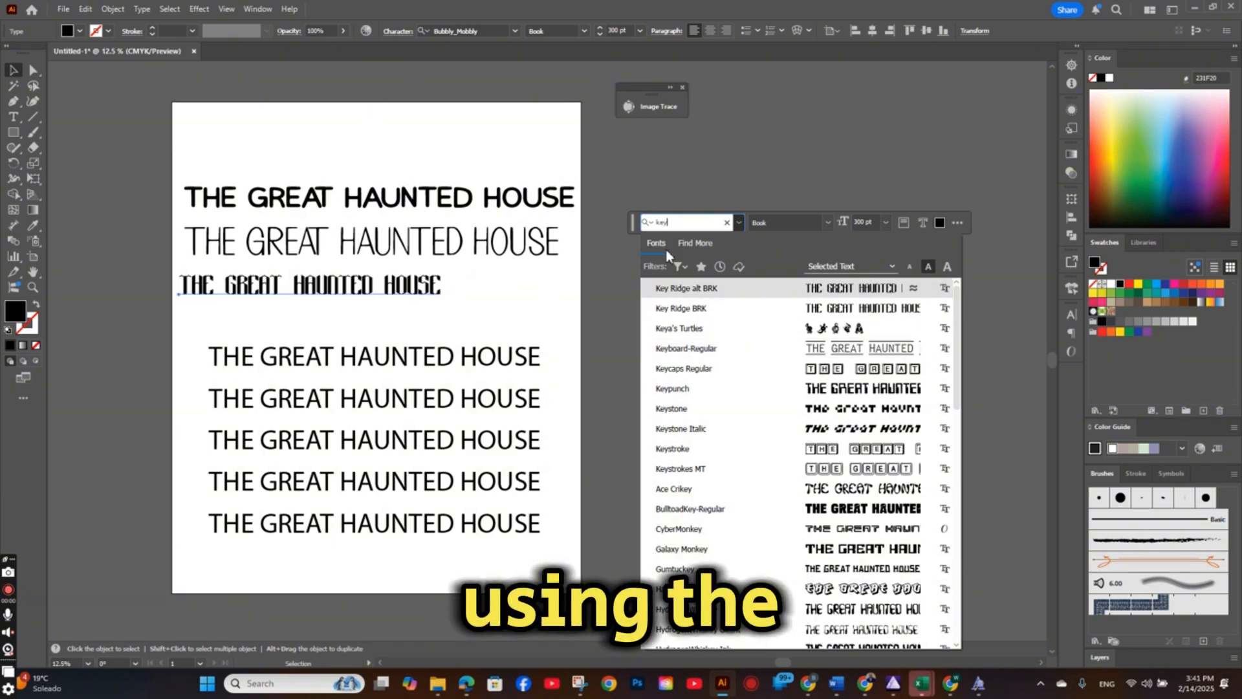
Step: Apply Mouse Hunt and Thin_Apple to further lines, retyping them as The Great Hunted House
text(mou)
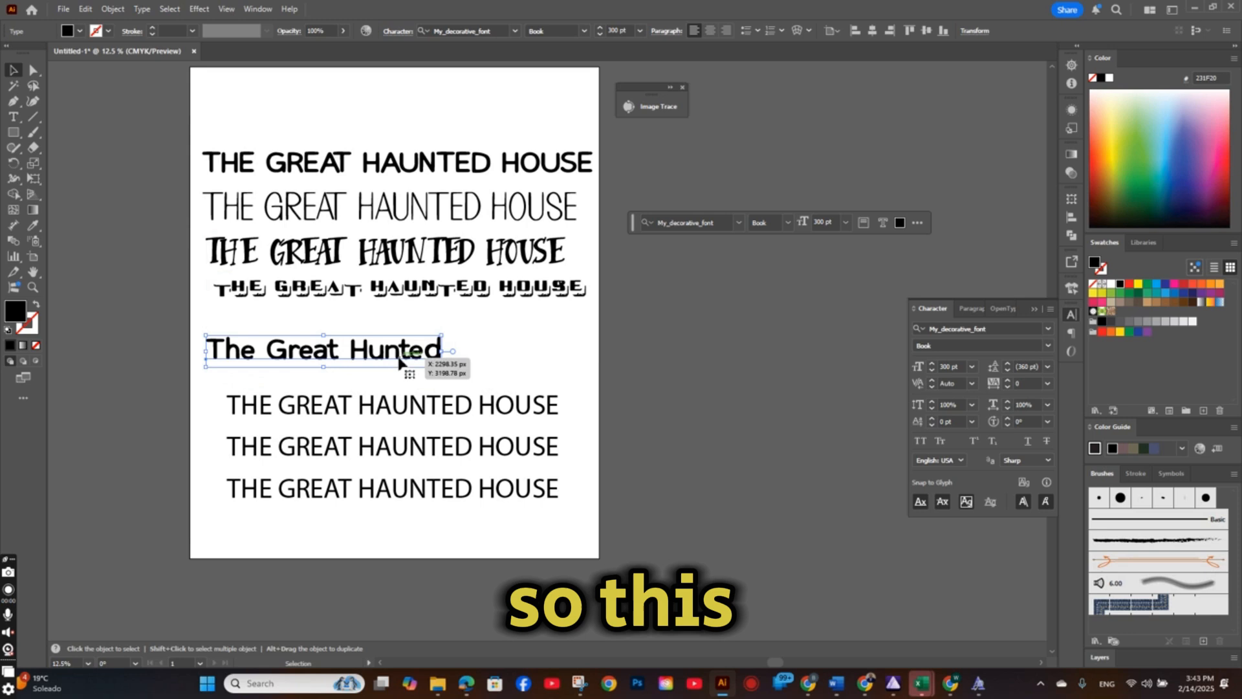
text(House)
click(392, 405)
text(The Great)
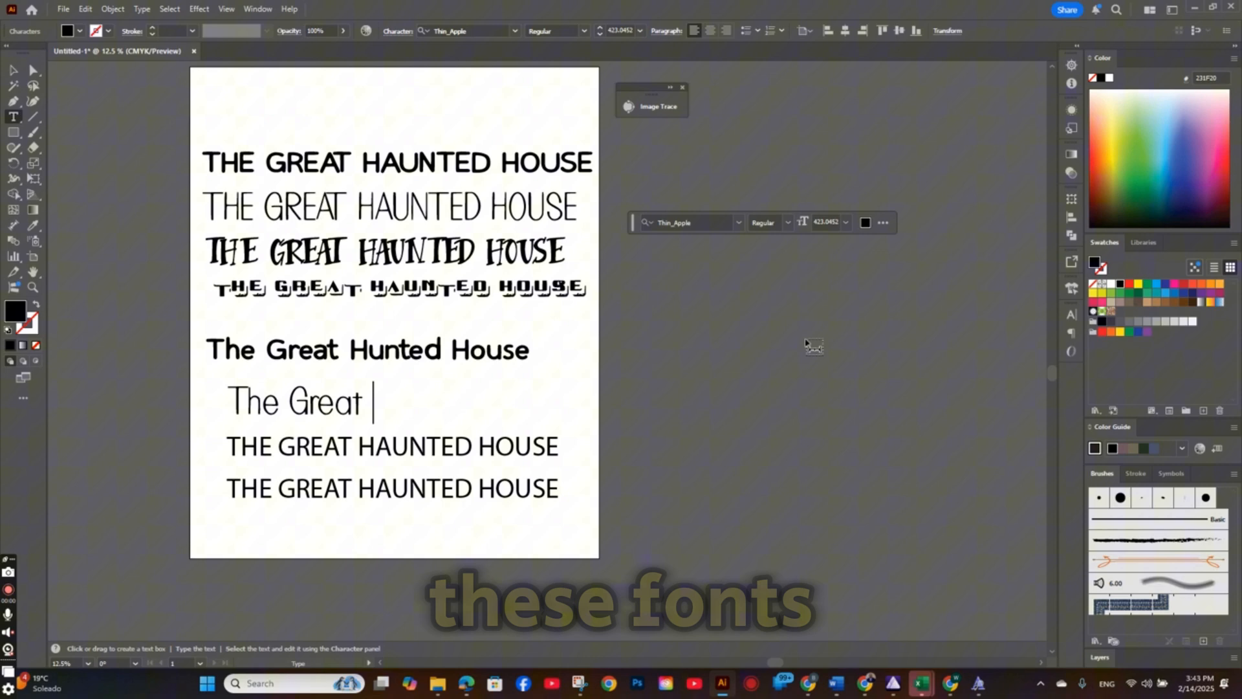
text(Hunted House)
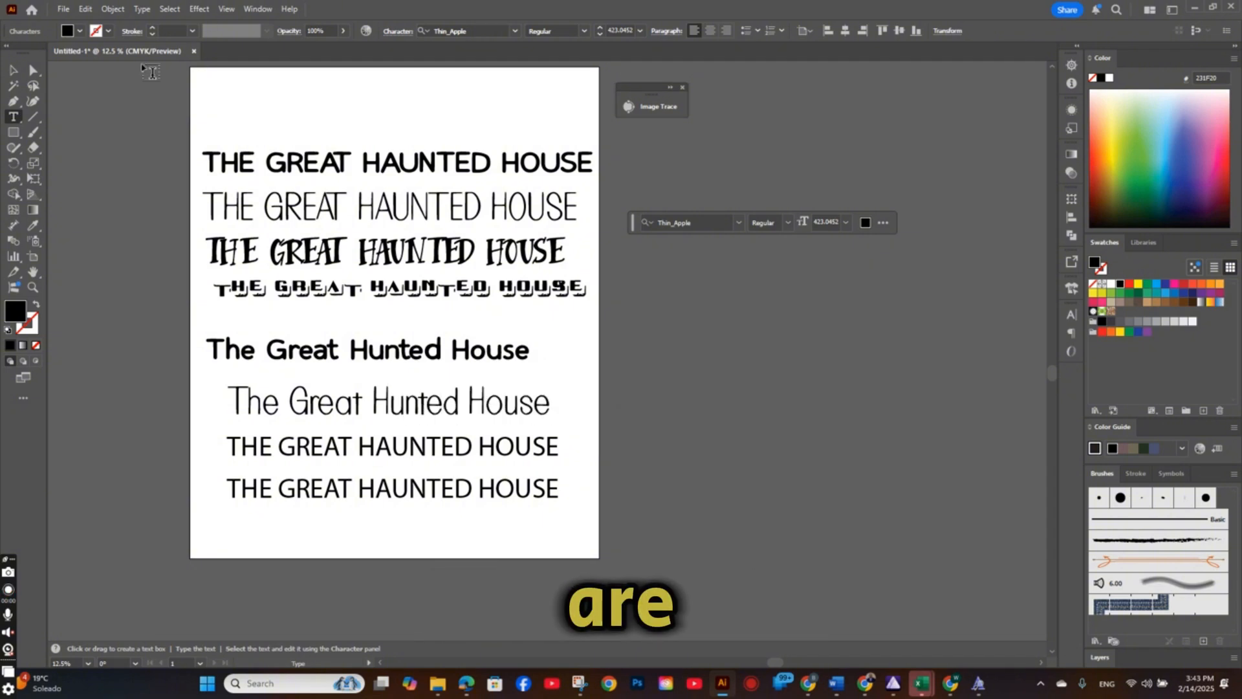